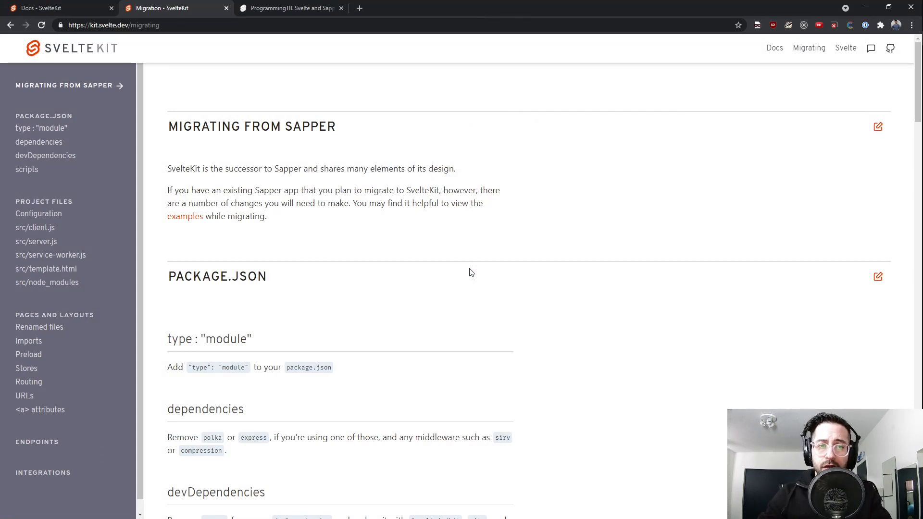
- Sign in to the running ProgrammingTIL app with the filled-in test credentials
click(290, 7)
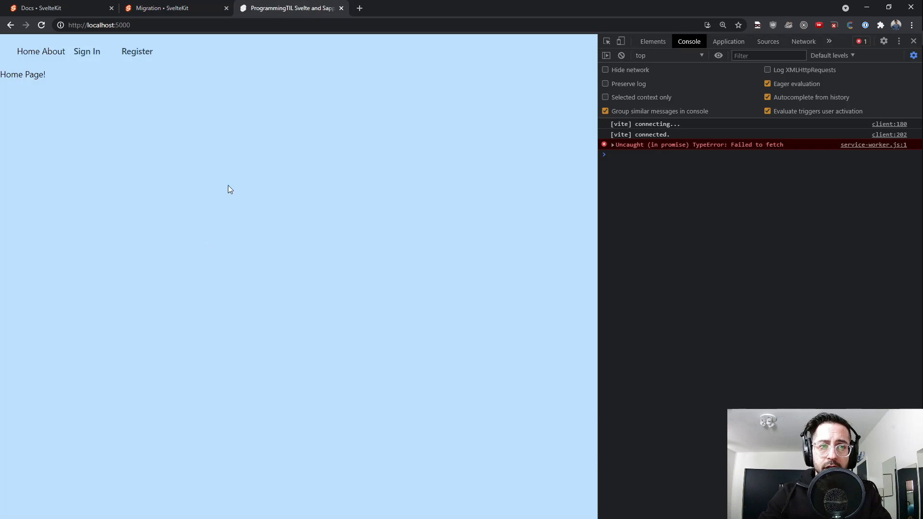
click(86, 52)
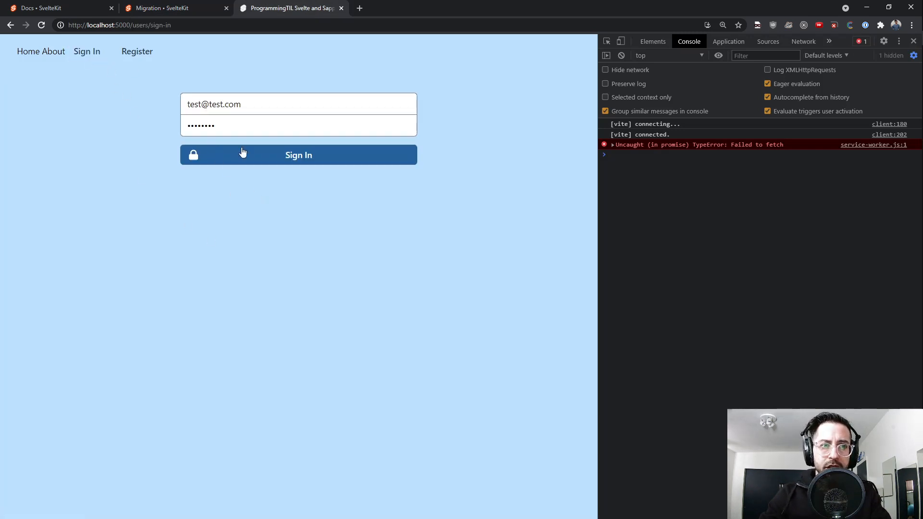
click(298, 155)
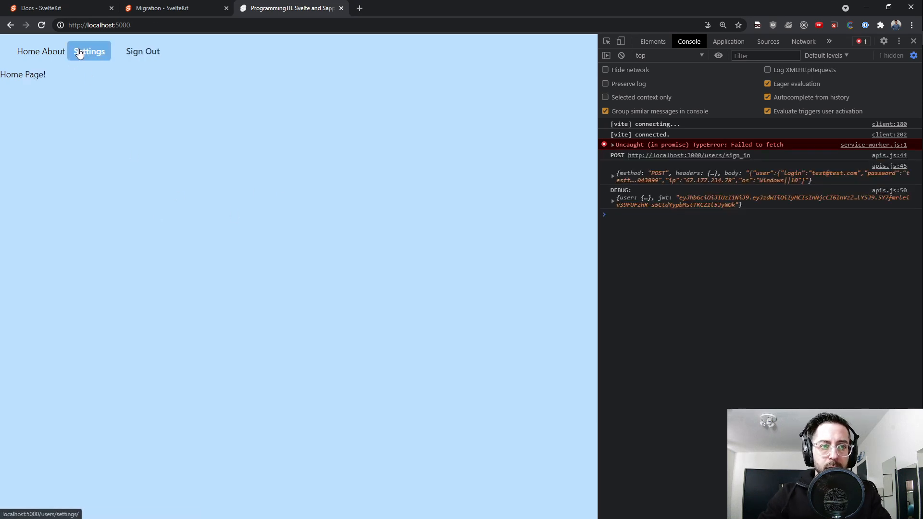
- Change the account username to tester1, save it, and reopen settings to verify
click(89, 52)
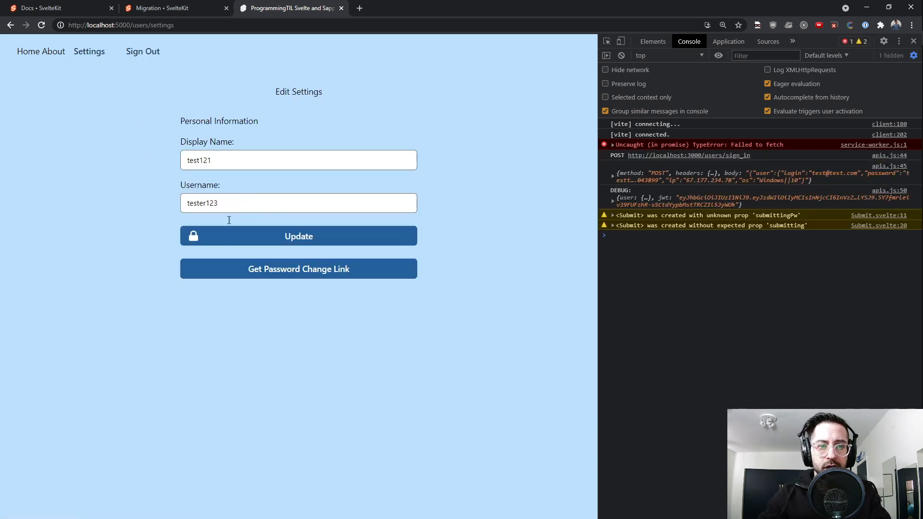
key(Backspace)
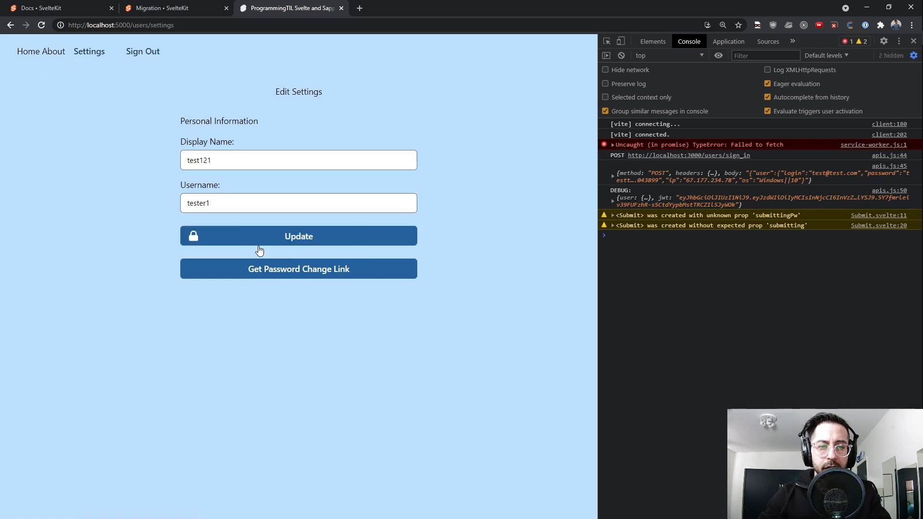
click(299, 236)
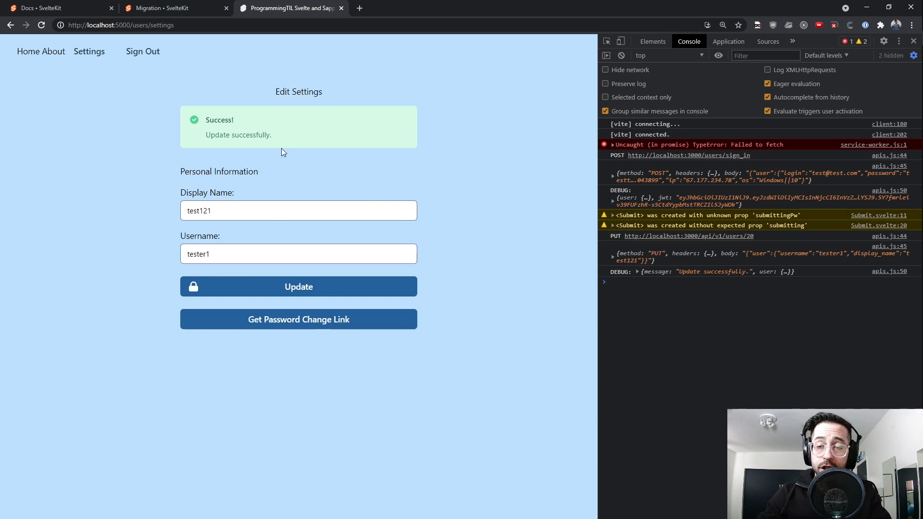
mouse_move(89, 51)
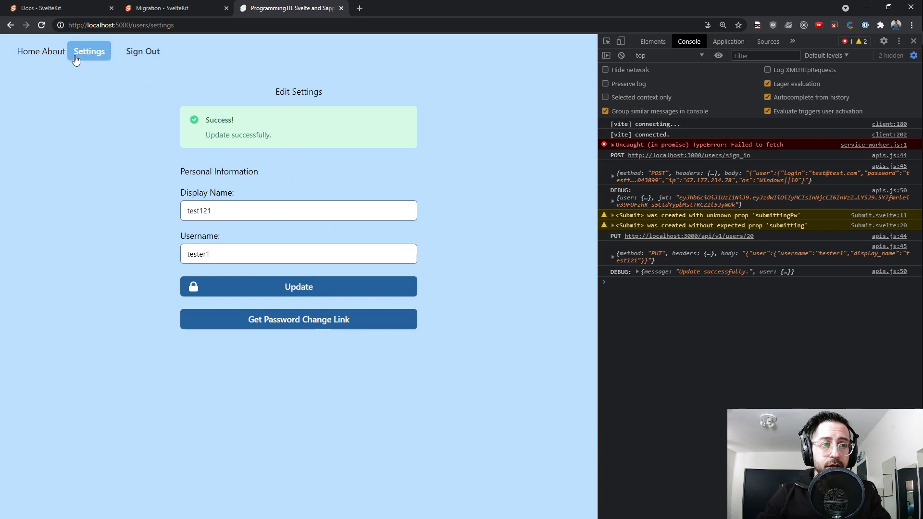
click(53, 51)
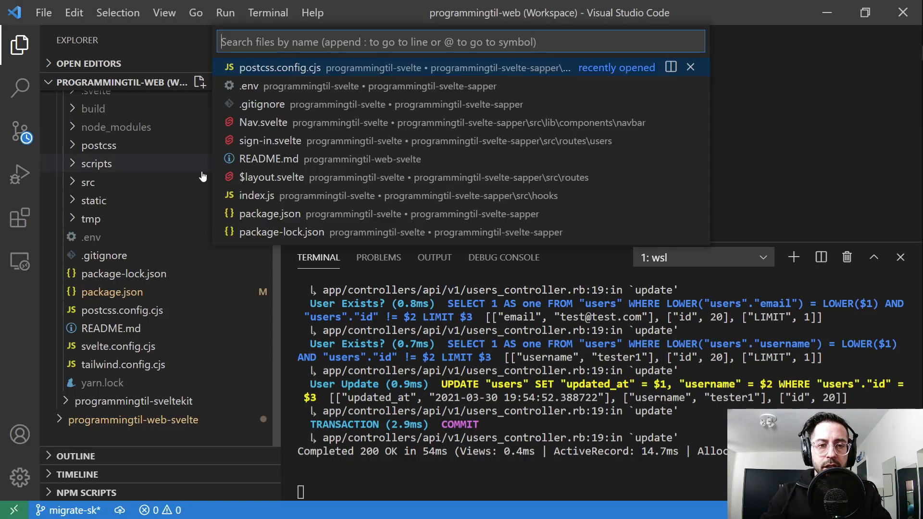
- Open about.svelte via a quick-open search, then bring up the SvelteKit migration guide
text(aboutsvle)
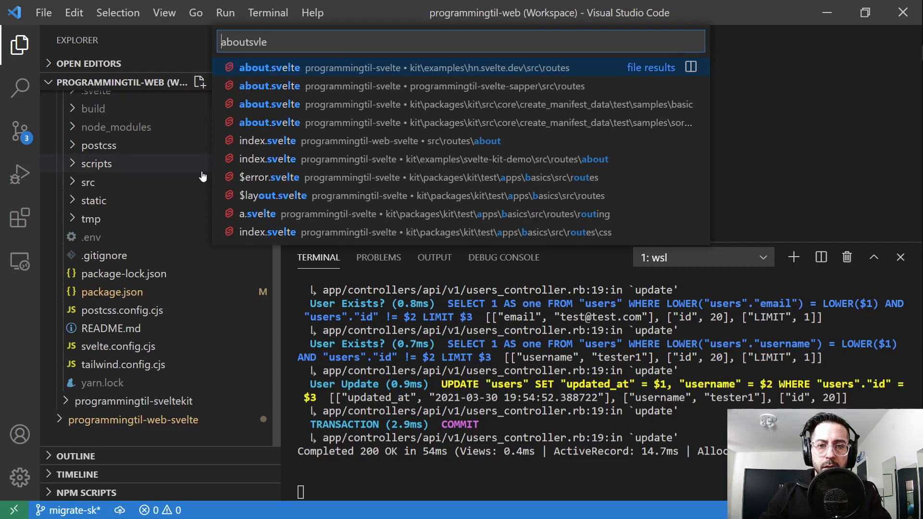
click(270, 86)
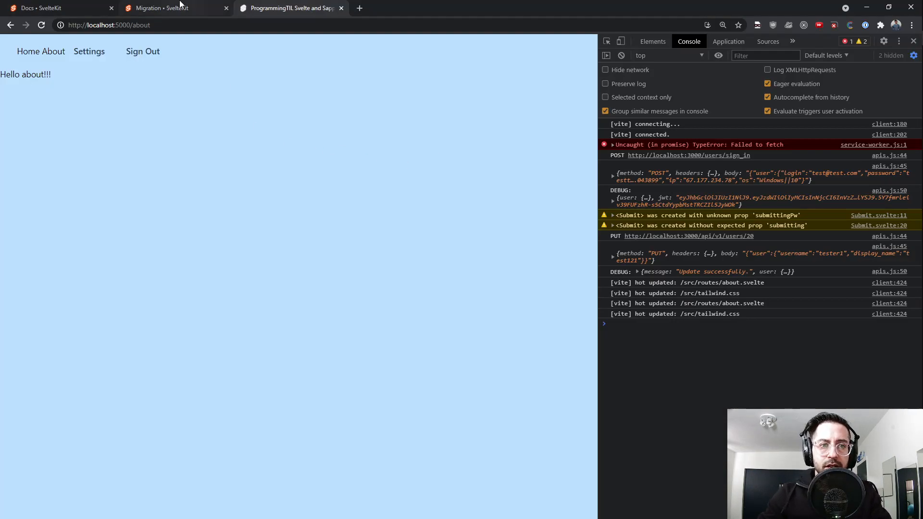
click(171, 8)
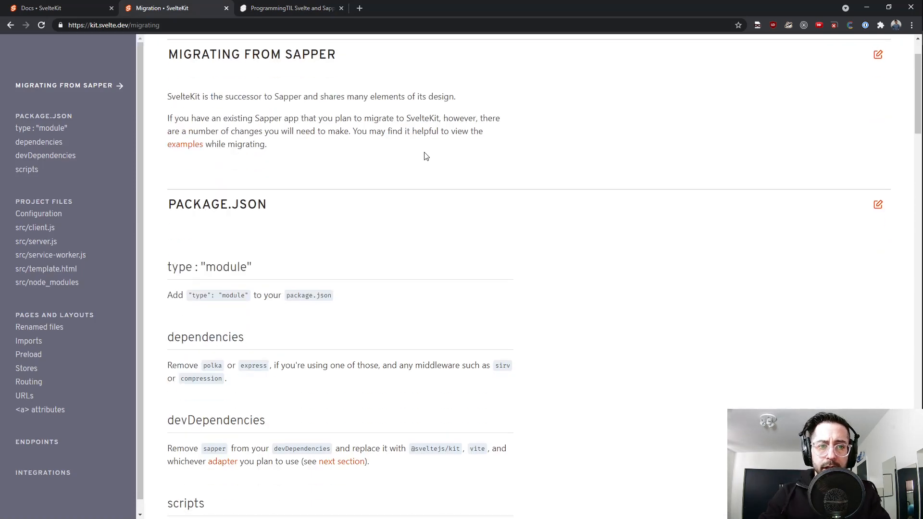
- Read the guide's devDependencies and scripts steps, highlighting the package names mentioned
scroll(down, 3)
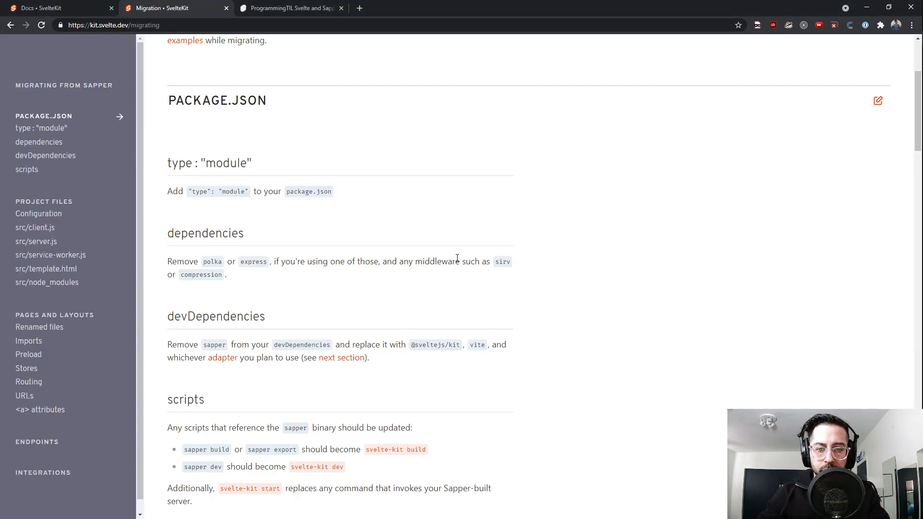
mouse_move(512, 267)
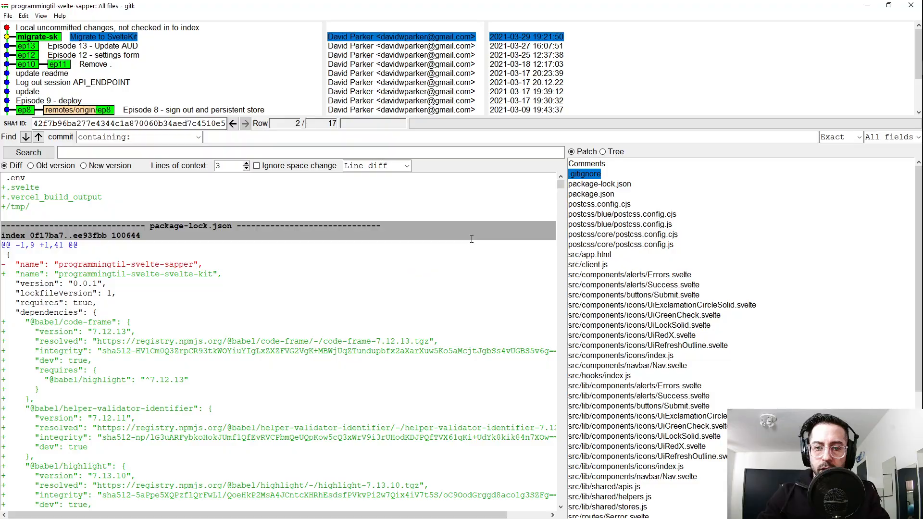
click(590, 193)
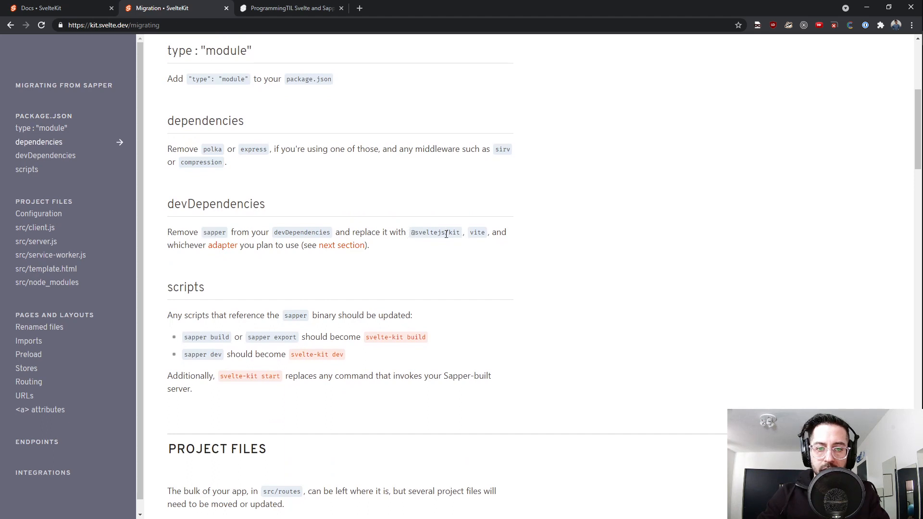
double_click(478, 232)
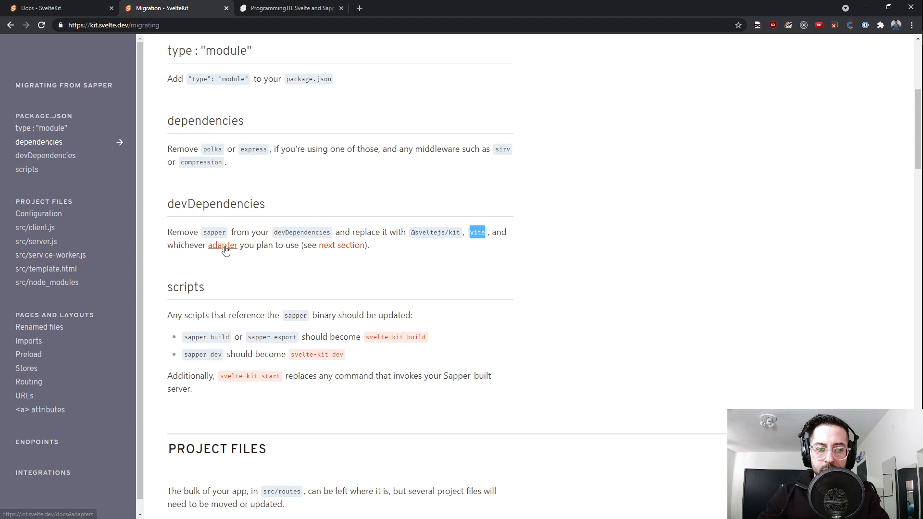
double_click(194, 337)
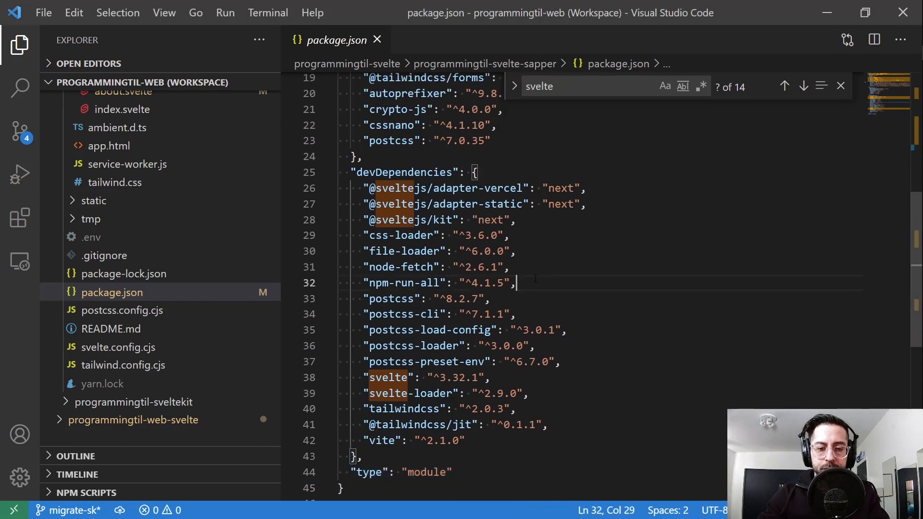
- Review package.json's SvelteKit devDependencies and svelte-kit scripts, then switch to gitk
double_click(383, 440)
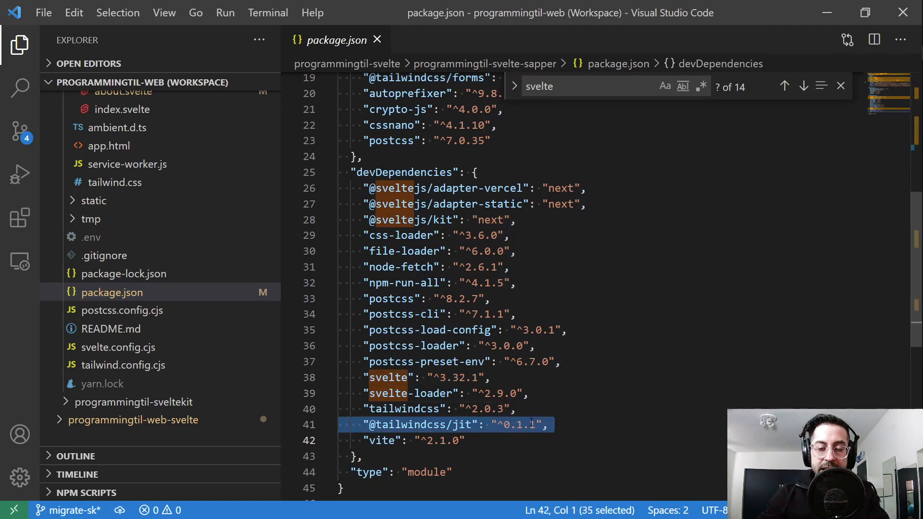
scroll(up, 3)
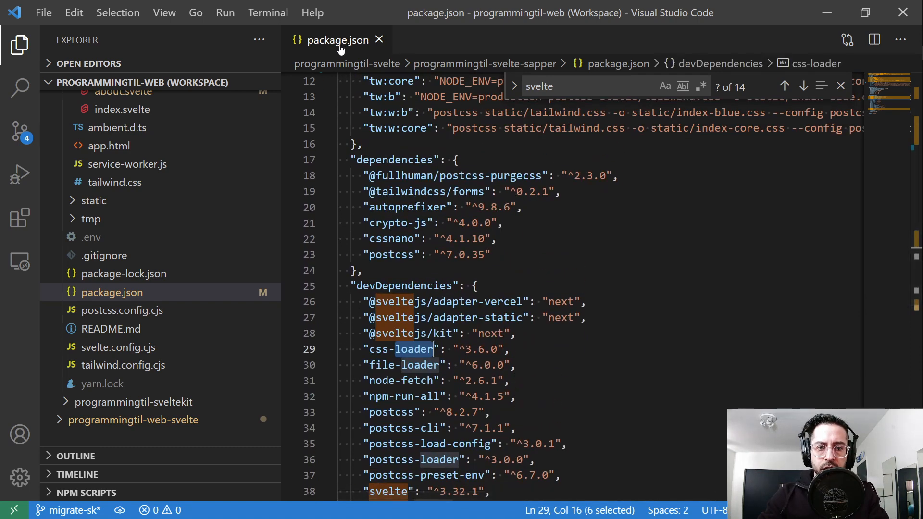
mouse_move(247, 308)
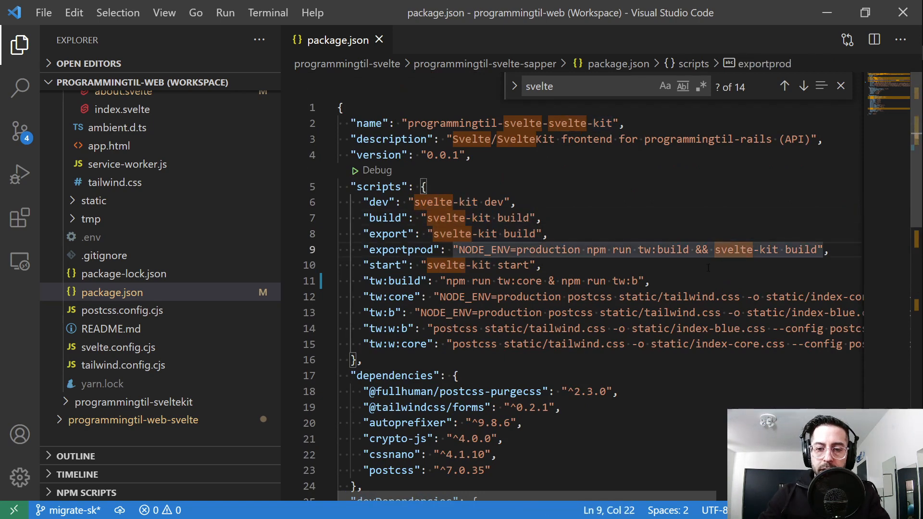
key(alt+tab)
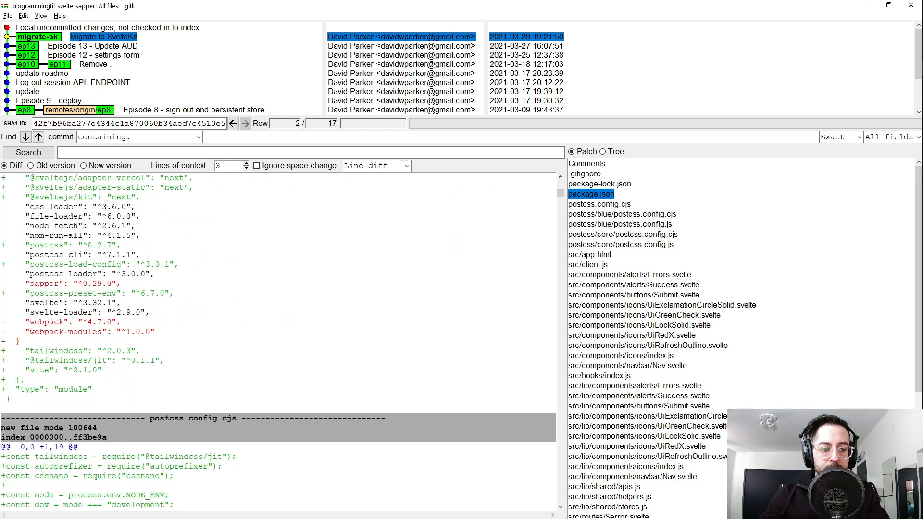
- Read the Project Files > Configuration step on replacing the bundler config with svelte.config.cjs
click(599, 205)
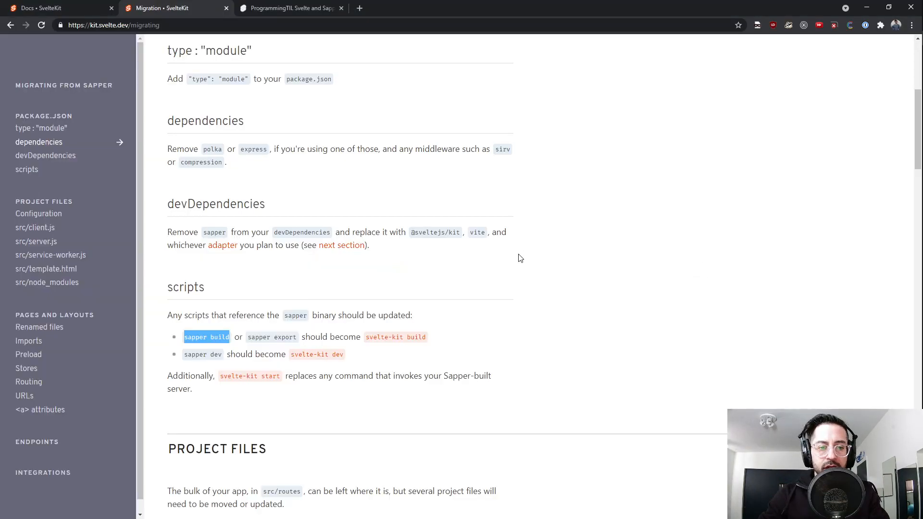
scroll(down, 3)
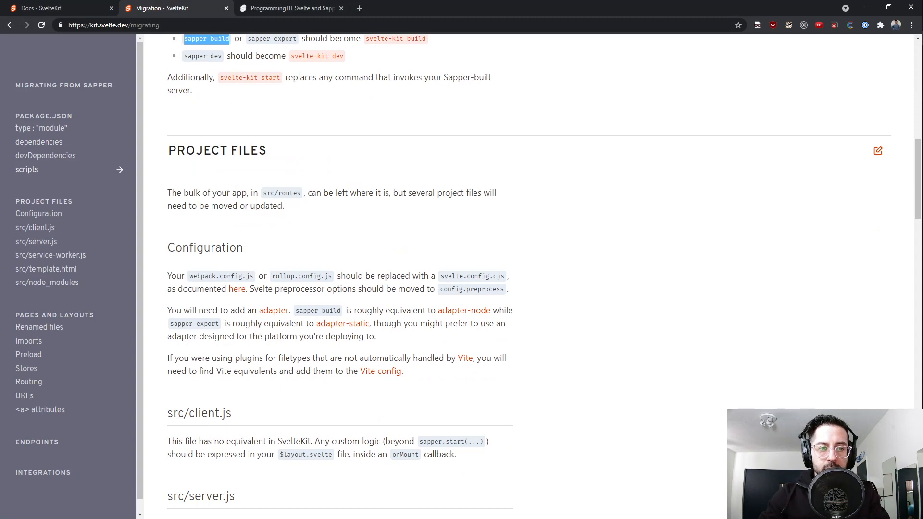
mouse_move(423, 202)
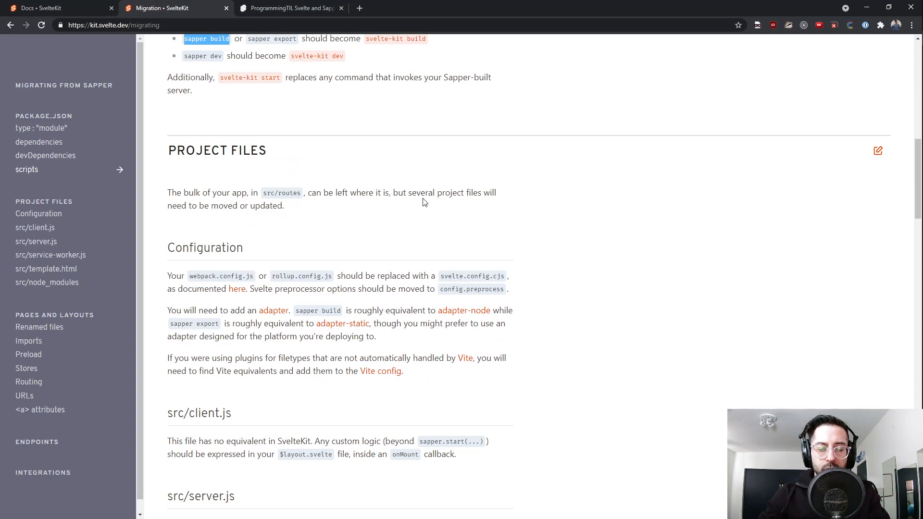
scroll(down, 3)
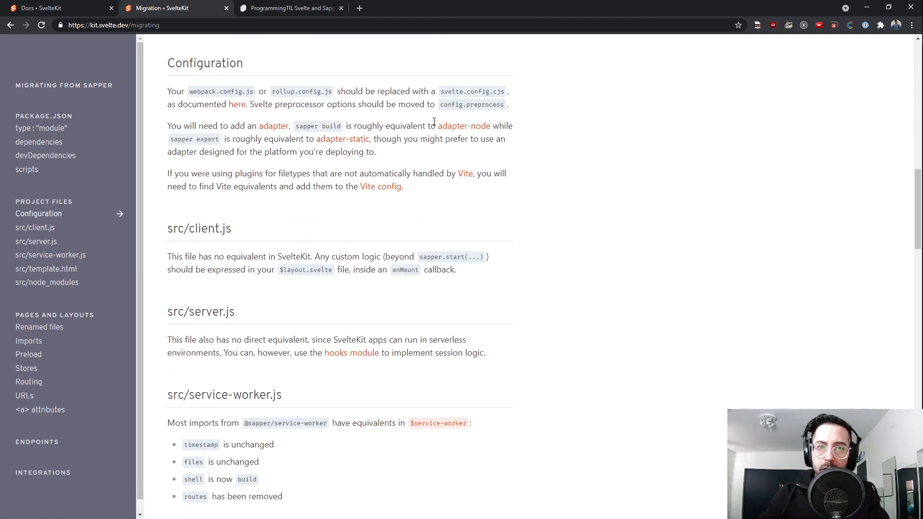
double_click(452, 91)
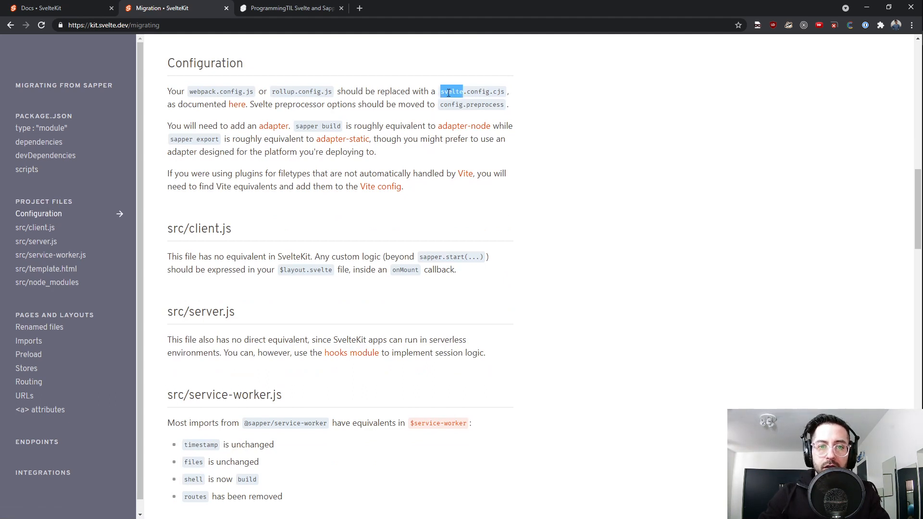
click(515, 114)
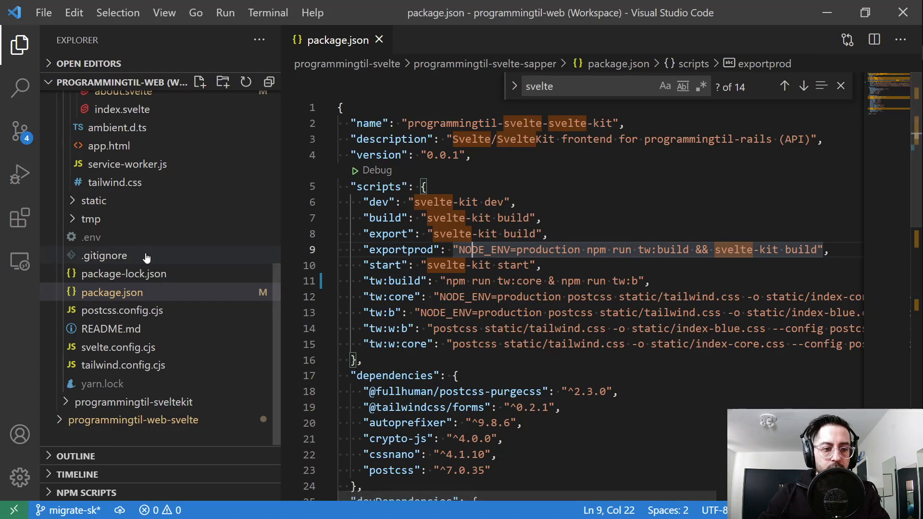
- Open svelte.config.cjs and check its static adapter with the #svelte target
click(118, 346)
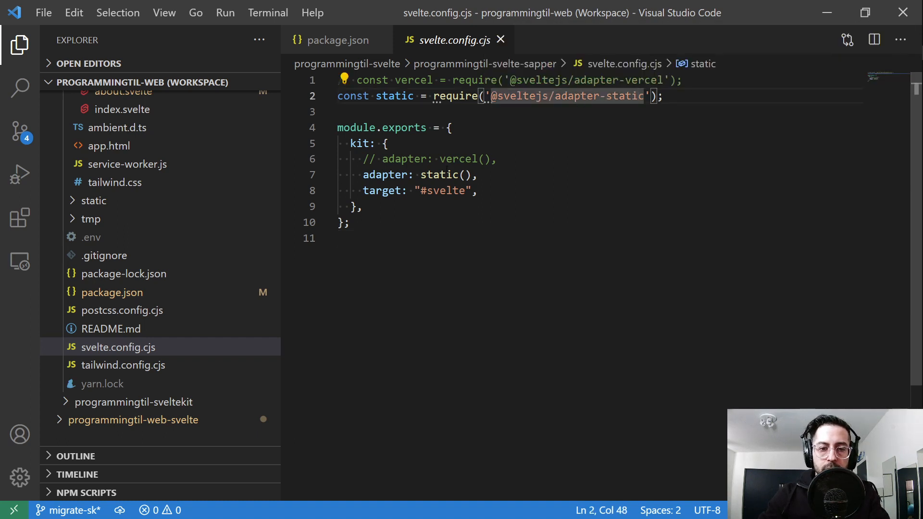
double_click(404, 160)
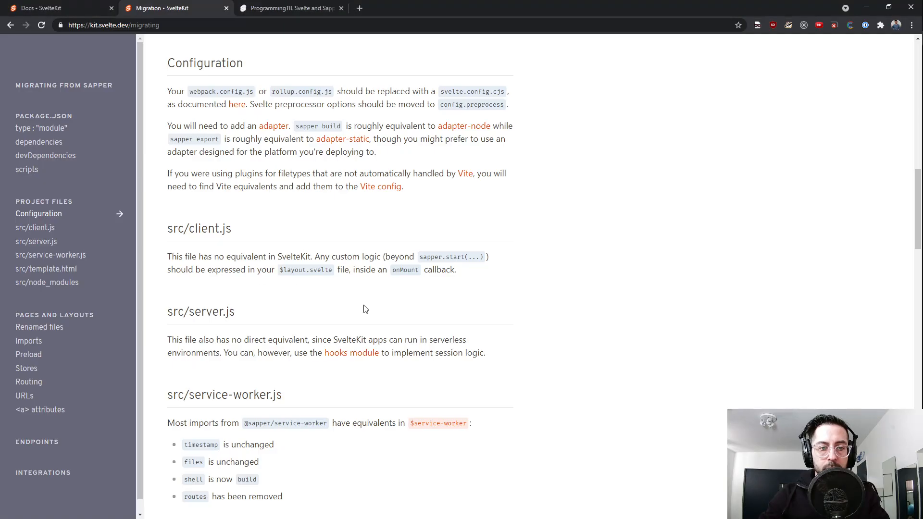
- Read the src/client.js and src/server.js migration notes and check the commit in gitk
scroll(down, 3)
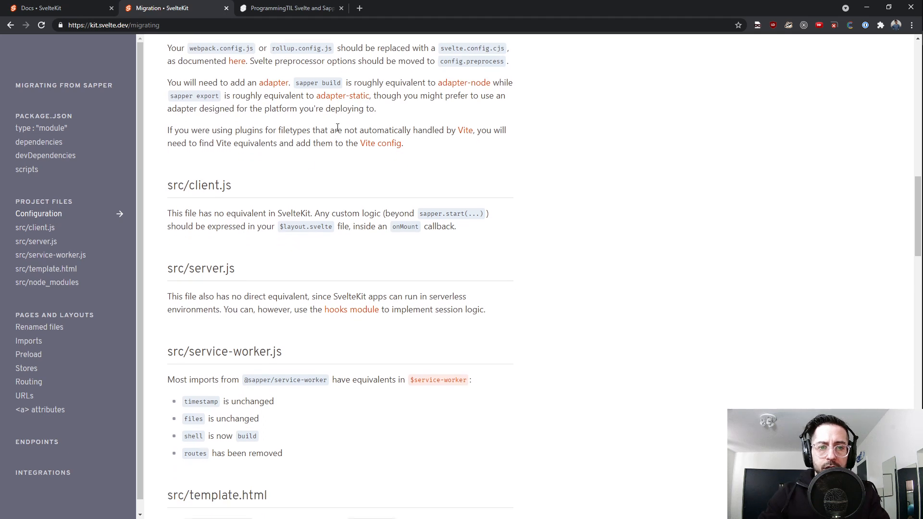
mouse_move(443, 130)
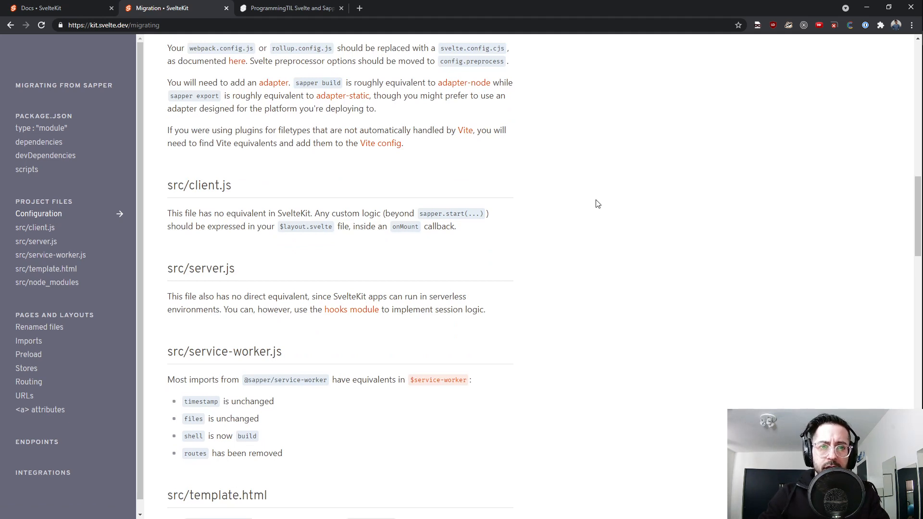
scroll(down, 3)
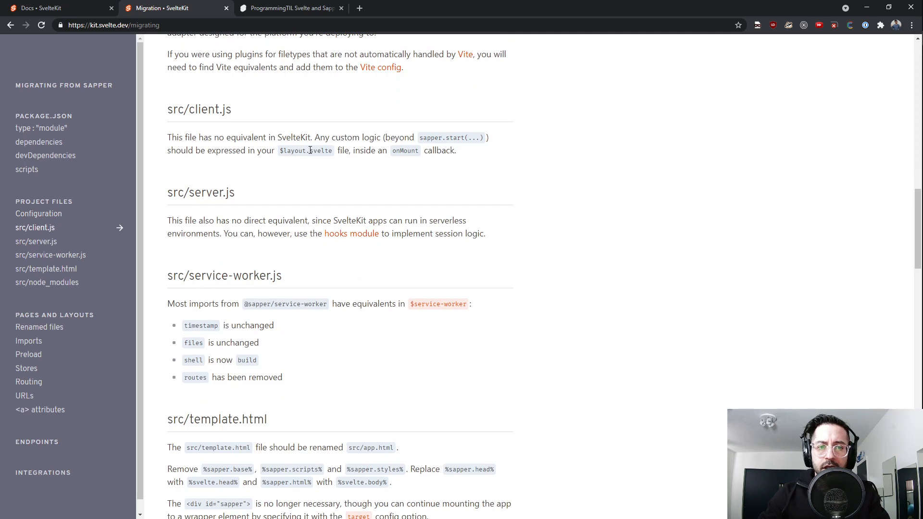
key(alt+tab)
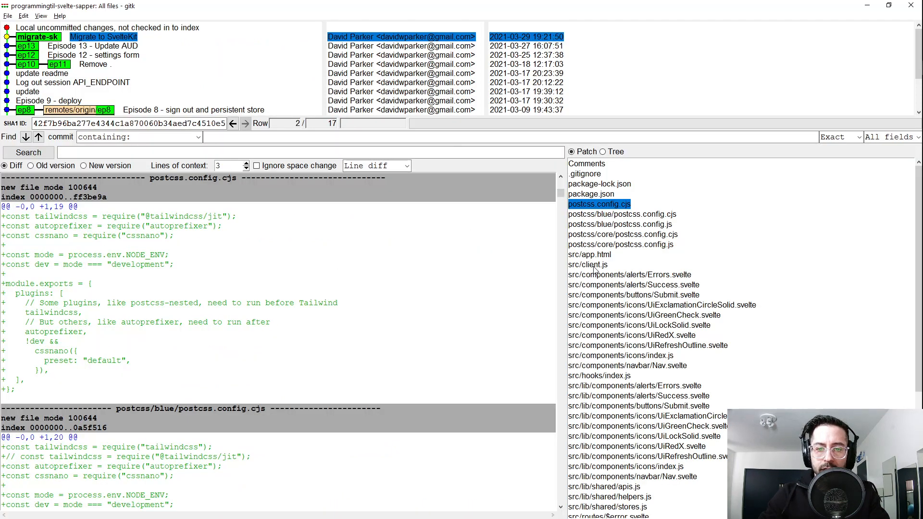
click(588, 264)
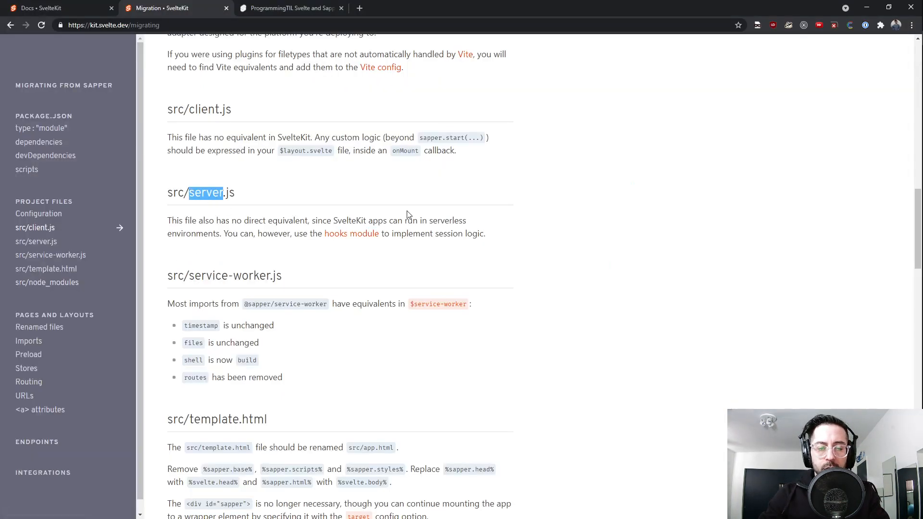
mouse_move(351, 233)
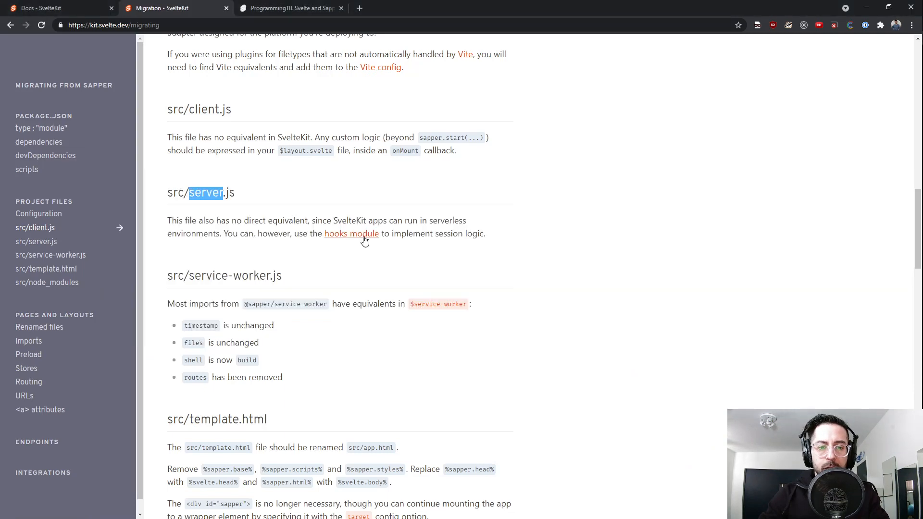
scroll(down, 3)
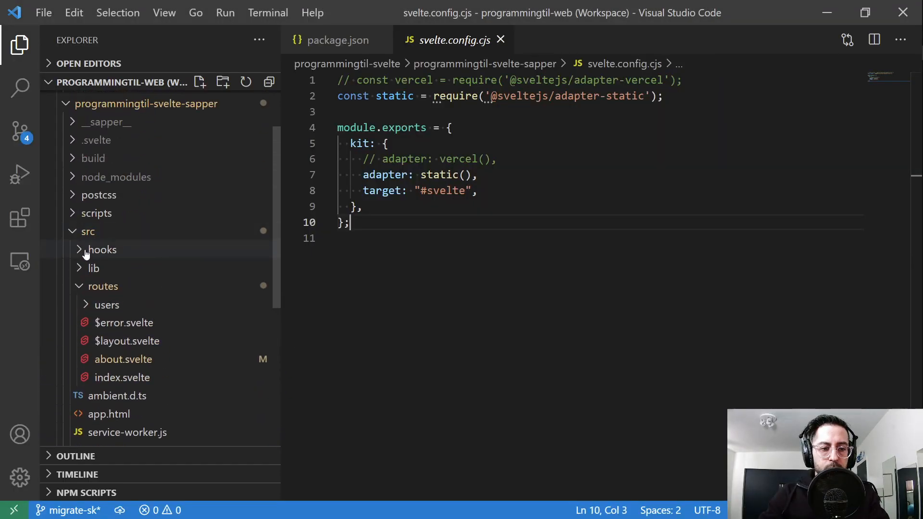
- Open src/hooks/index.js and select the VITE_ prefixes on API_ENDPOINT and DEBUG_MODE
click(111, 267)
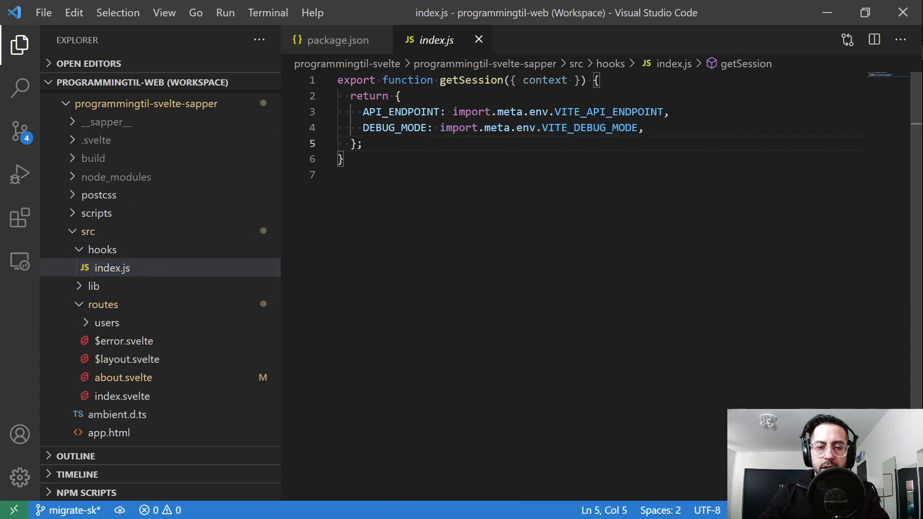
double_click(396, 128)
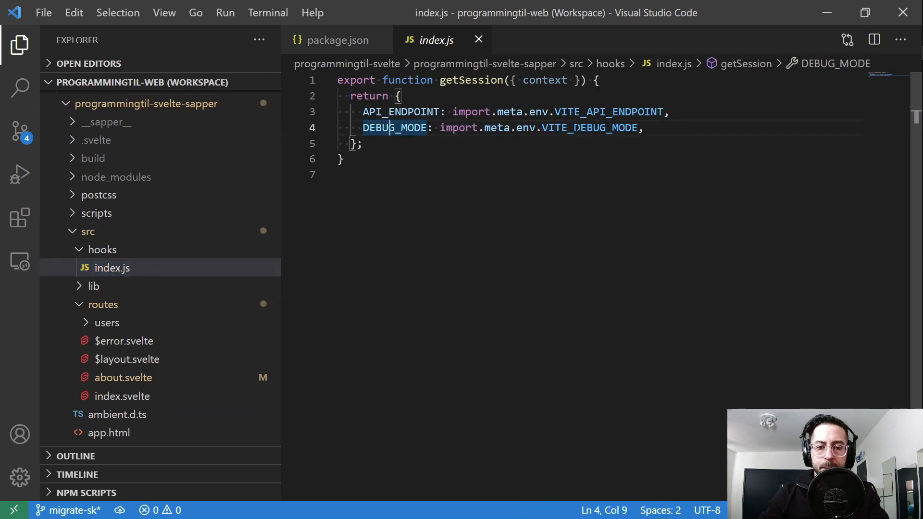
click(582, 112)
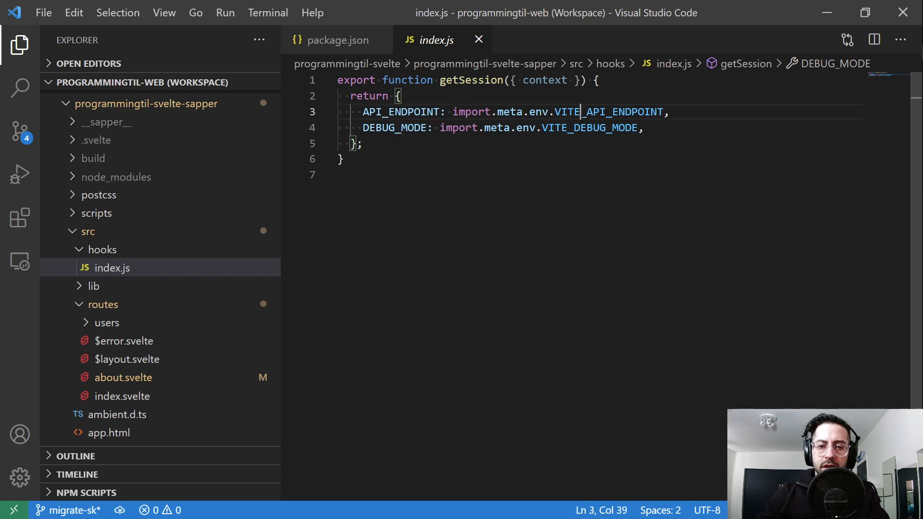
double_click(569, 112)
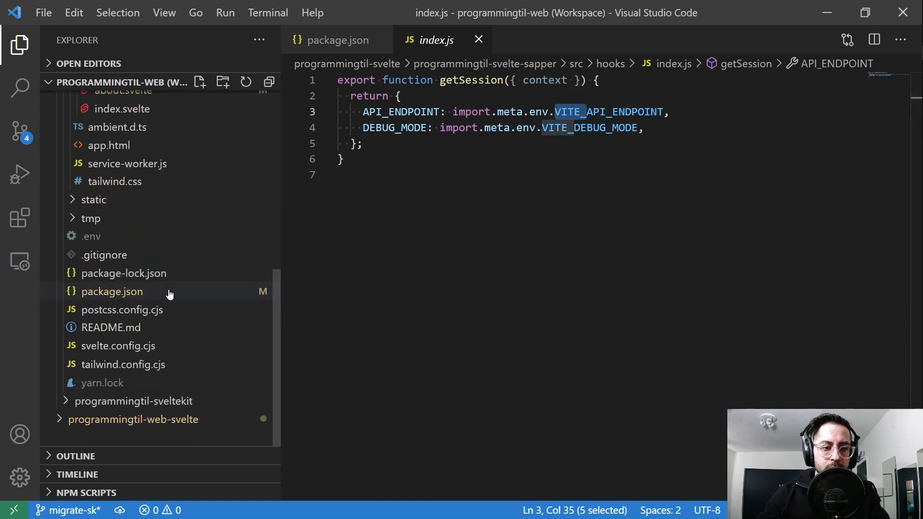
- Check the .env values and package.json scripts, then reopen the hooks index.js
click(91, 236)
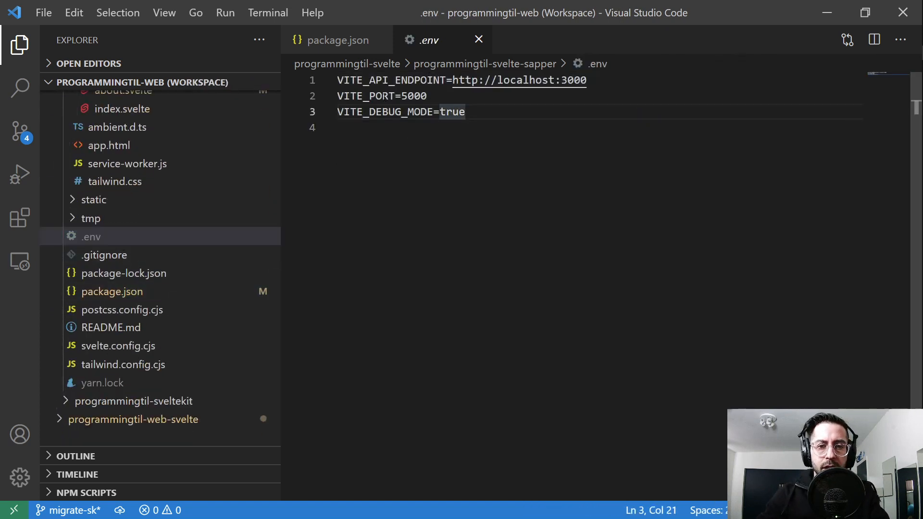
click(335, 40)
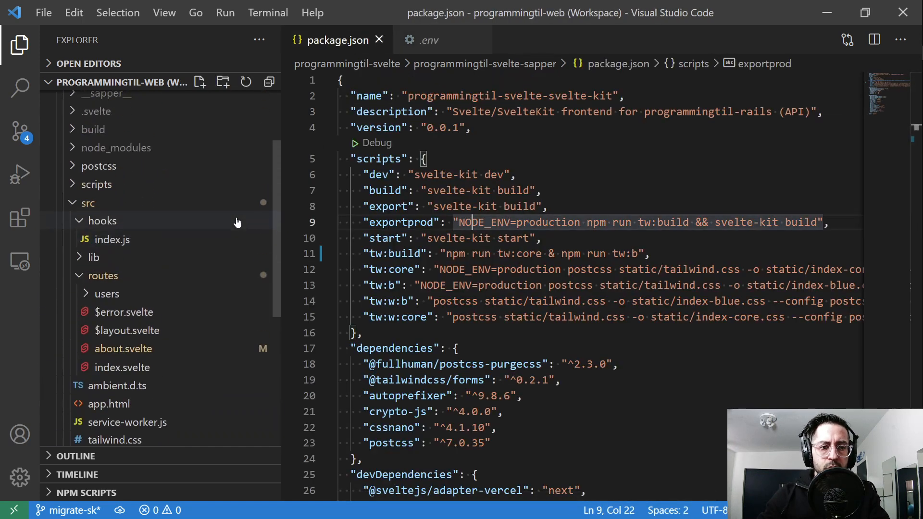
click(112, 239)
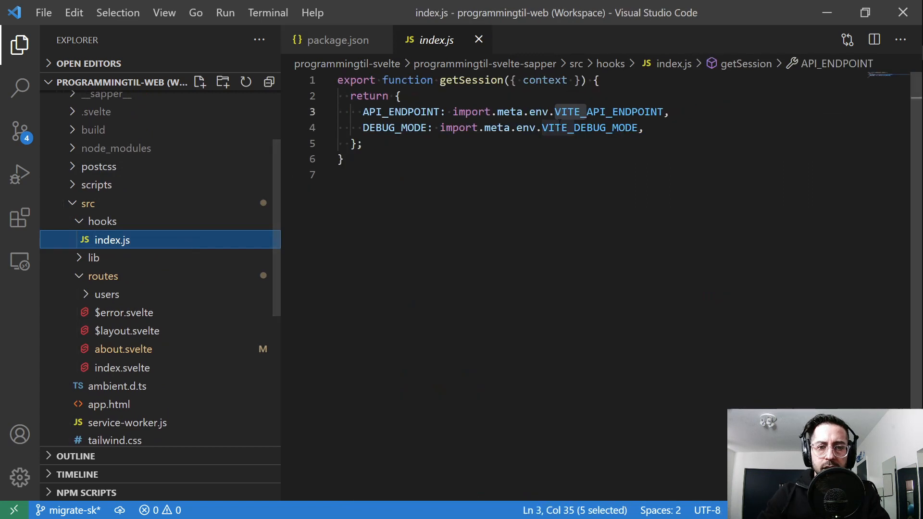
double_click(470, 80)
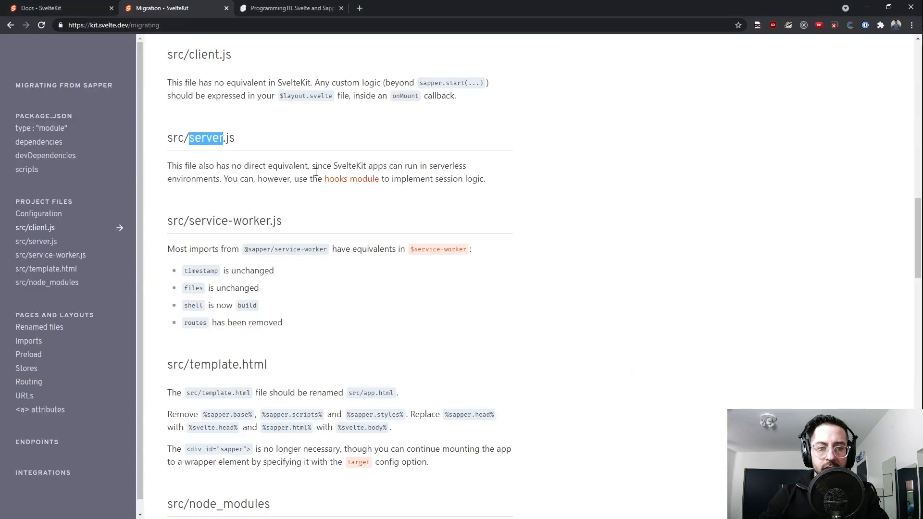
- Follow the hooks module link and scroll down to the getSession section
click(351, 178)
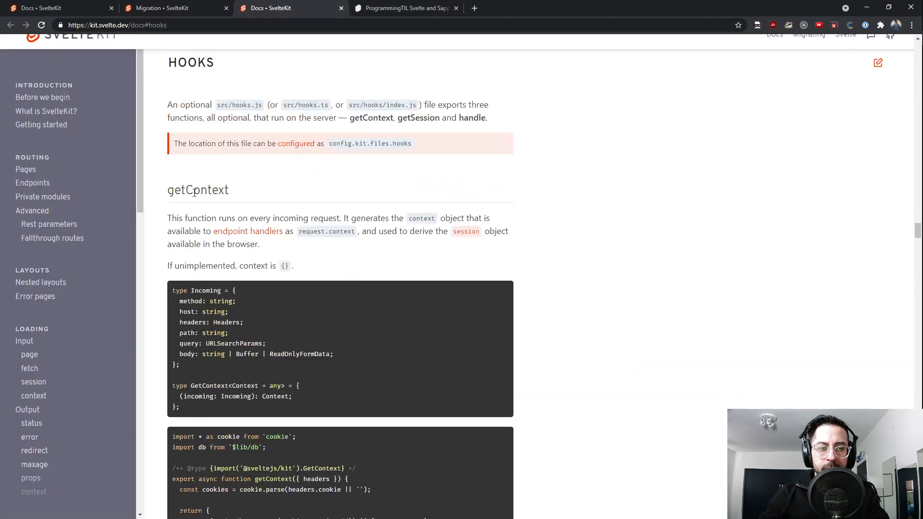
scroll(down, 3)
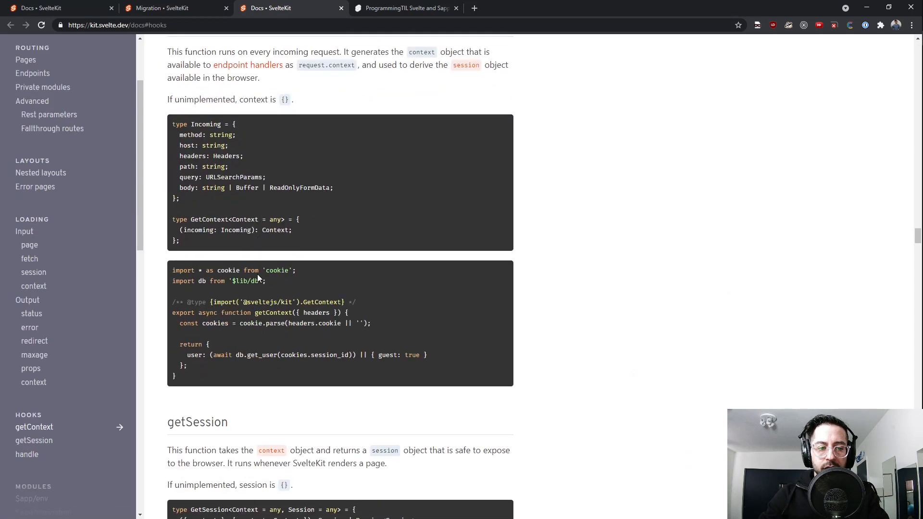
scroll(down, 3)
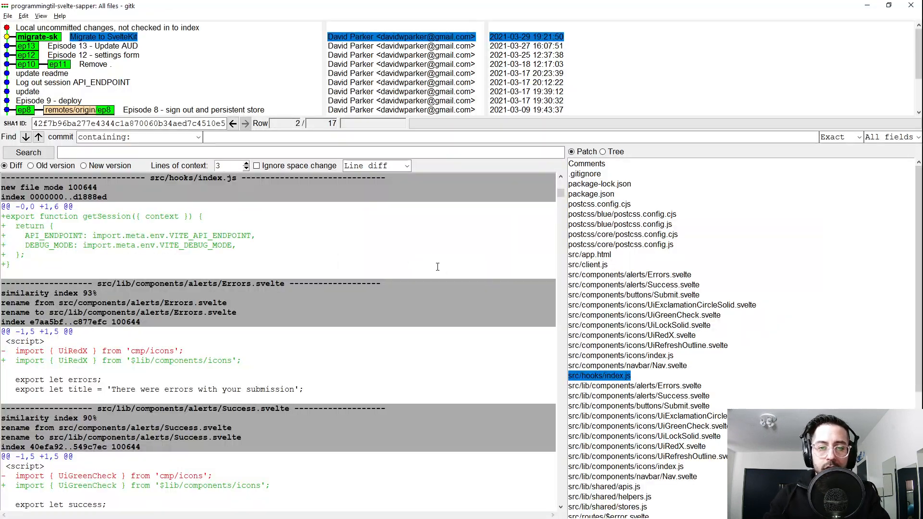
mouse_move(203, 230)
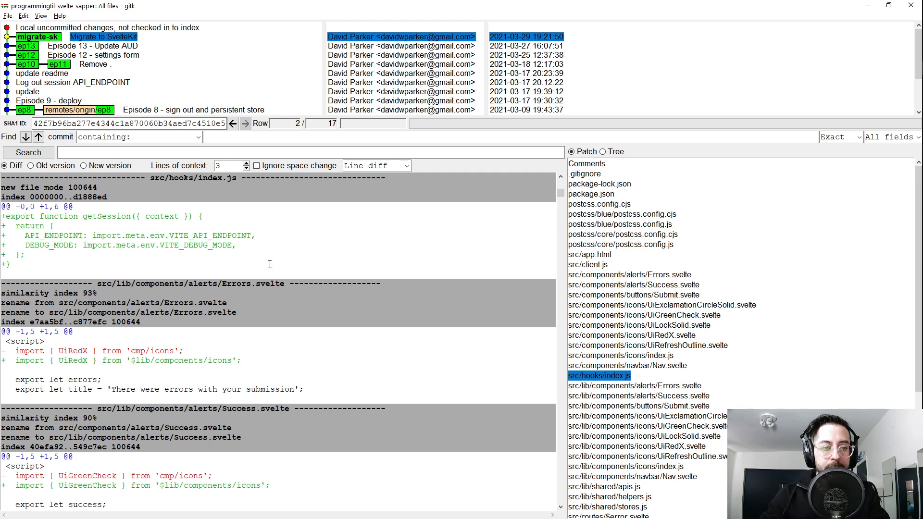
- Leave the src/hooks/index.js diff and return to the browser's migration guide
key(alt+tab)
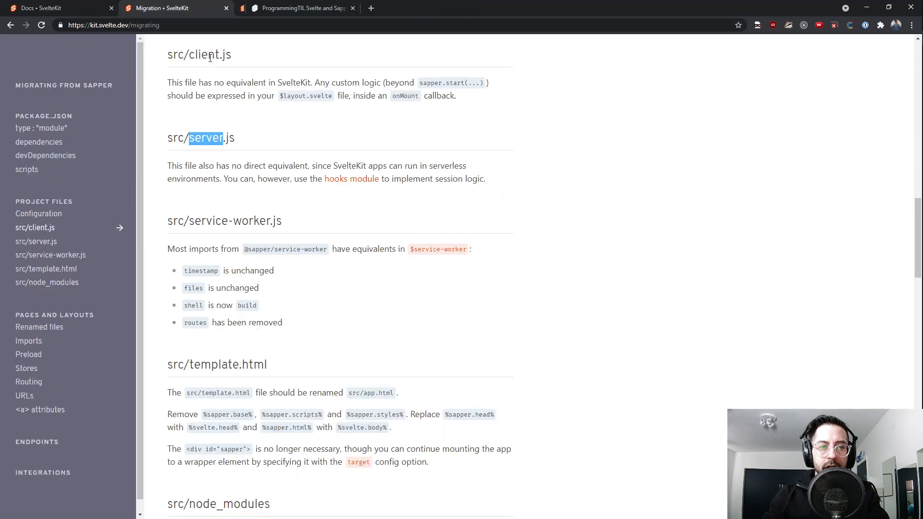
- Compare the guide's service-worker notes with the project's $service-worker import in service-worker.js
scroll(down, 3)
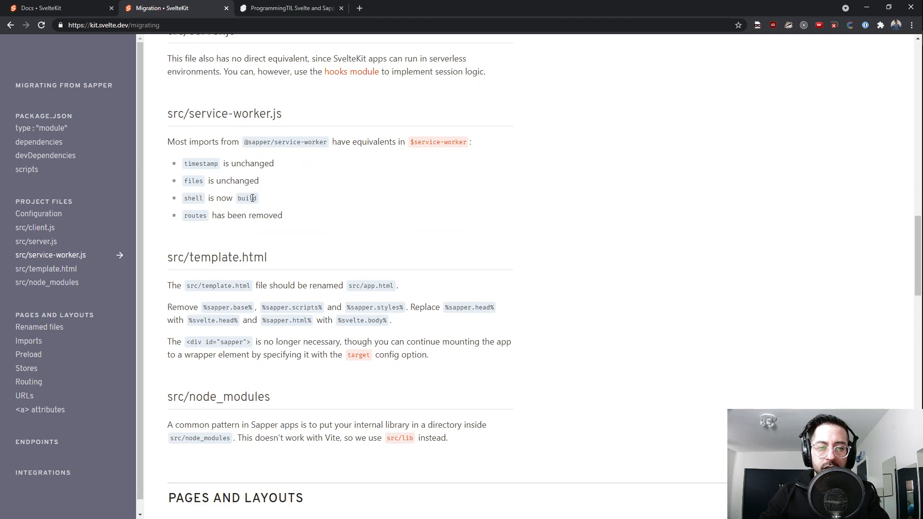
key(alt+tab)
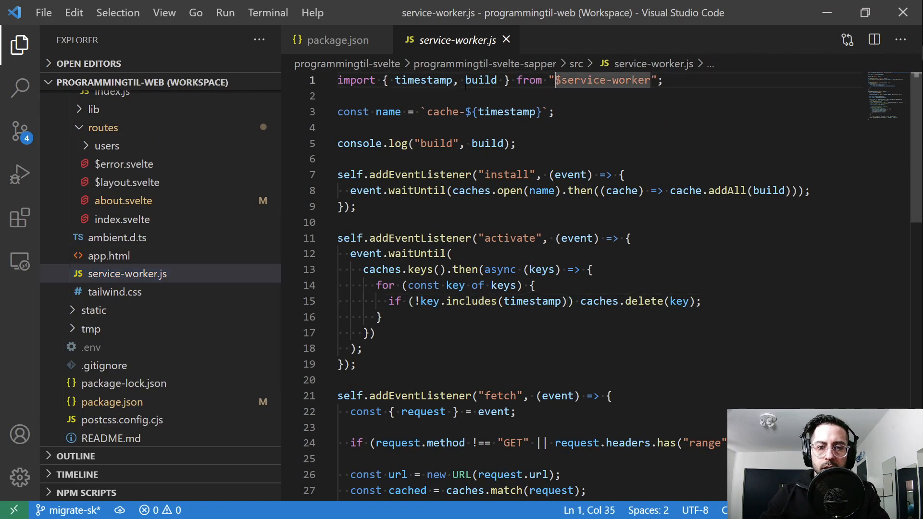
double_click(480, 80)
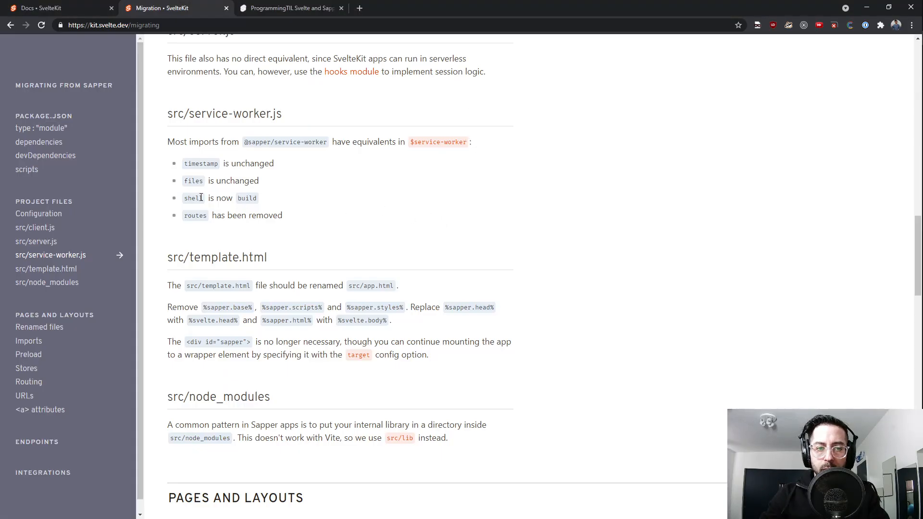
- Scroll the guide to the src/template.html notes on renaming to src/app.html
scroll(down, 3)
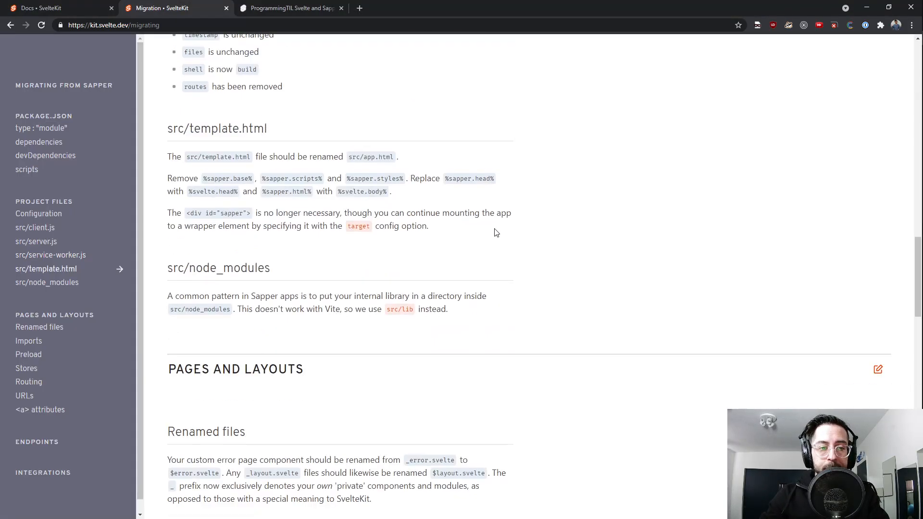
scroll(down, 3)
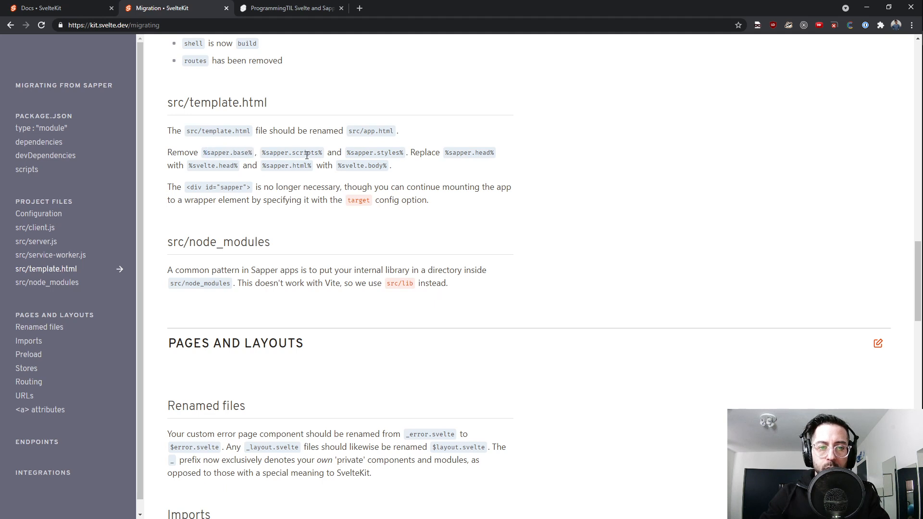
mouse_move(396, 152)
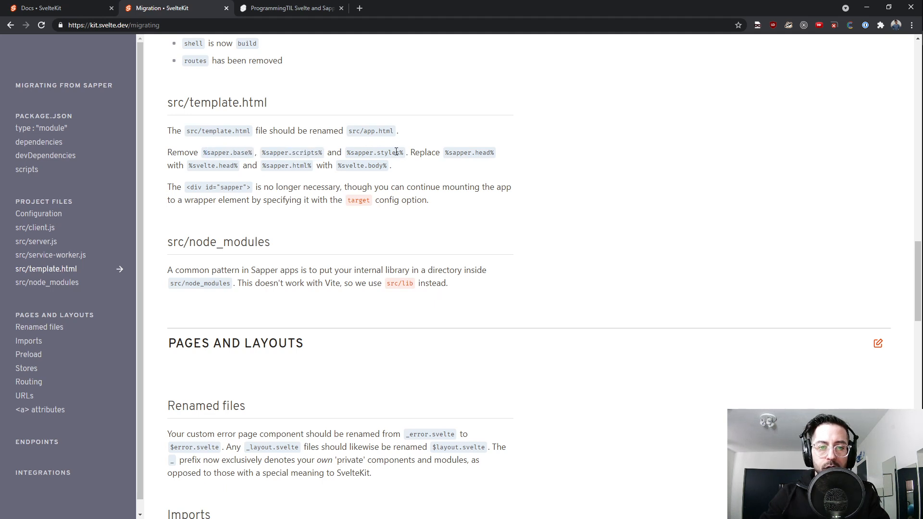
mouse_move(461, 152)
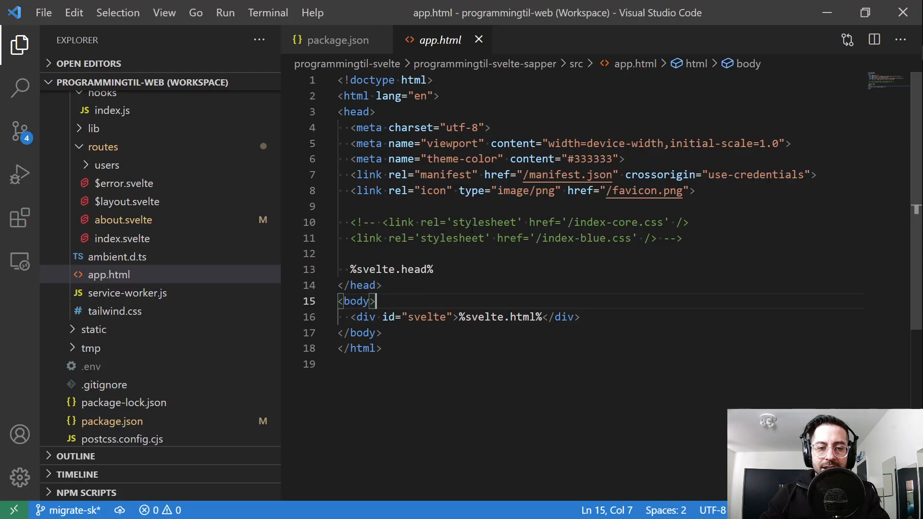
- Match app.html's div id="svelte" against the #svelte target in svelte.config.cjs, then reopen app.html
double_click(426, 317)
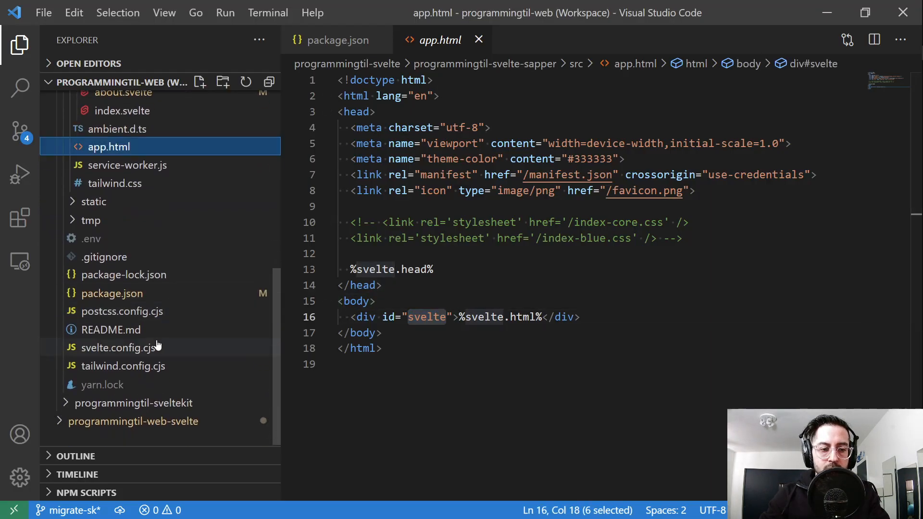
click(117, 347)
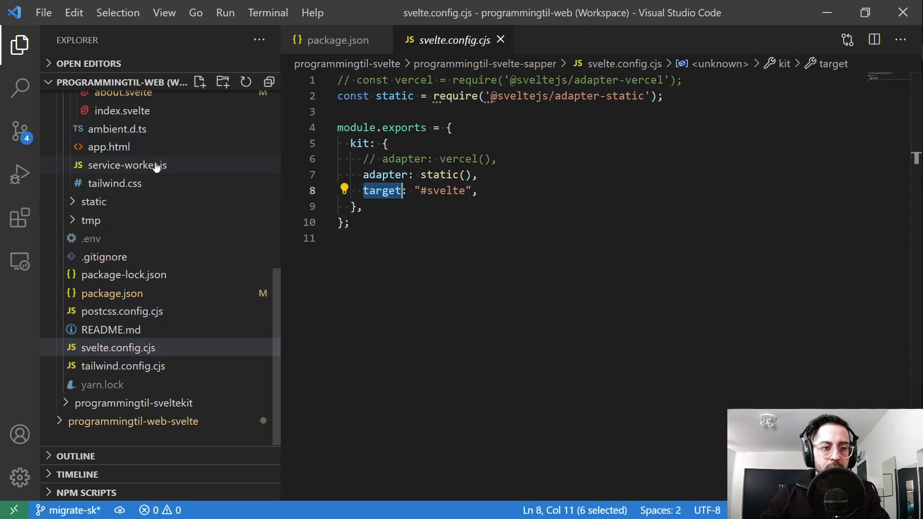
click(109, 147)
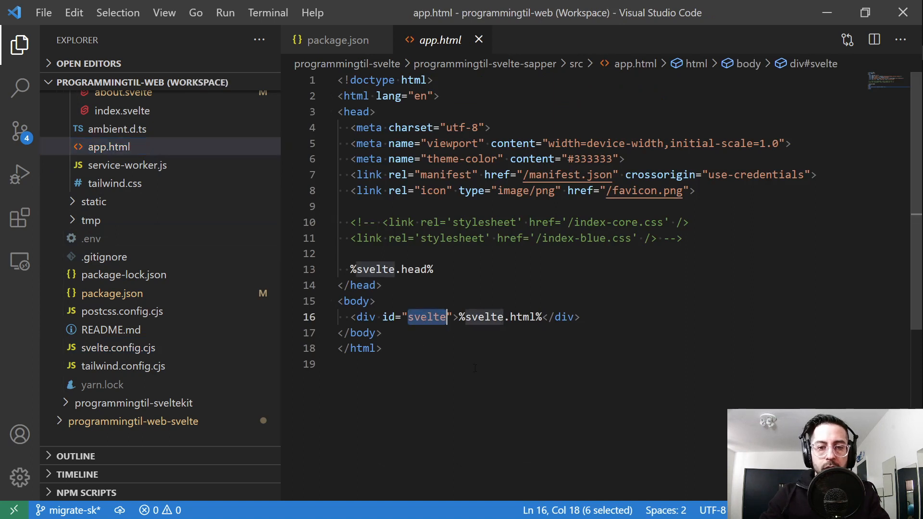
mouse_move(470, 282)
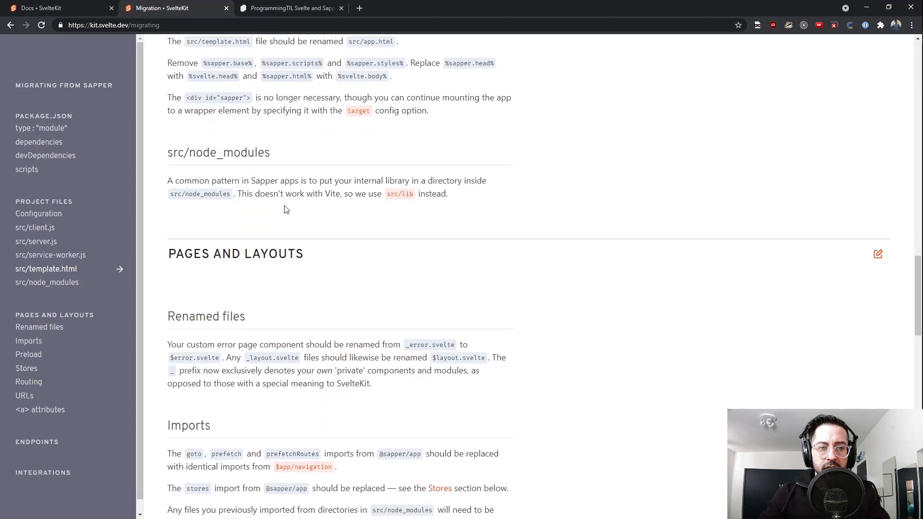
mouse_move(313, 176)
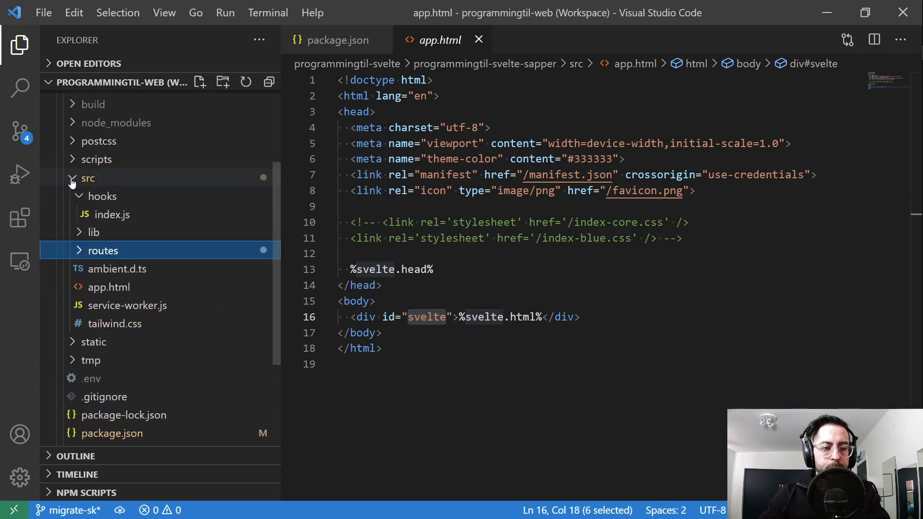
- Expand src/lib to show its components and shared folders
click(94, 232)
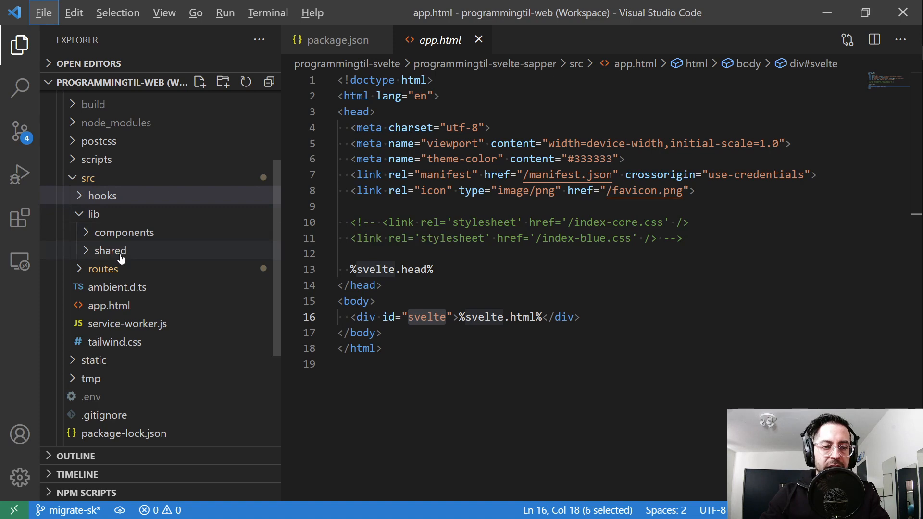
mouse_move(152, 249)
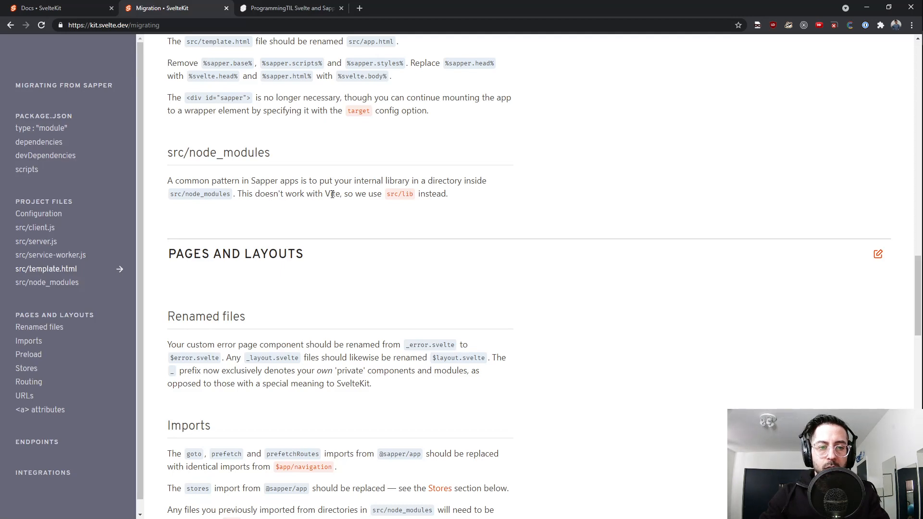
- Read Renamed files and Imports, open routes/$error.svelte, and follow the Stores link
key(alt+tab)
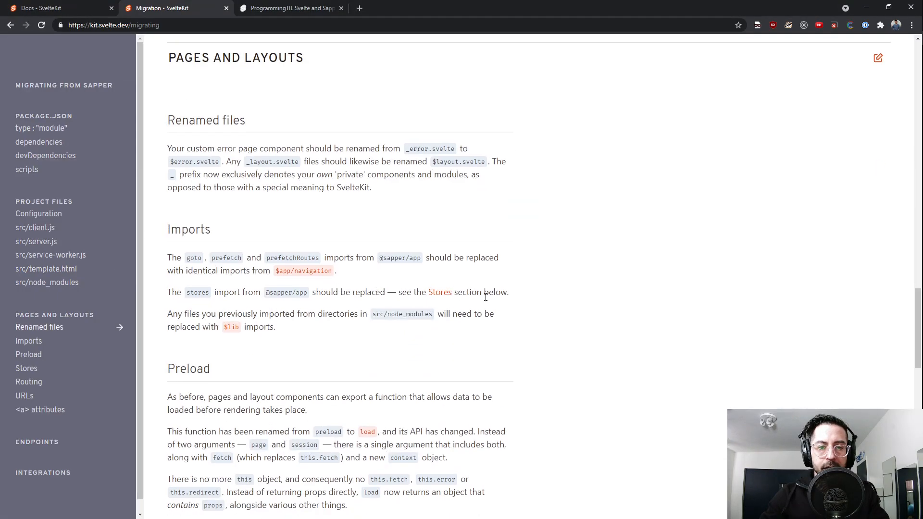
scroll(down, 3)
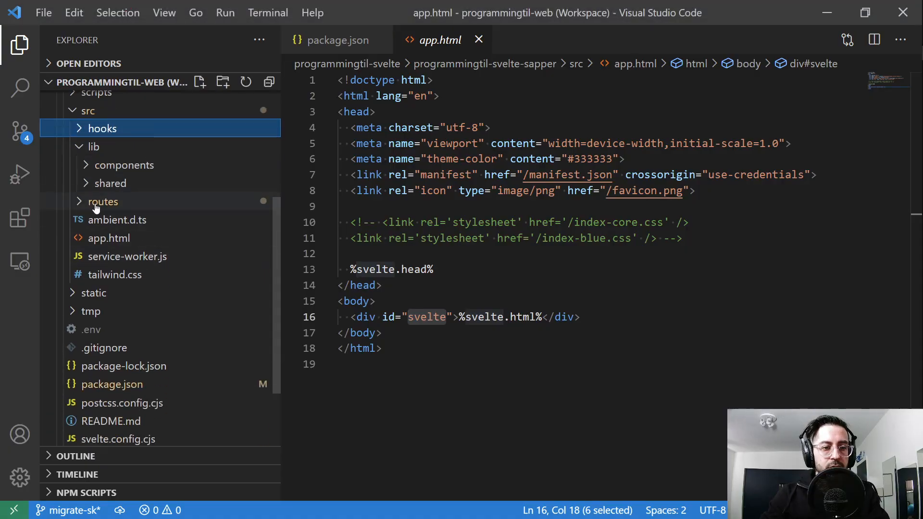
click(103, 201)
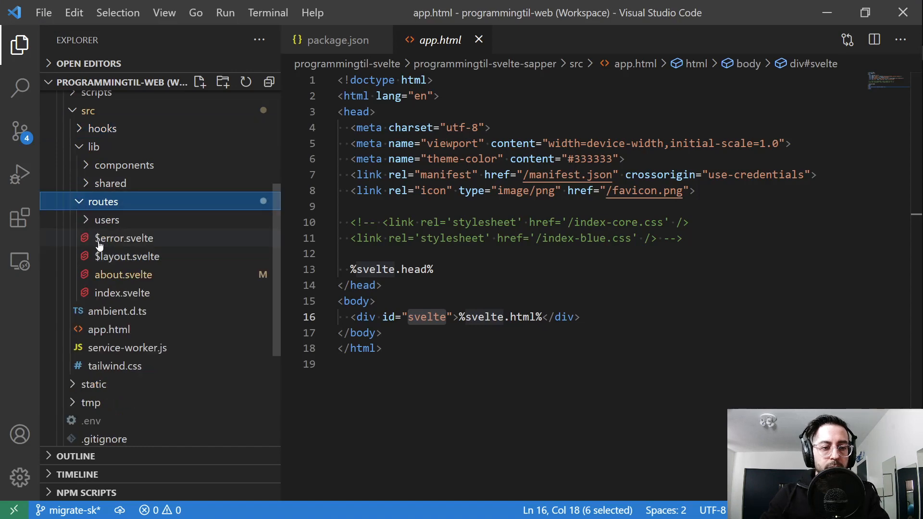
click(124, 238)
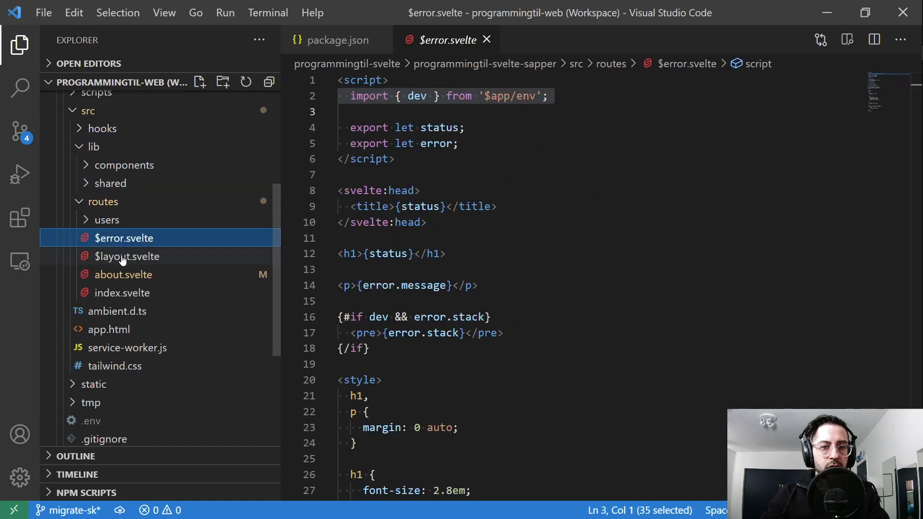
click(126, 256)
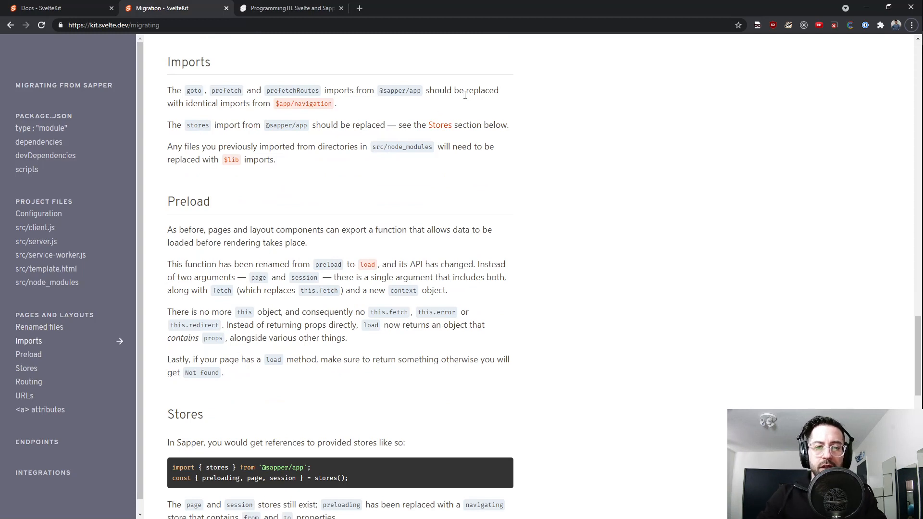
mouse_move(407, 121)
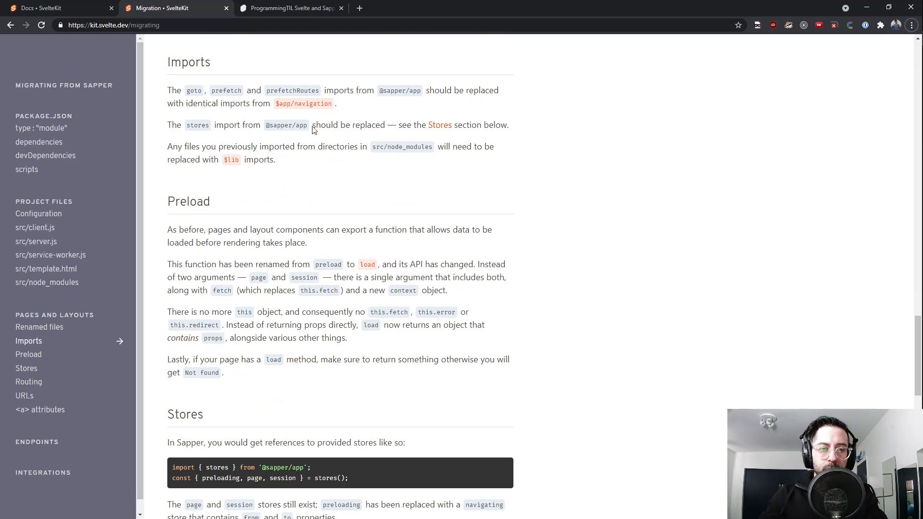
mouse_move(439, 125)
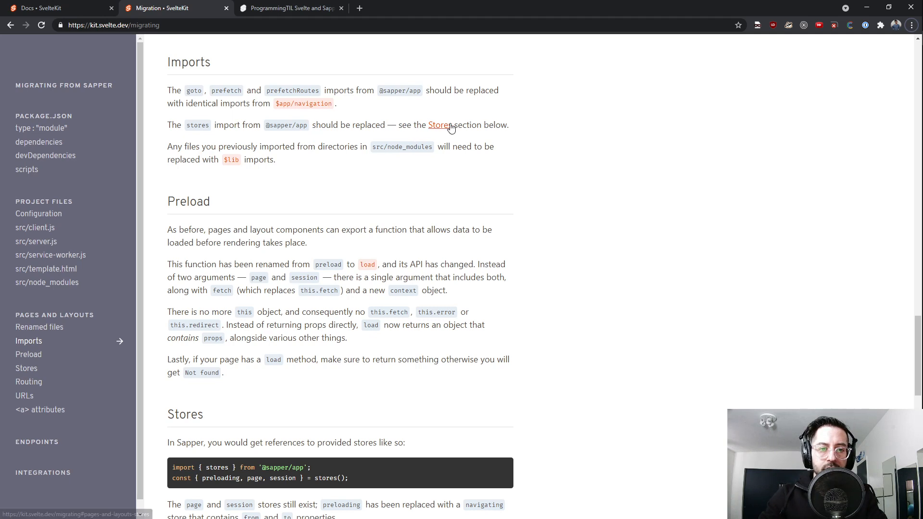
click(439, 125)
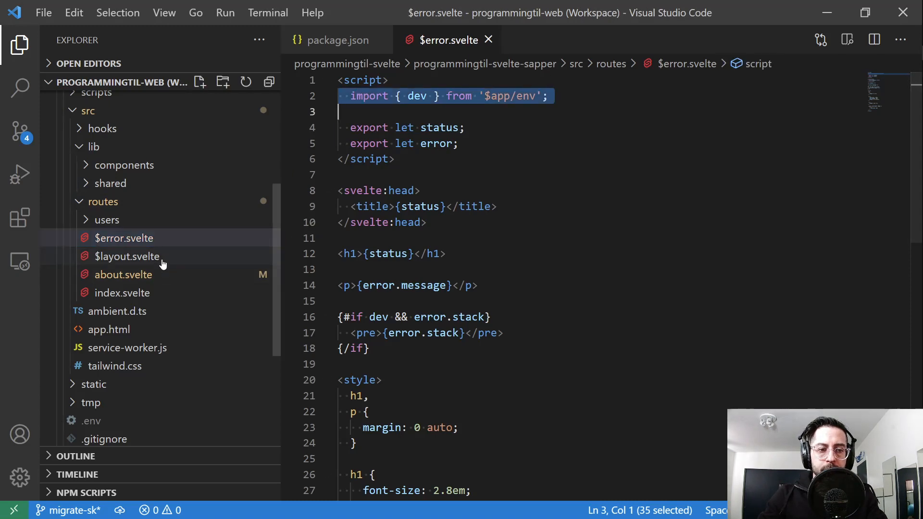
- Open $layout.svelte and the users pages sign-in.svelte and sign-up.svelte
click(126, 256)
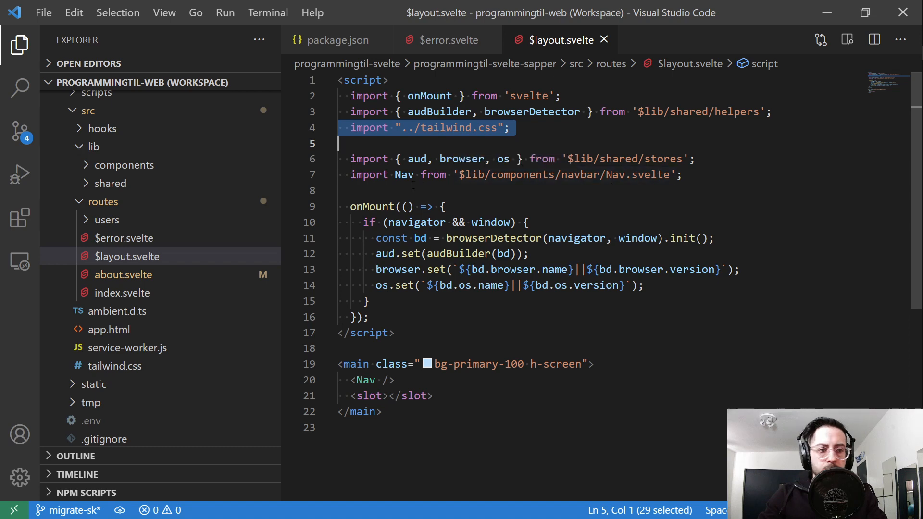
click(106, 220)
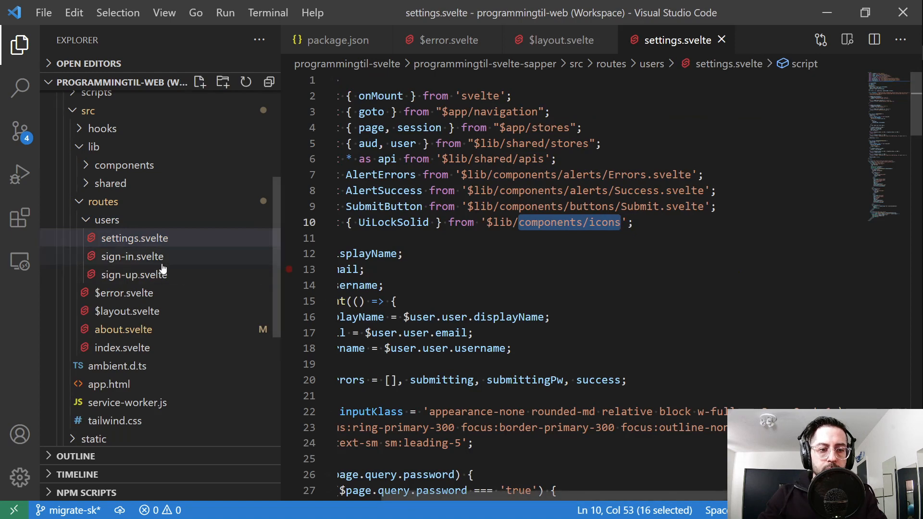
click(133, 256)
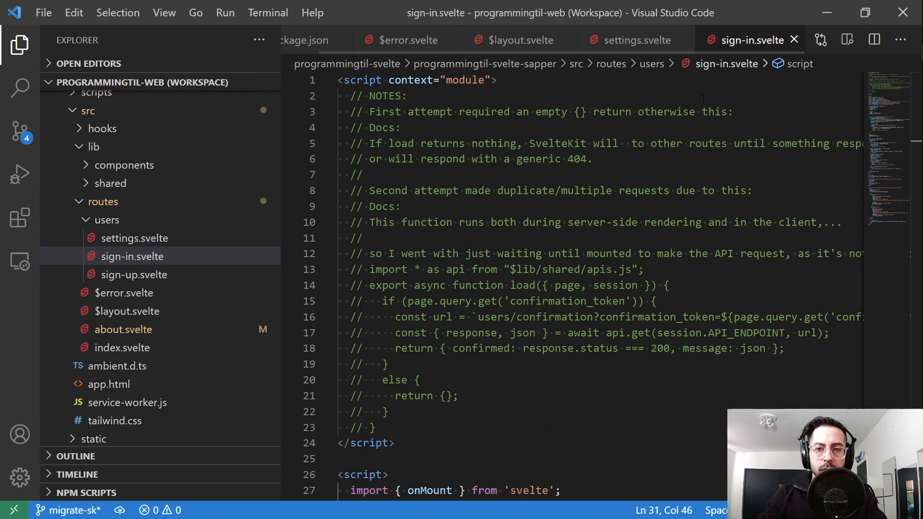
click(134, 275)
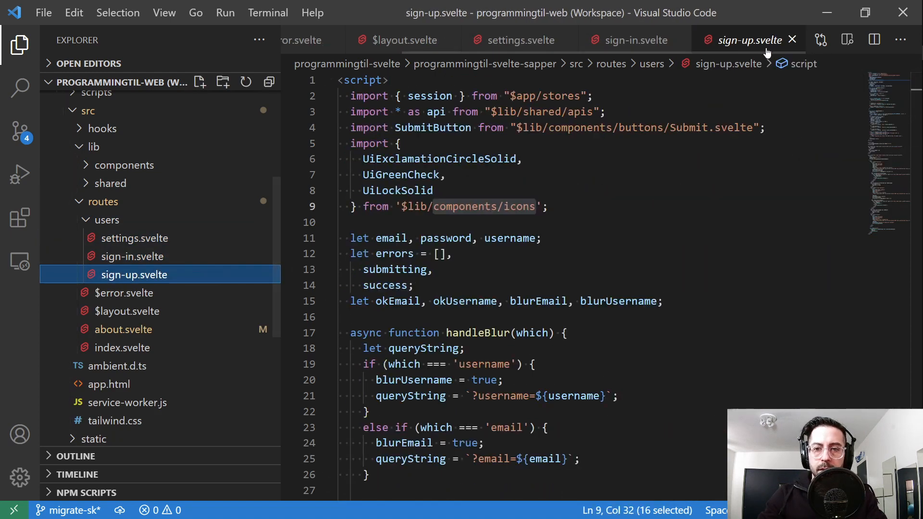
- Select the $app/stores import path on line 2 of sign-up.svelte
click(548, 97)
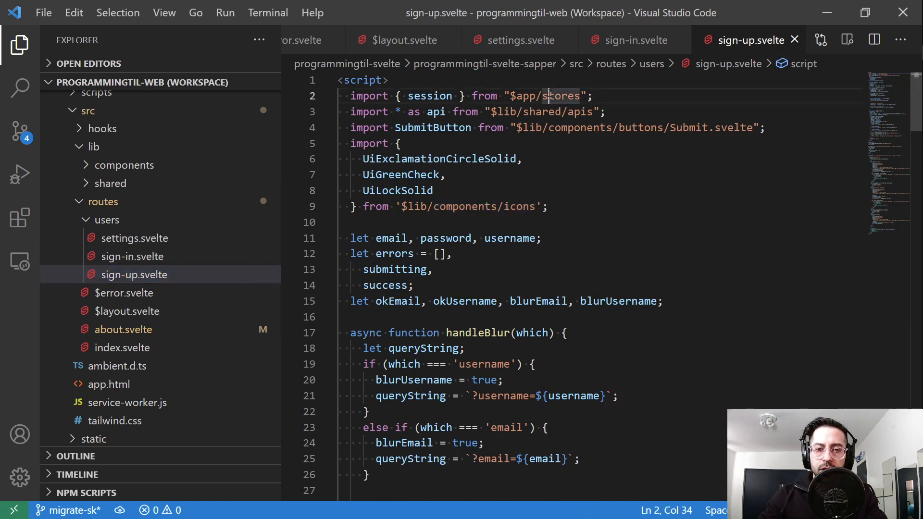
double_click(430, 96)
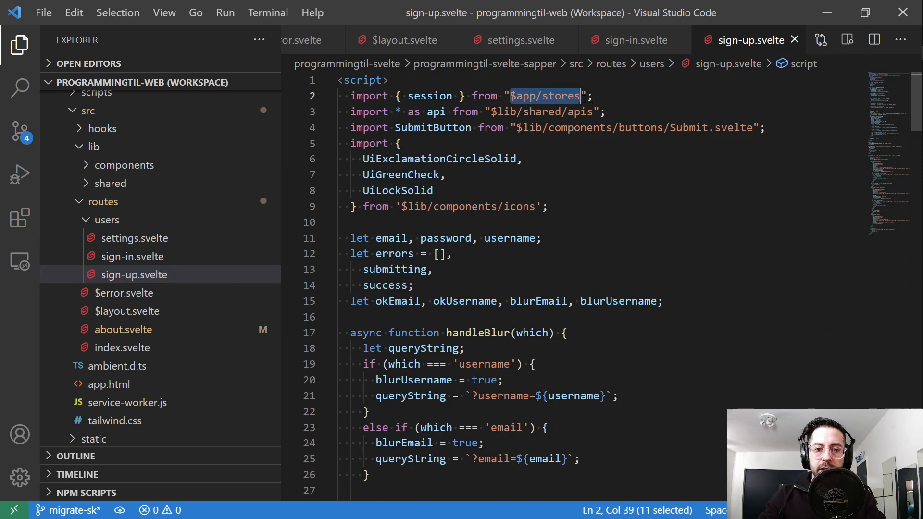
click(605, 112)
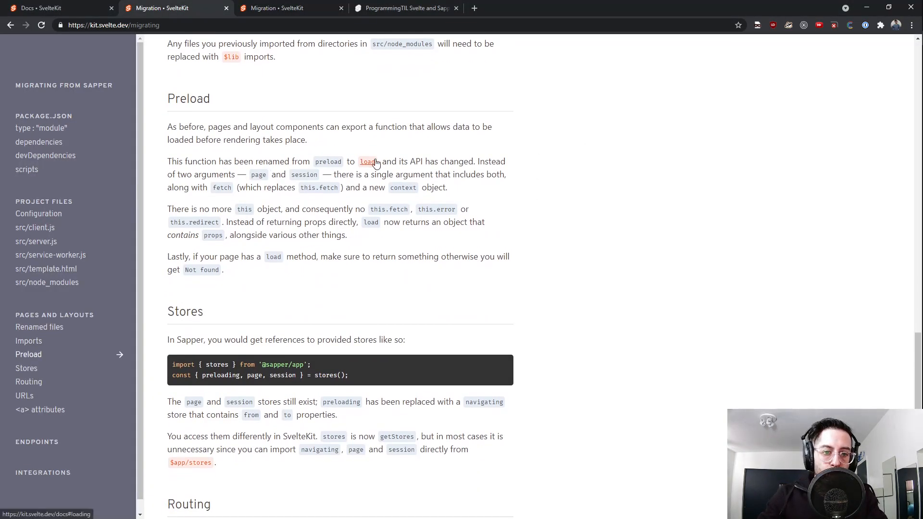
mouse_move(307, 172)
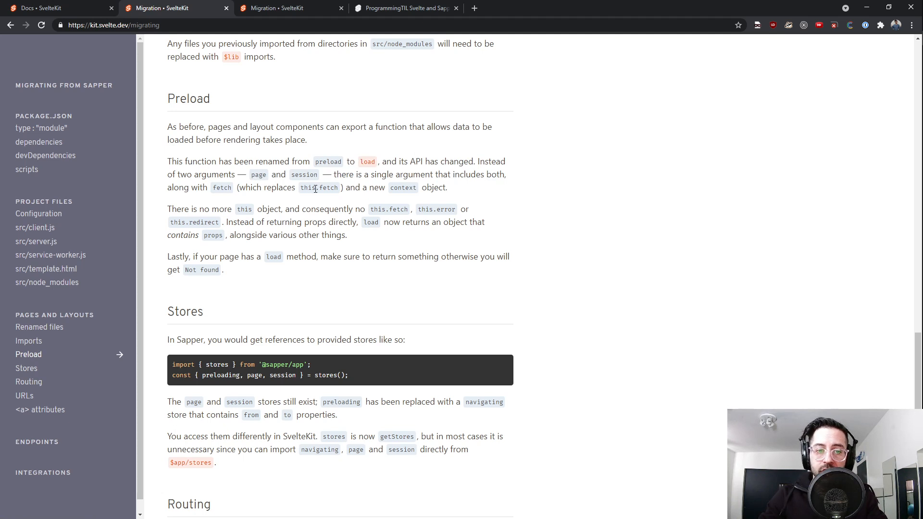
mouse_move(418, 193)
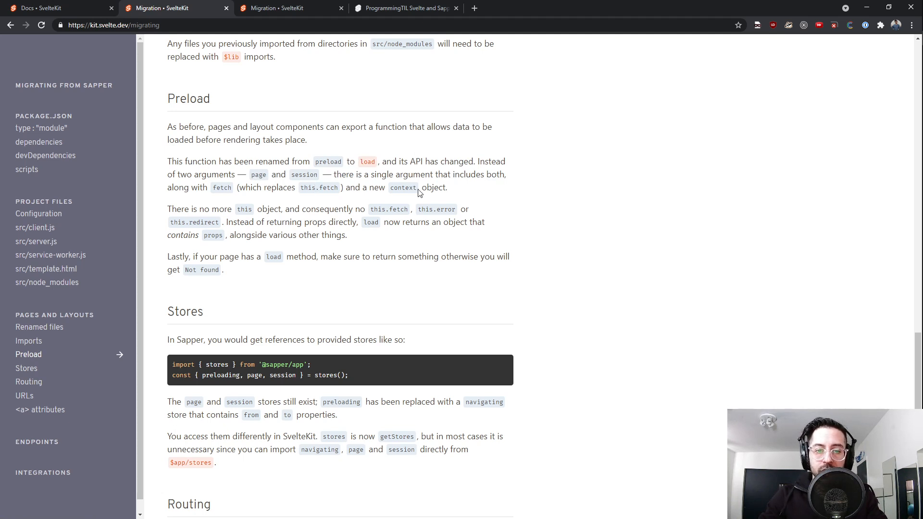
mouse_move(227, 205)
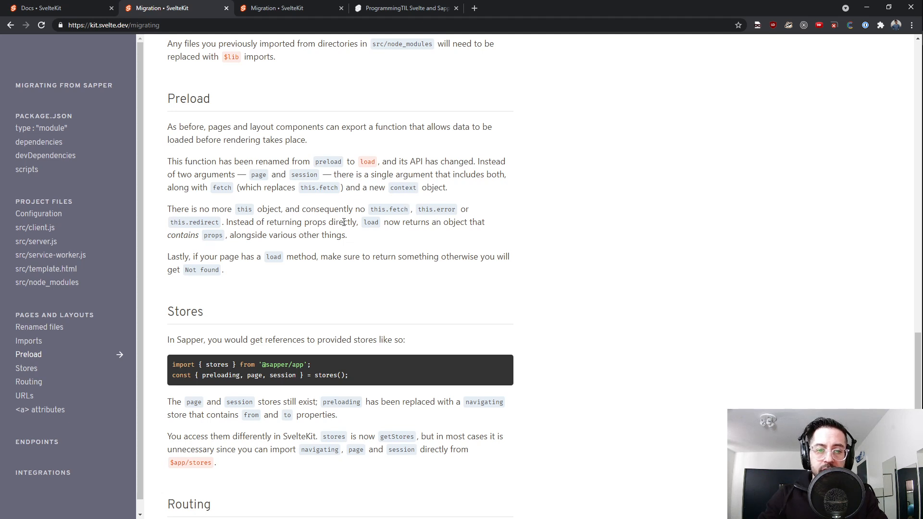
mouse_move(451, 233)
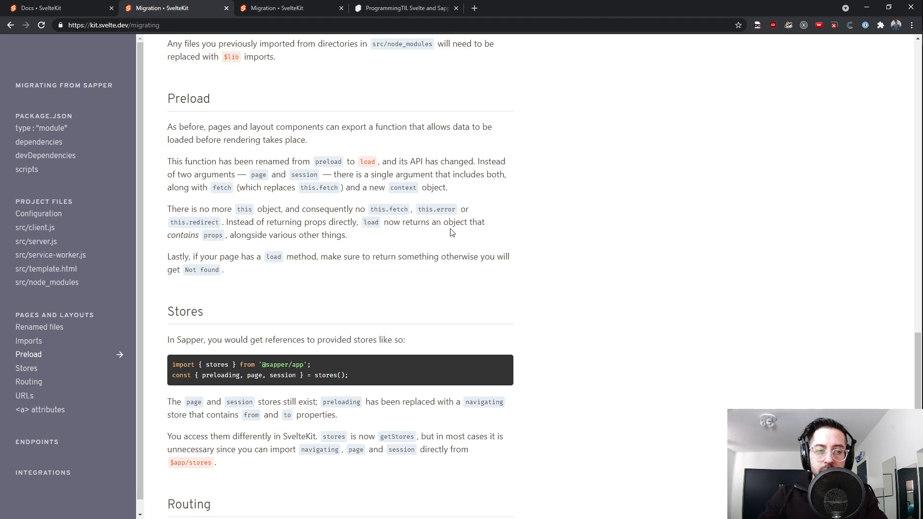
mouse_move(334, 235)
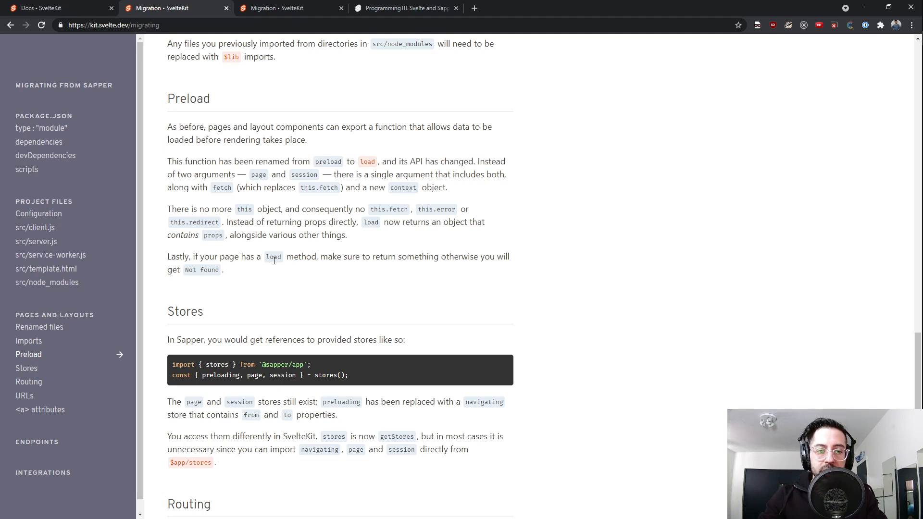
- Highlight the Preload sentence saying load must return something, then go to sign-in.svelte
drag(265, 256, 495, 256)
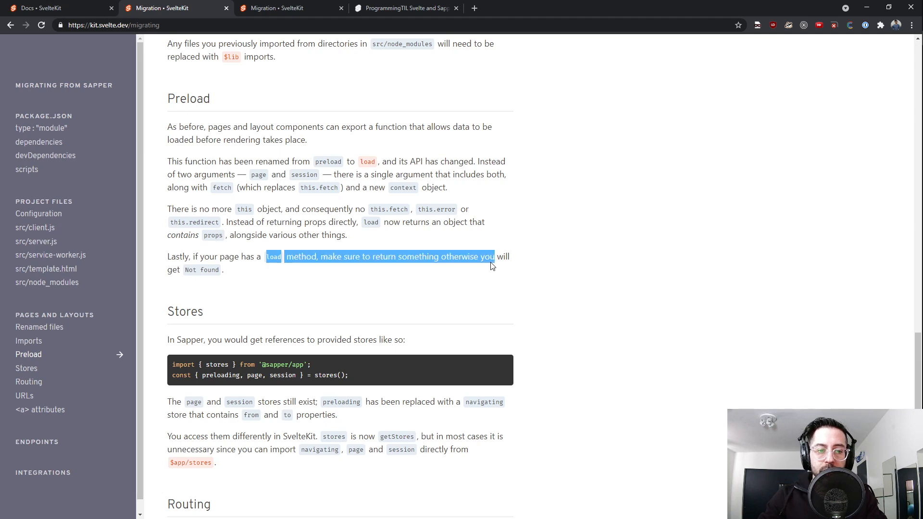
click(244, 272)
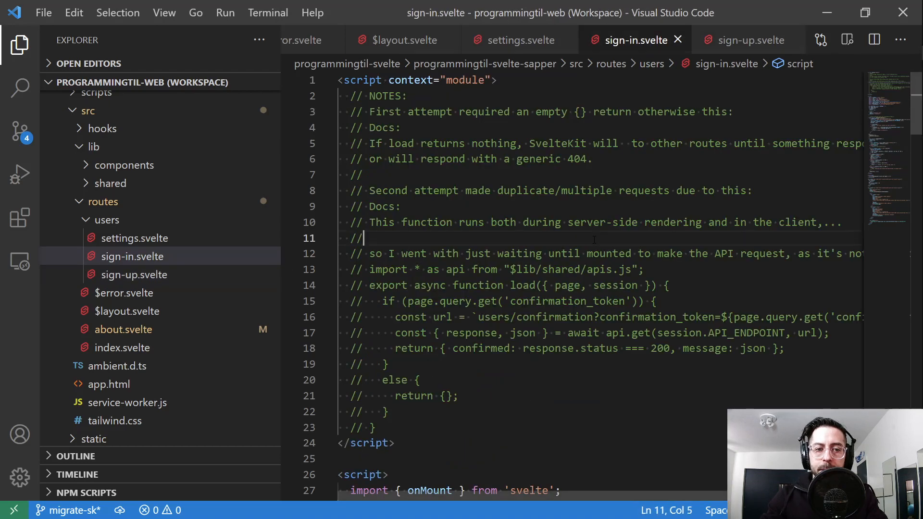
- Hide the Explorer sidebar and select text in the notes and code
click(20, 44)
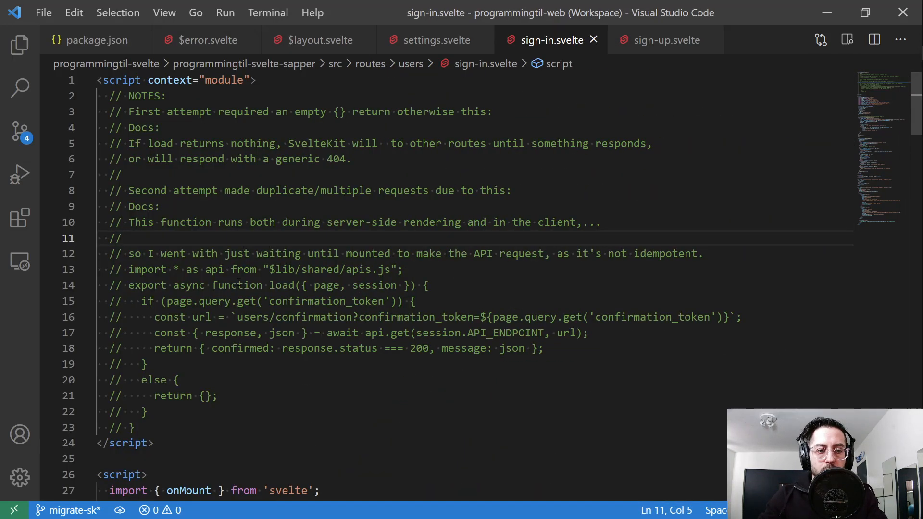
double_click(326, 301)
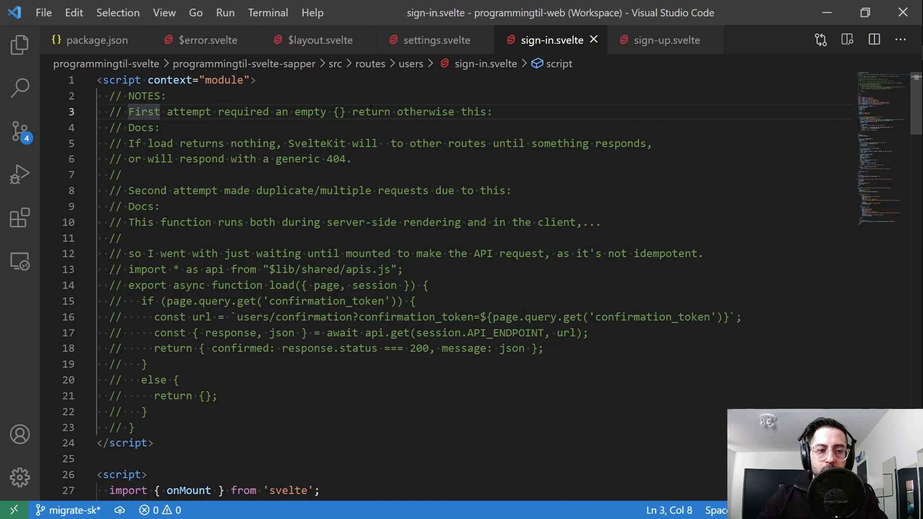
drag(131, 112, 492, 112)
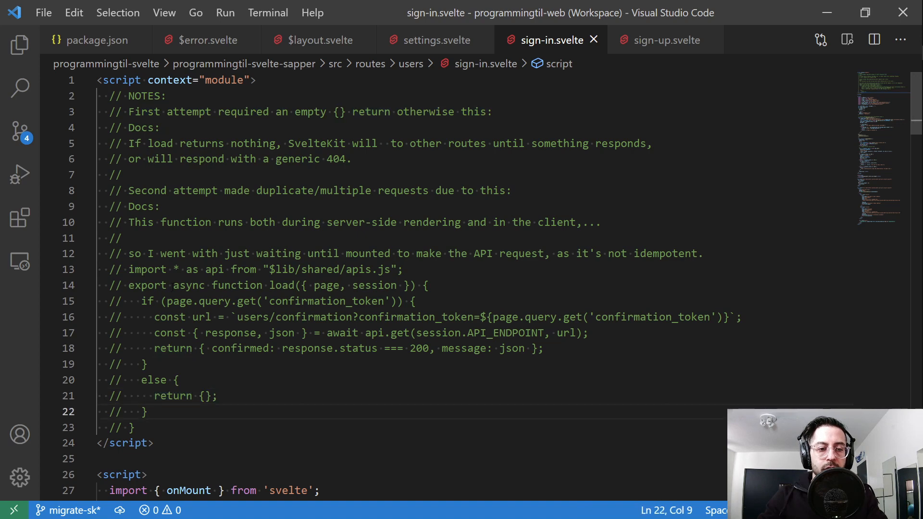
- Uncomment the exported load function in sign-in.svelte with Ctrl+/
drag(175, 285, 133, 427)
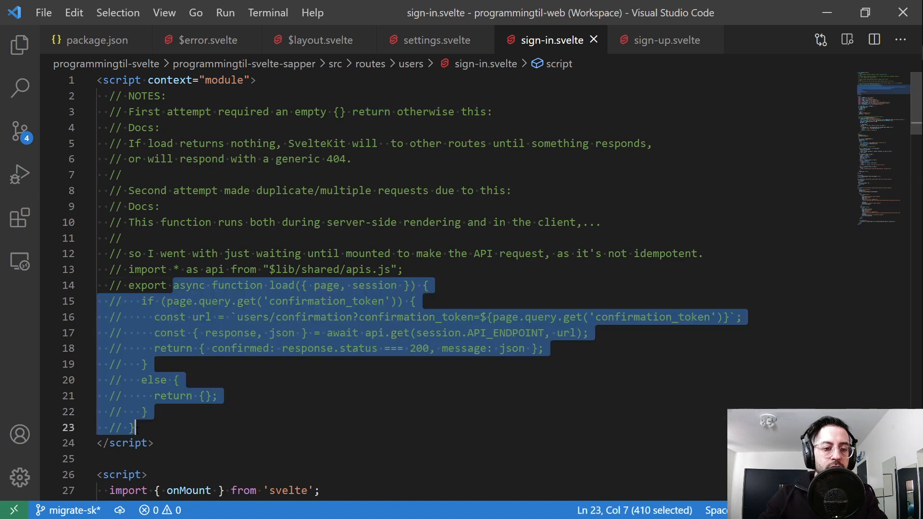
key(ctrl+/)
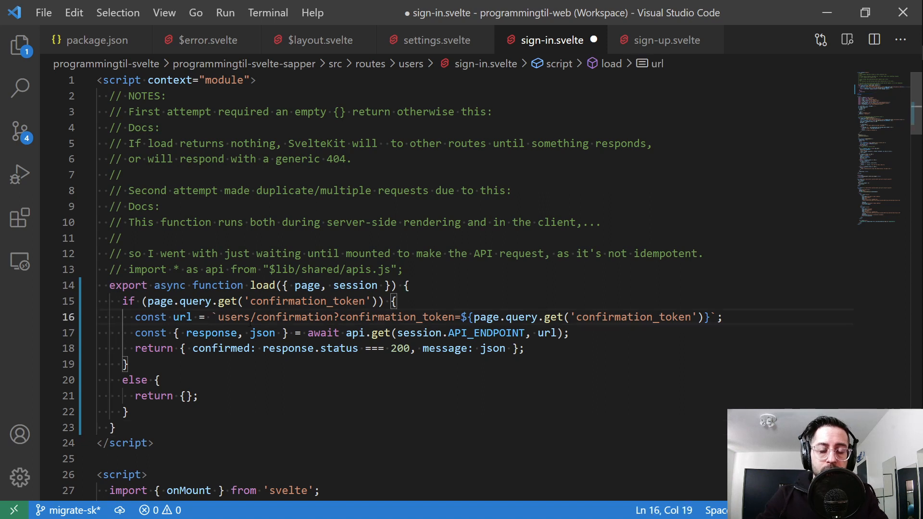
double_click(407, 317)
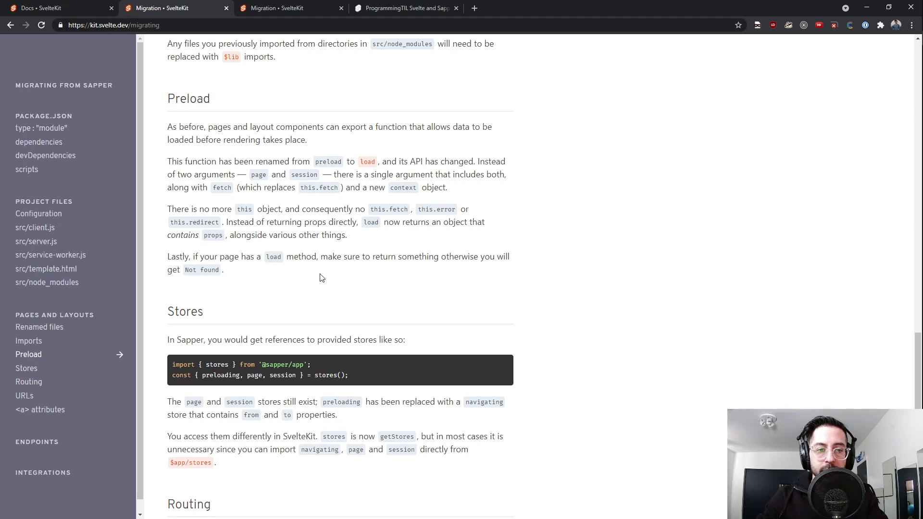
- Scroll the migration guide through Imports, Preload, Stores, Routing and URLs
scroll(down, 3)
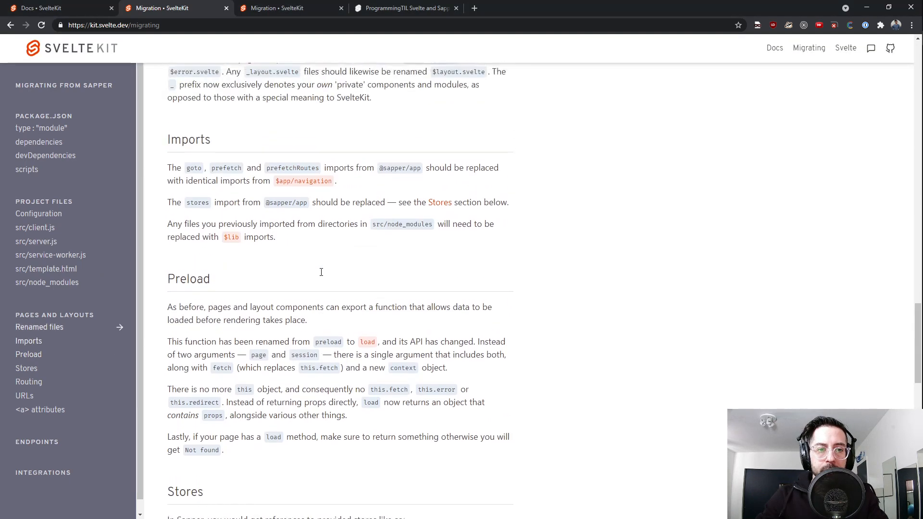
scroll(up, 3)
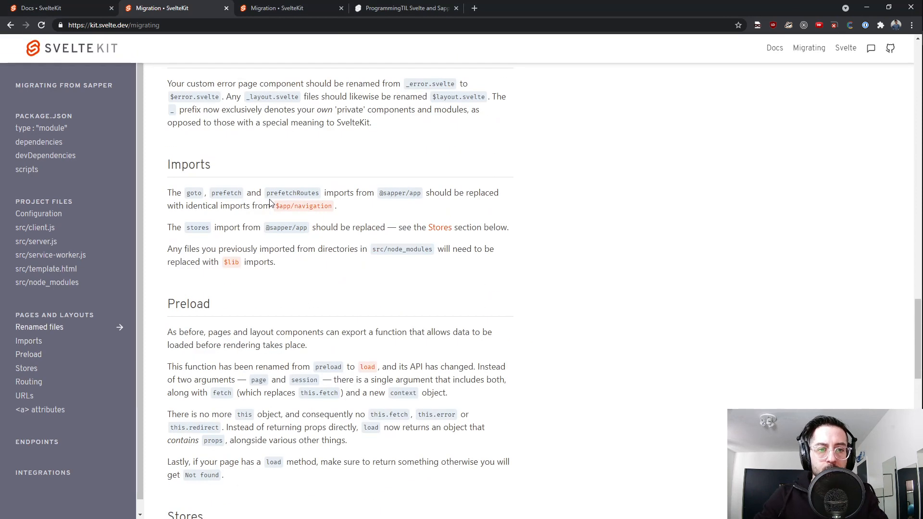
scroll(down, 3)
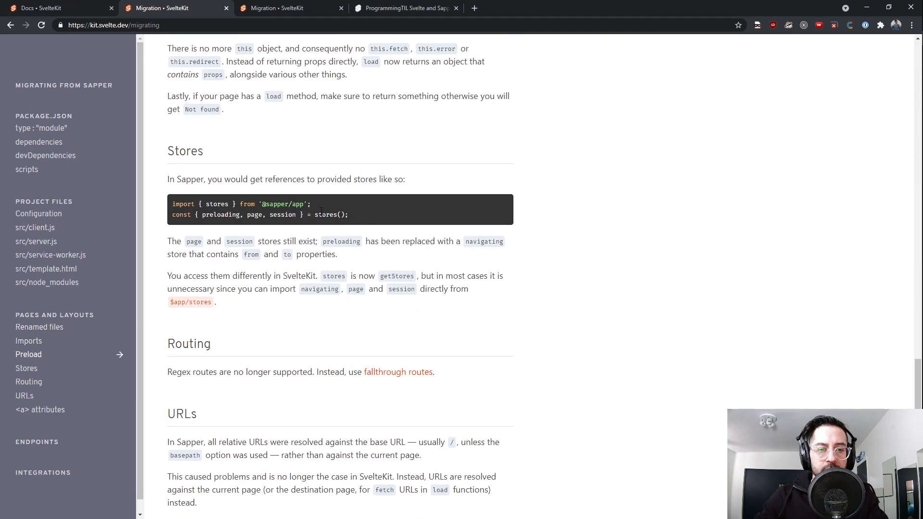
scroll(down, 3)
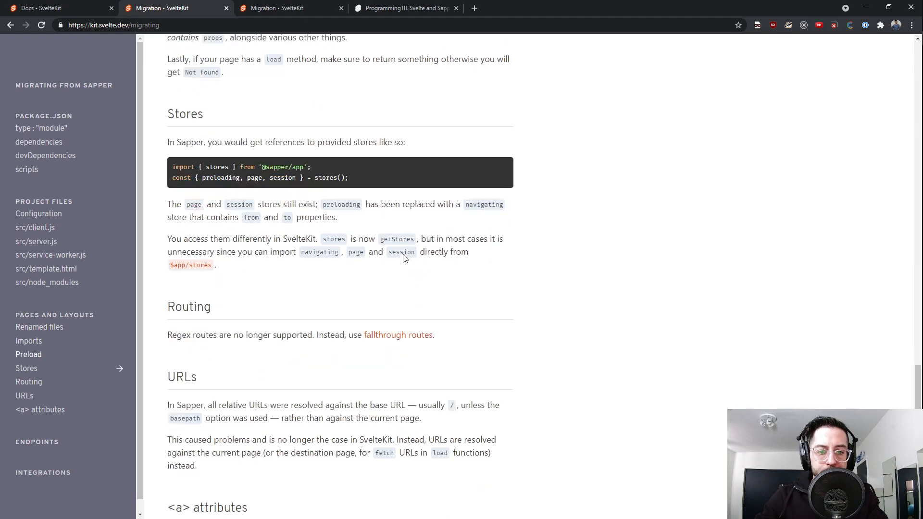
scroll(down, 3)
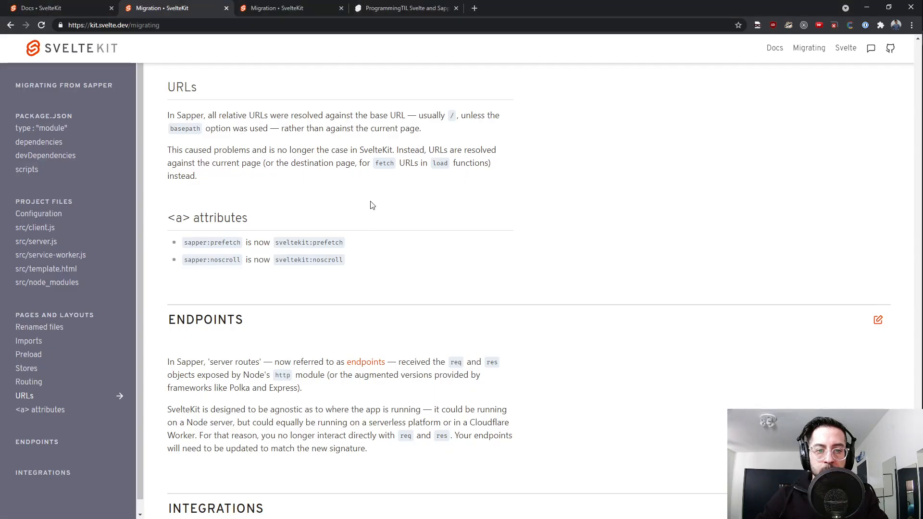
- Scroll down to URLs, Endpoints and Integrations, then back up to Preload
scroll(down, 3)
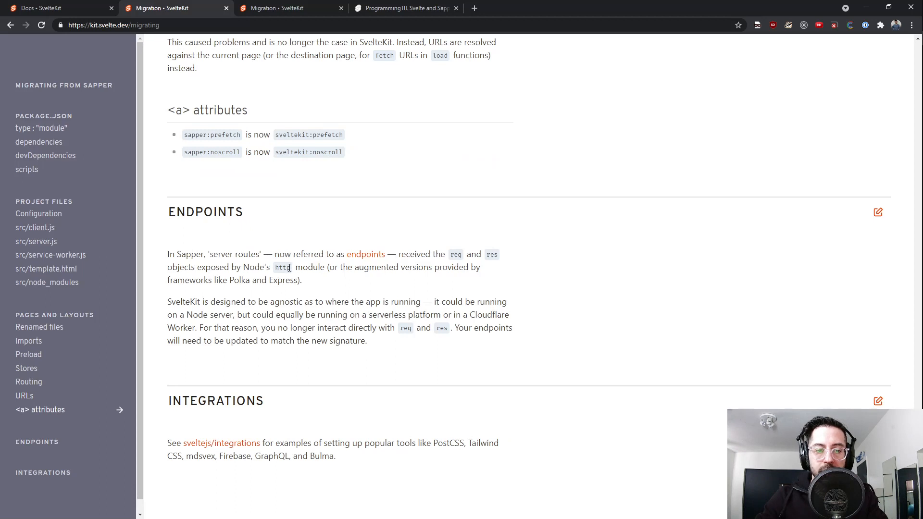
mouse_move(295, 301)
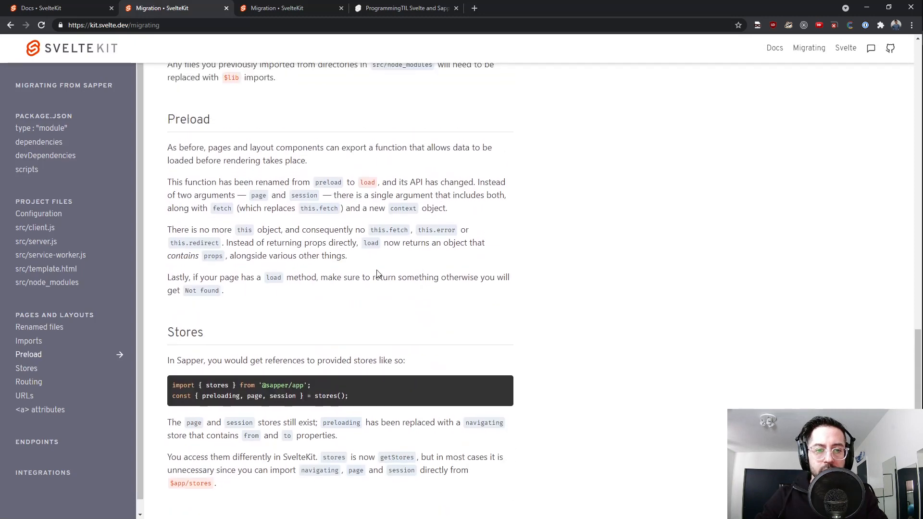
scroll(up, 3)
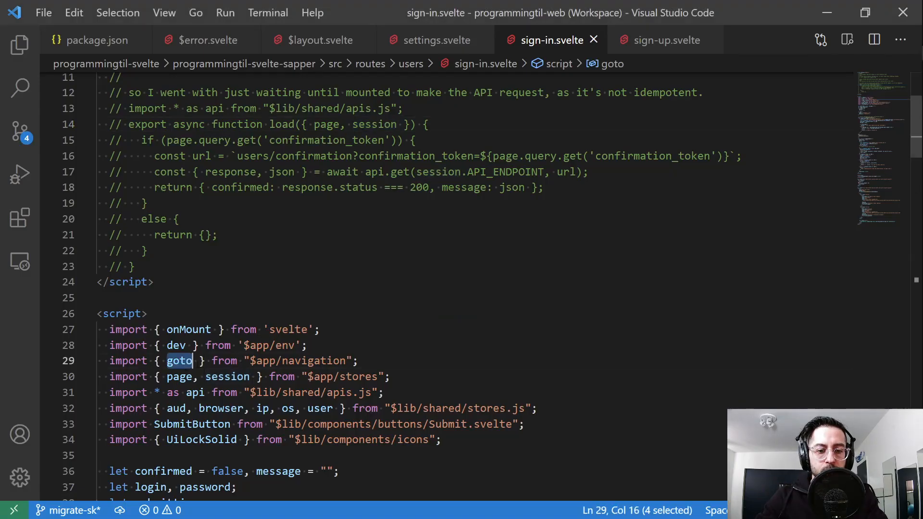
- Check package.json's exportprod script after the sign-in imports, then bring up the Vite config docs
scroll(down, 3)
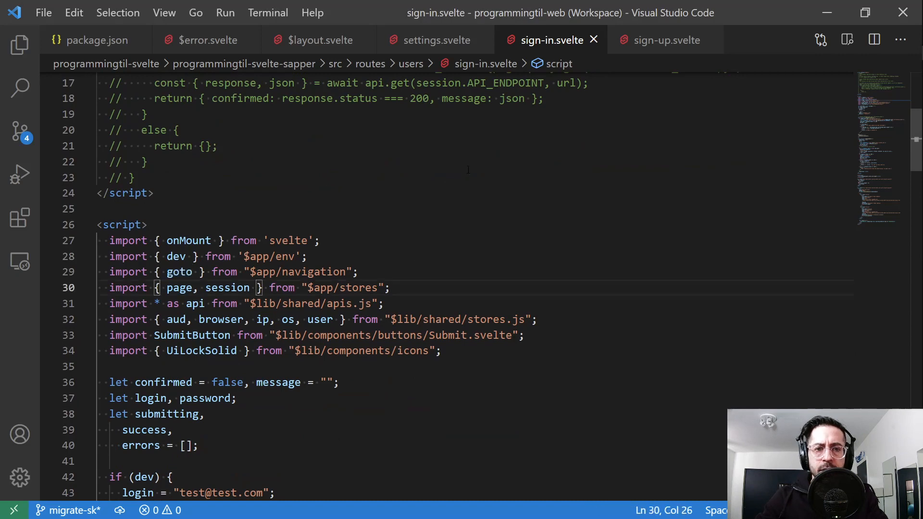
click(96, 40)
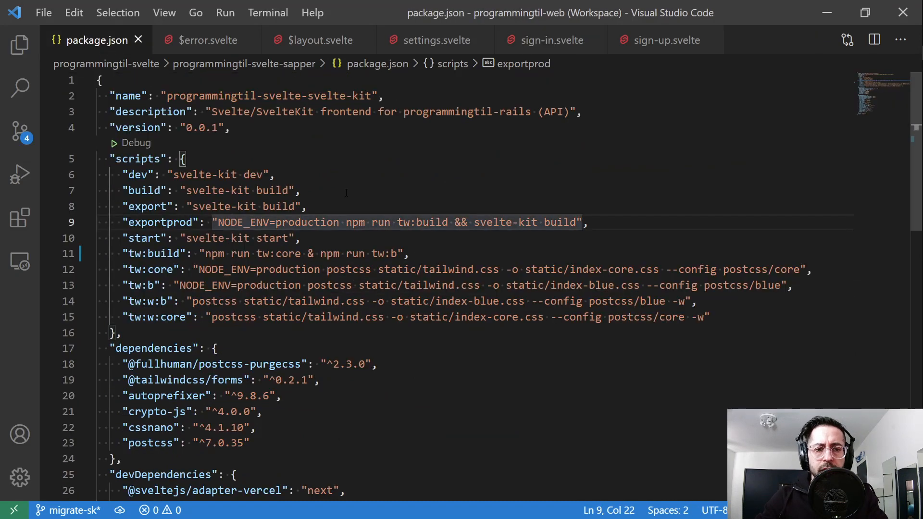
mouse_move(451, 195)
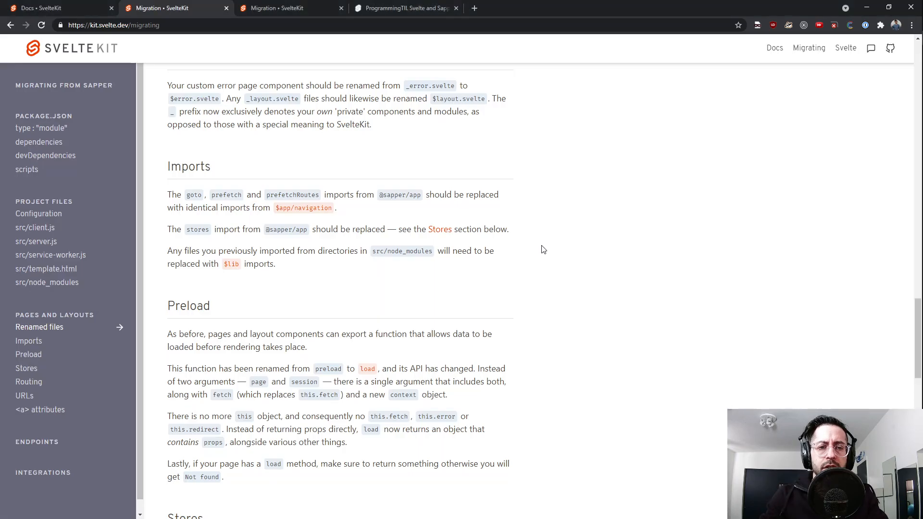
click(474, 8)
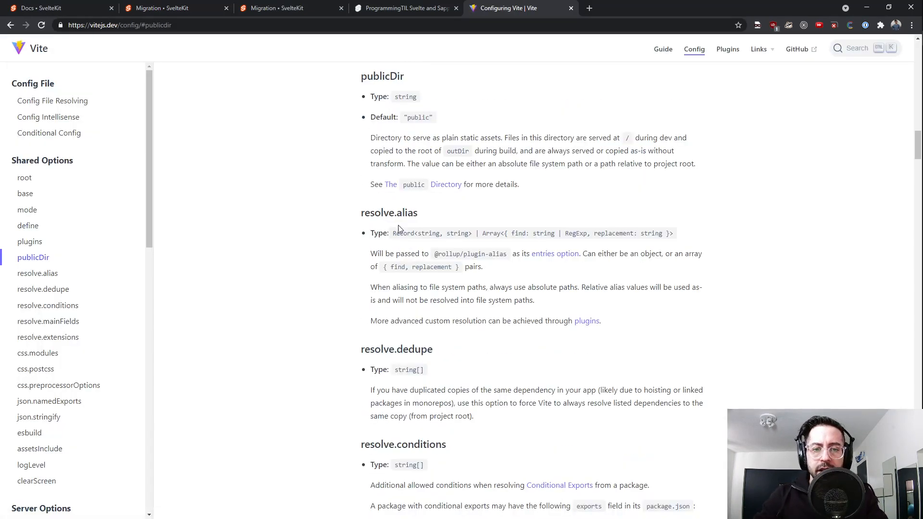
- Scroll the Vite configuration reference down to the resolve.alias entry
scroll(down, 3)
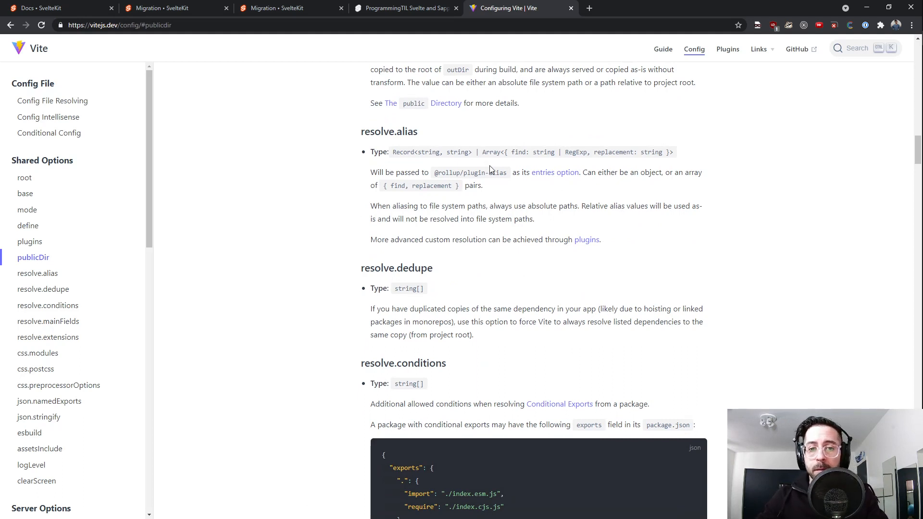
mouse_move(497, 188)
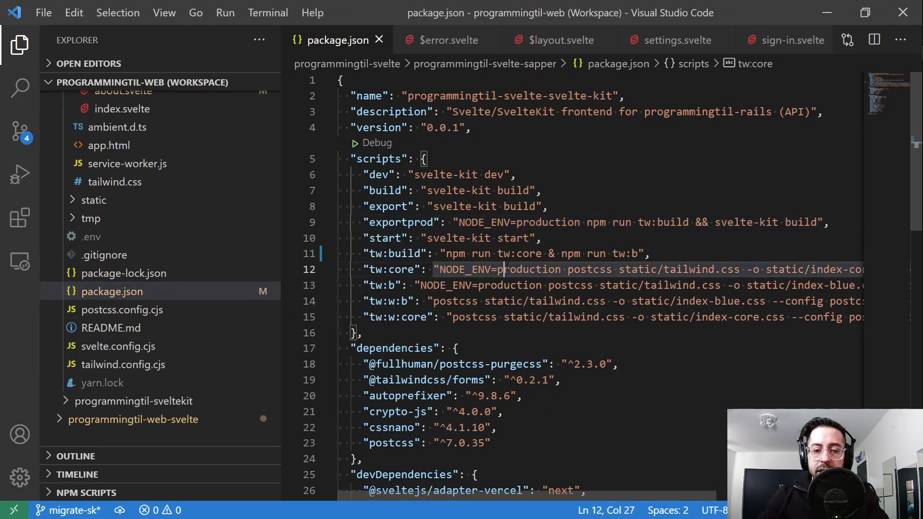
- In gitk, view webpack.config.js's deletion diff and select its old alias definitions
key(alt+tab)
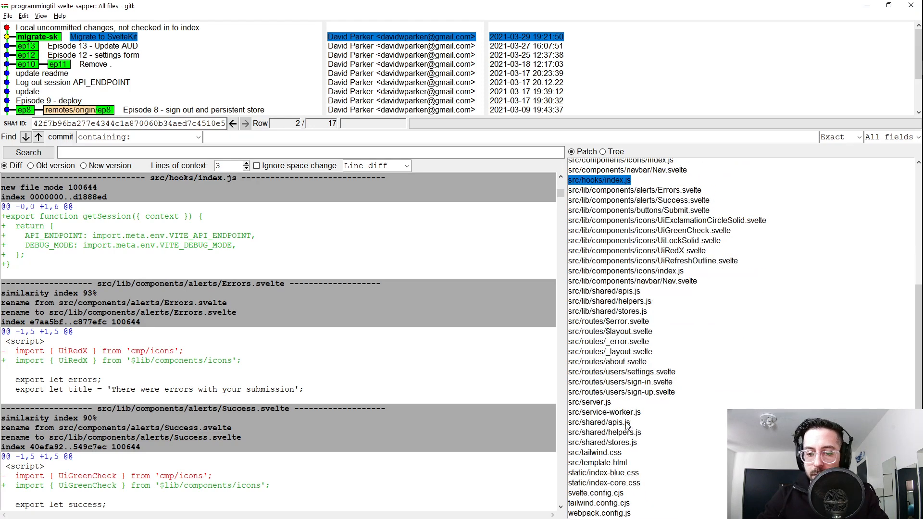
click(599, 513)
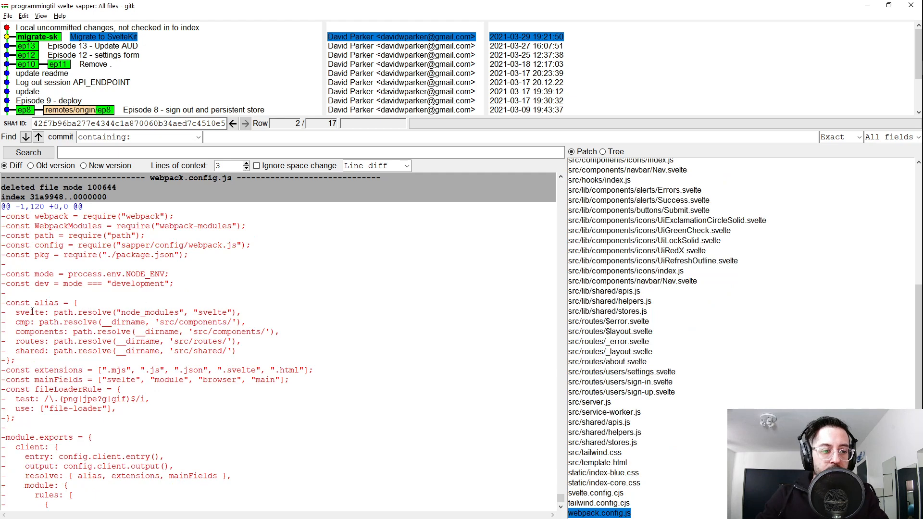
double_click(24, 322)
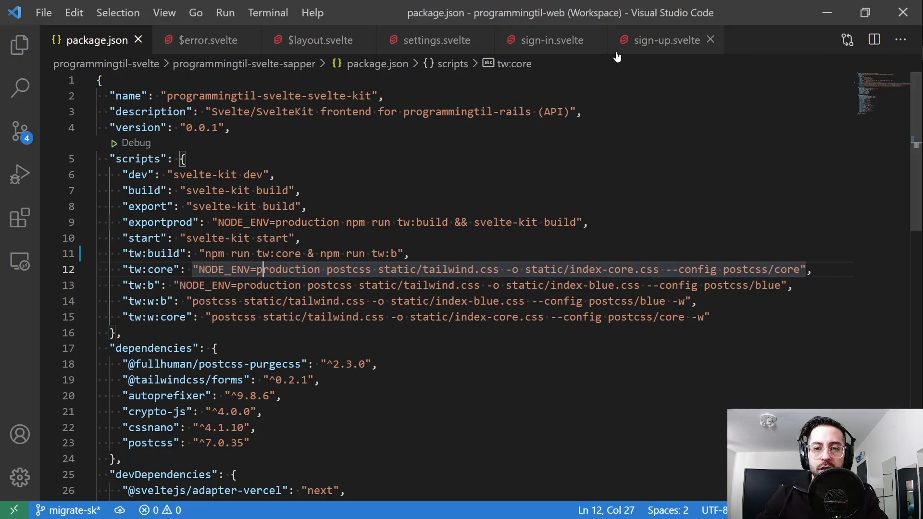
- Review the sign-up page's Submit import, selecting its .svelte extension
click(667, 39)
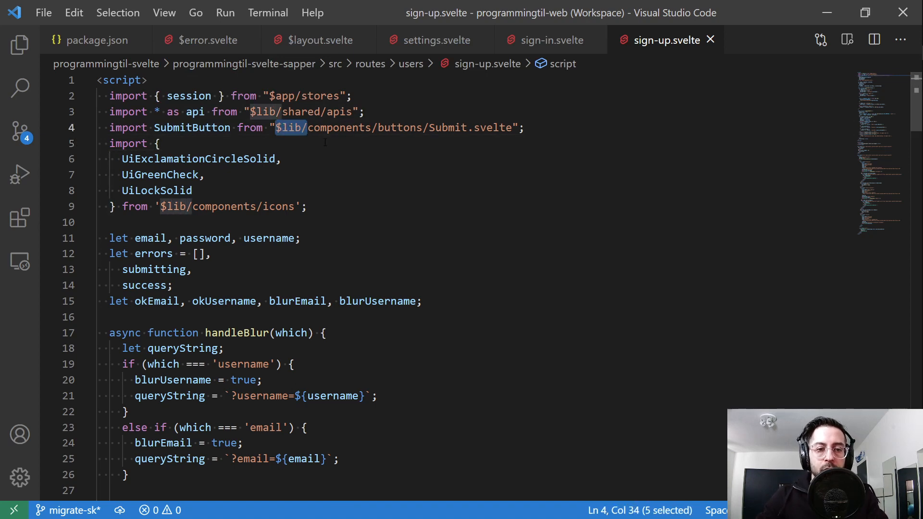
click(19, 45)
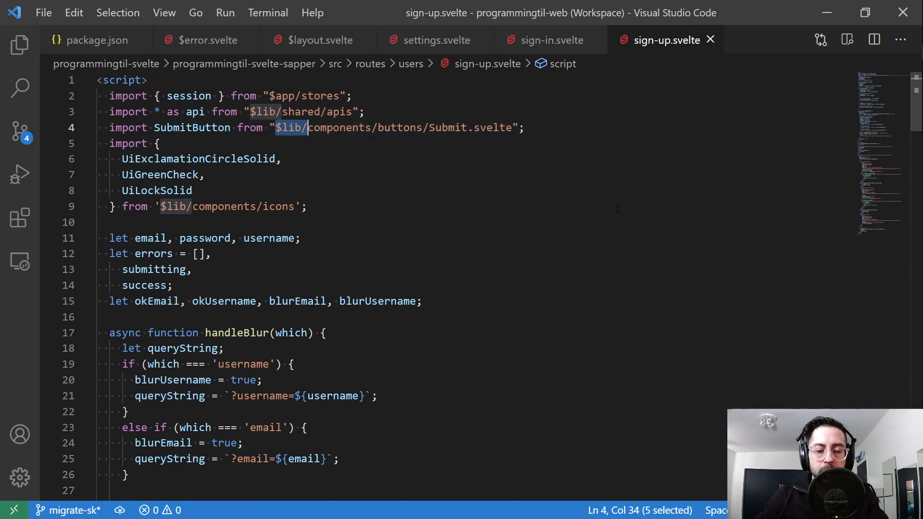
mouse_move(509, 153)
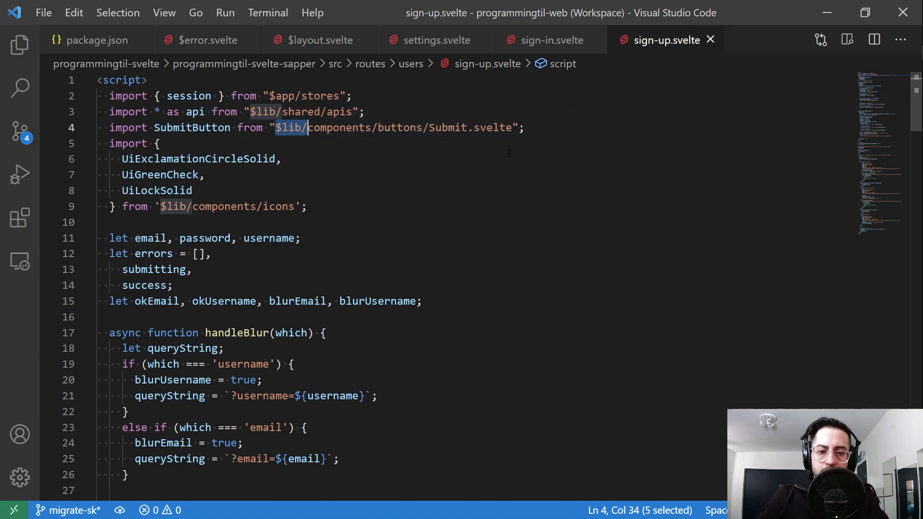
click(467, 128)
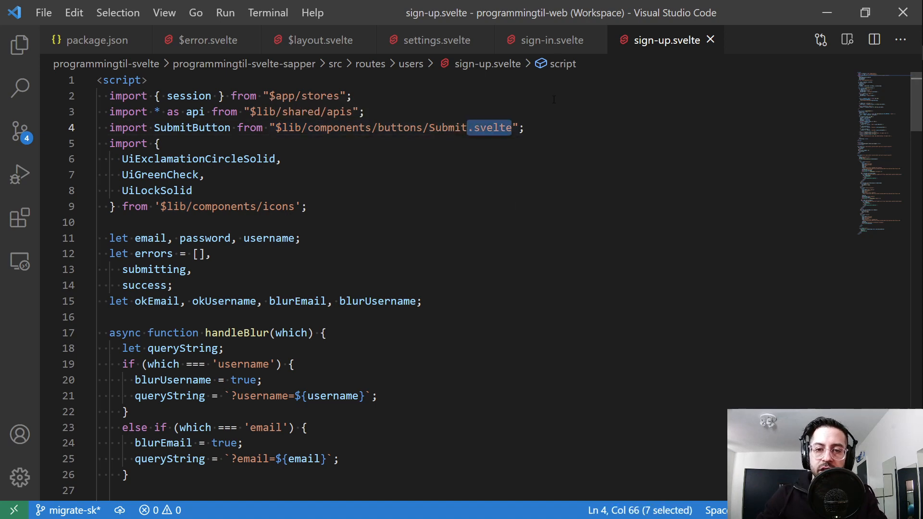
- Inspect the sign-in page's Submit and components/icons import paths
click(550, 39)
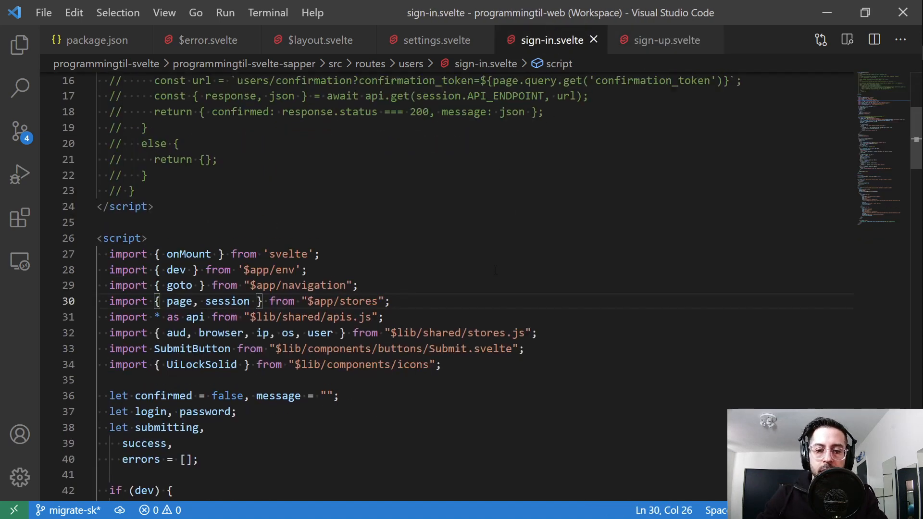
scroll(down, 3)
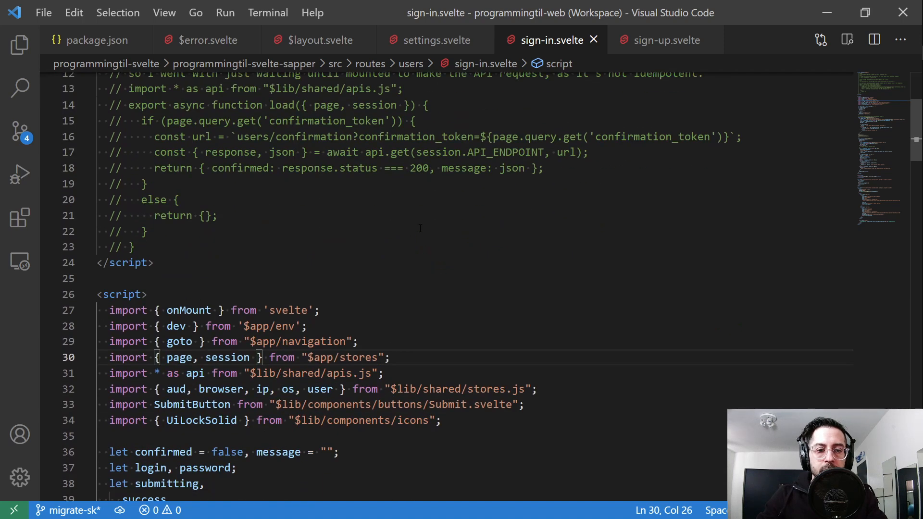
scroll(down, 3)
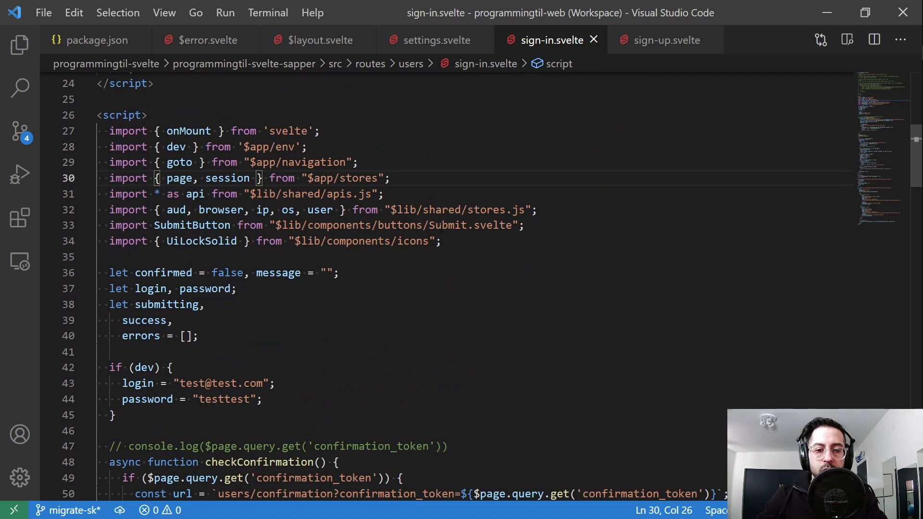
double_click(472, 225)
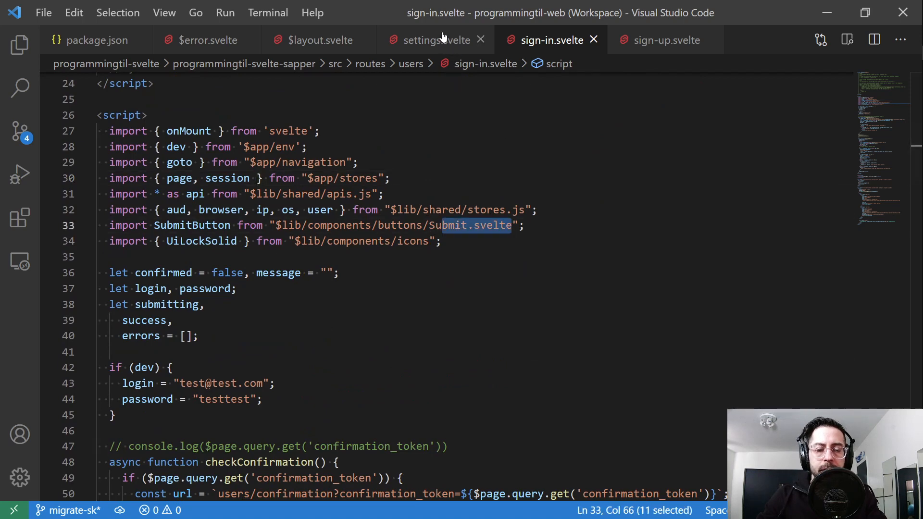
click(430, 40)
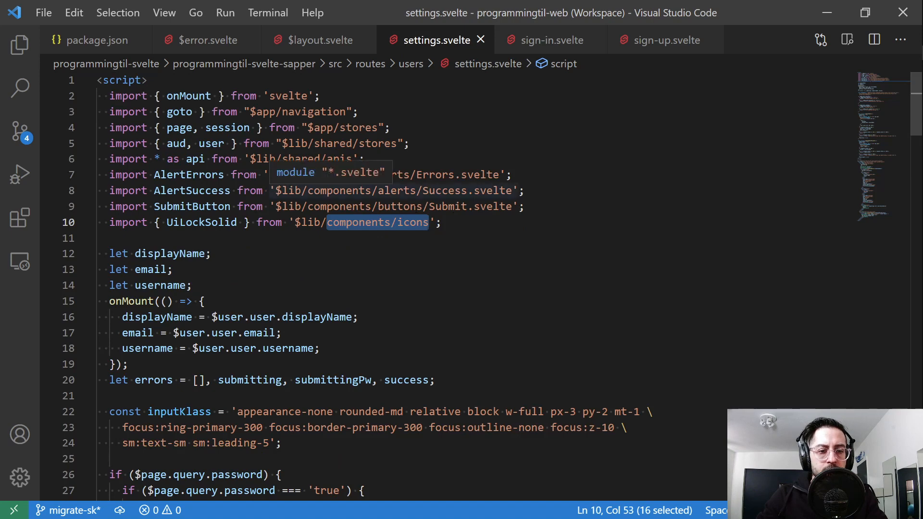
scroll(down, 3)
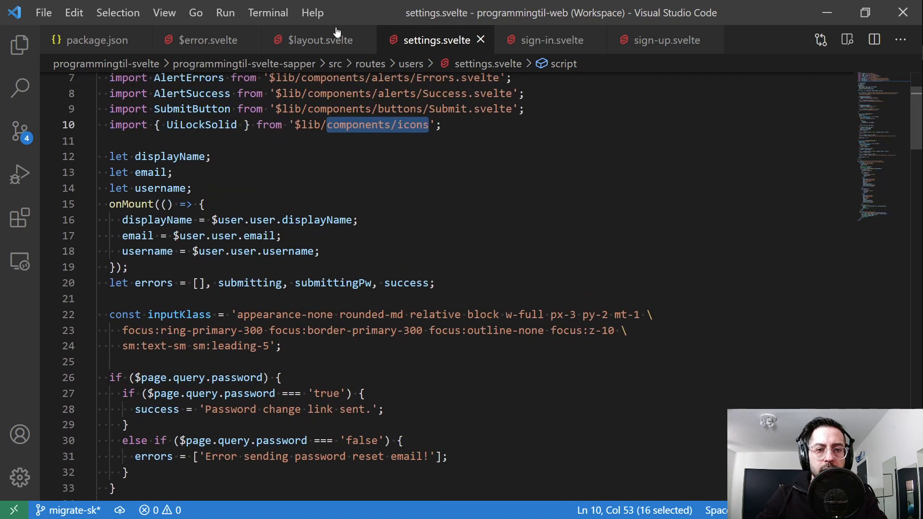
click(319, 39)
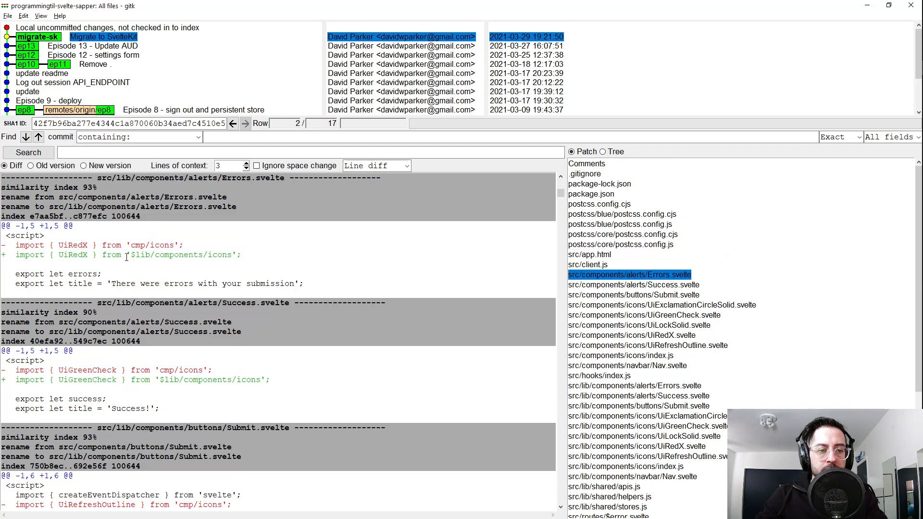
- Compare gitk's old cmp/icons import diffs with the layout code, then open lib/shared/apis.js
double_click(183, 370)
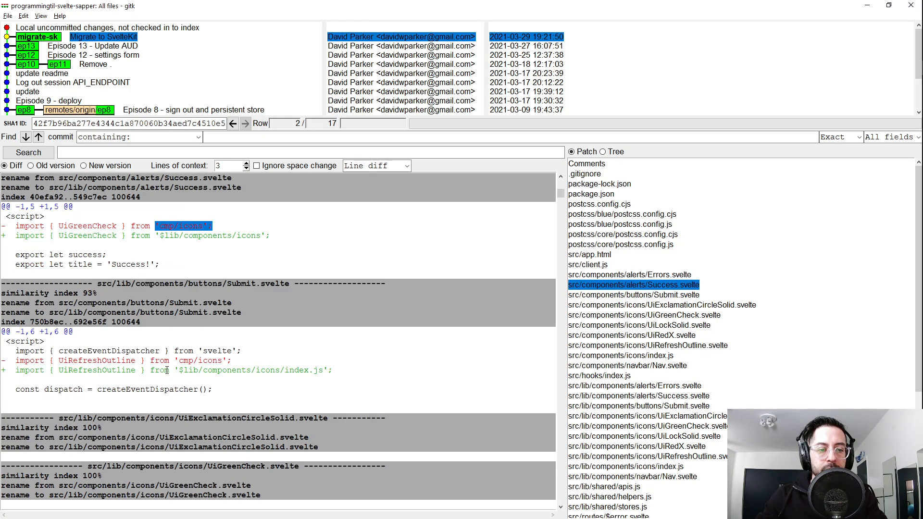
click(635, 446)
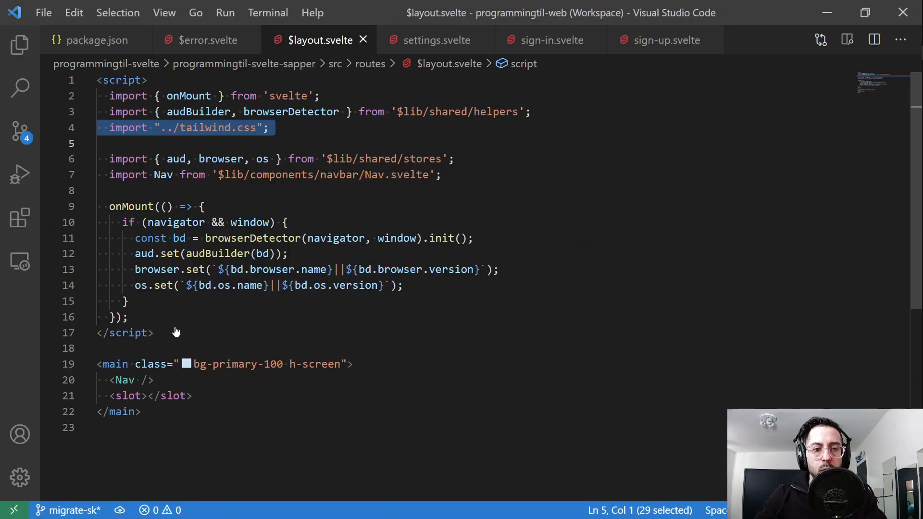
click(19, 45)
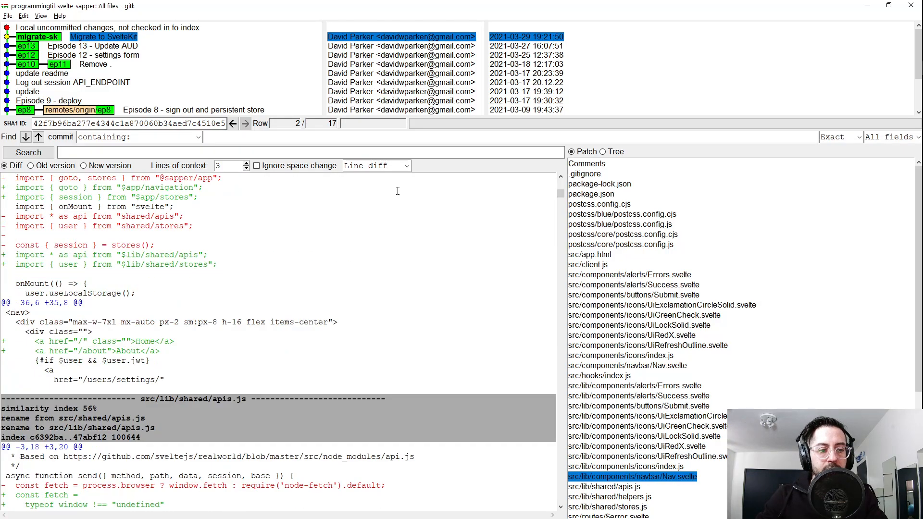
click(603, 487)
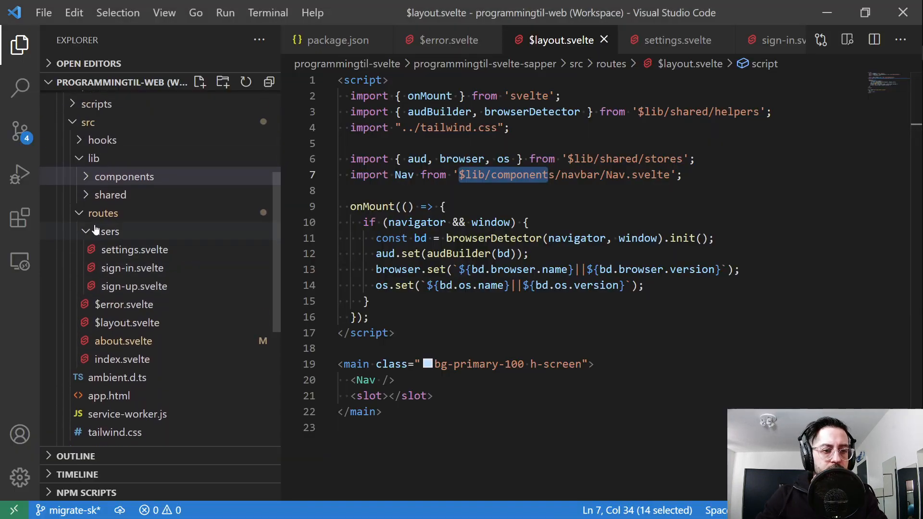
click(111, 194)
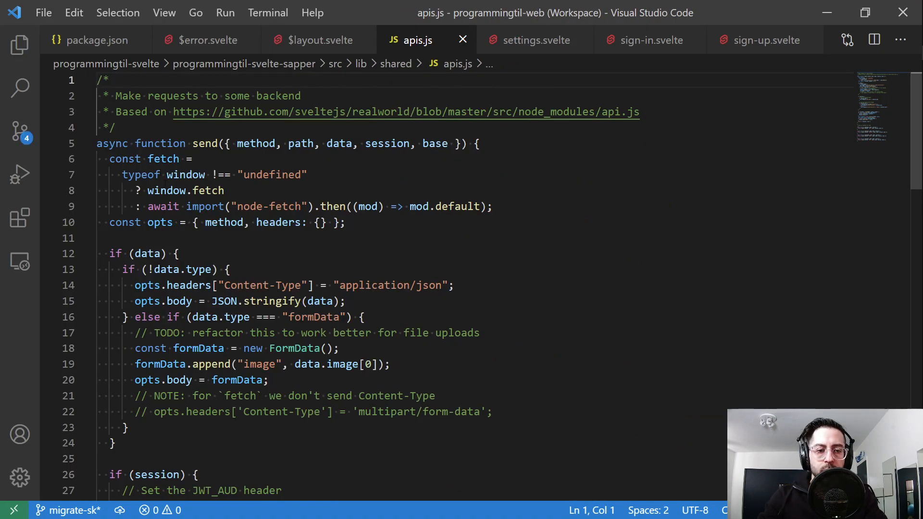
double_click(186, 175)
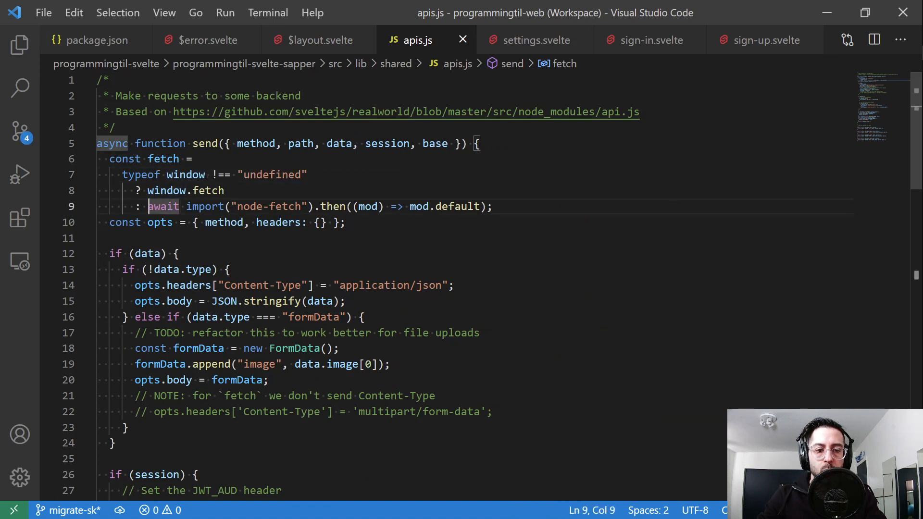
drag(149, 207, 316, 206)
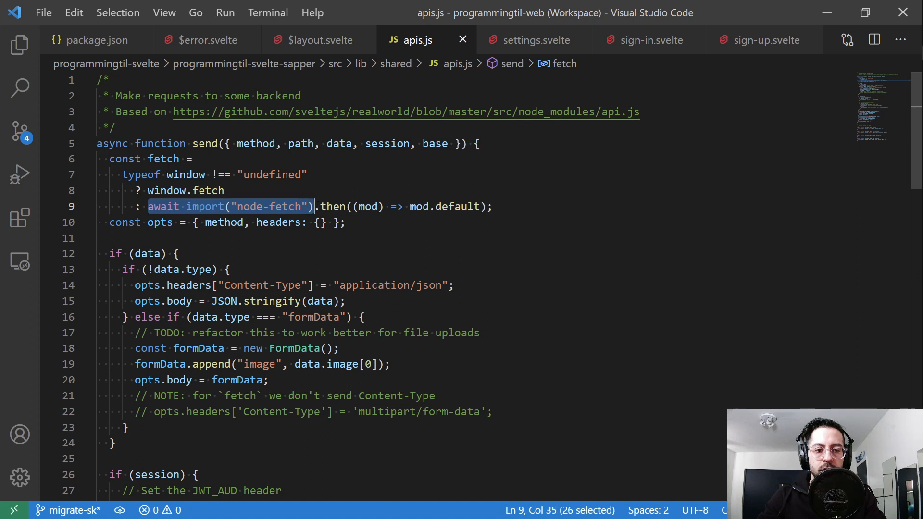
mouse_move(479, 216)
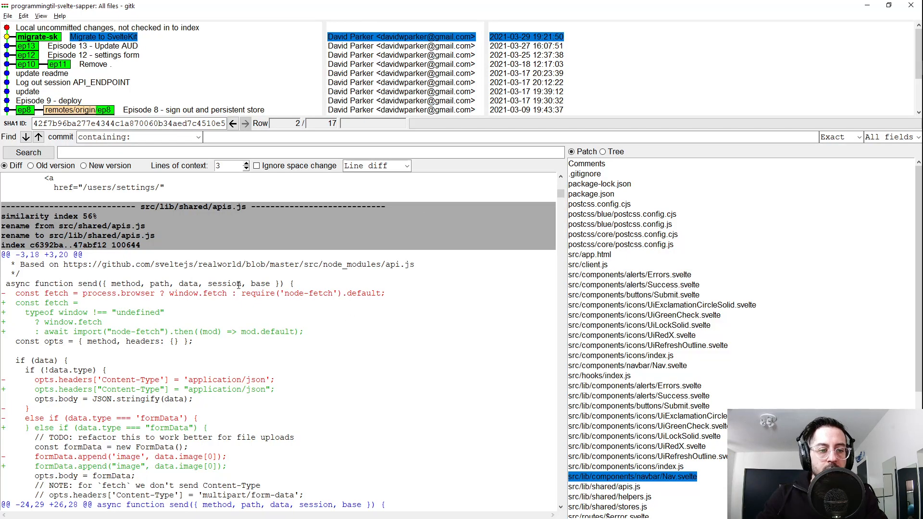
mouse_move(111, 296)
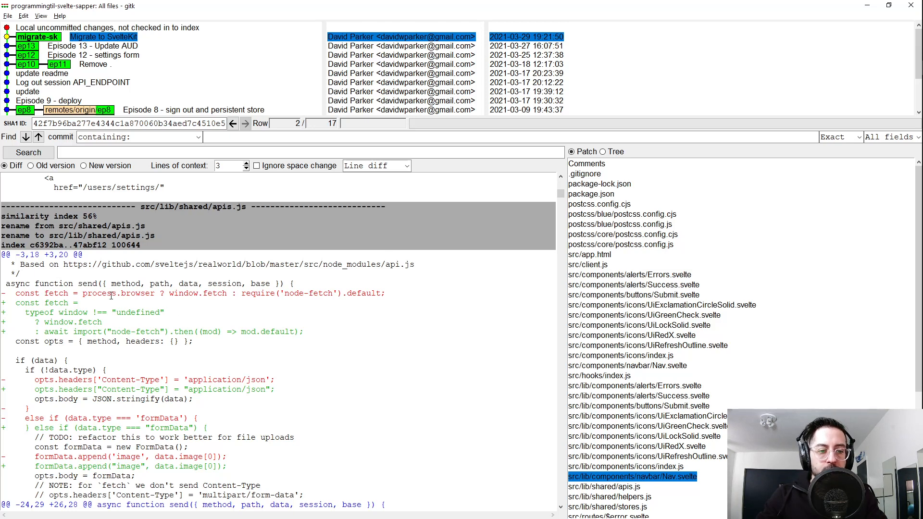
- Select the new import.meta.env debug check in gitk's apis.js DEBUG_MODE diff
double_click(129, 294)
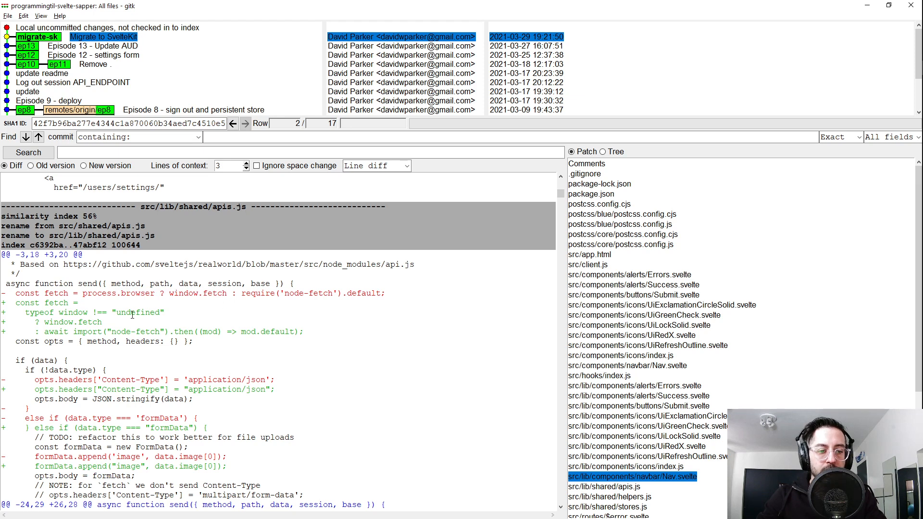
mouse_move(266, 318)
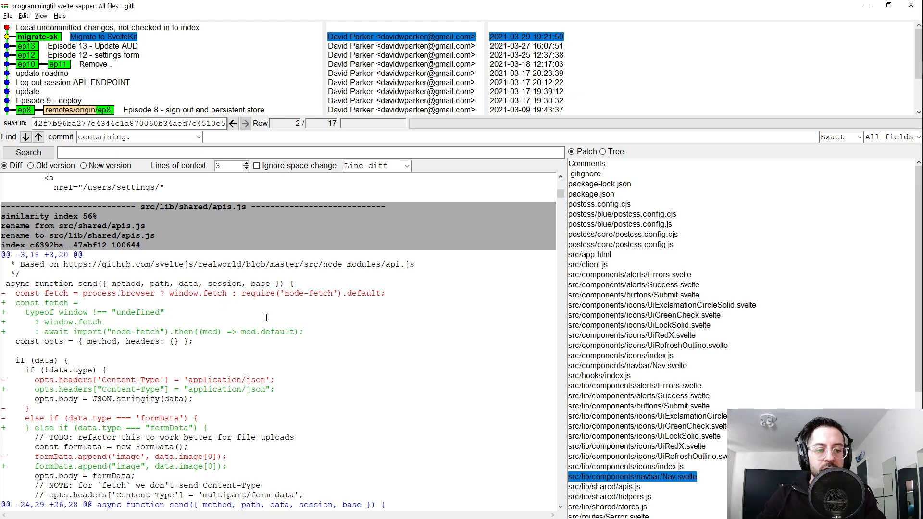
click(603, 488)
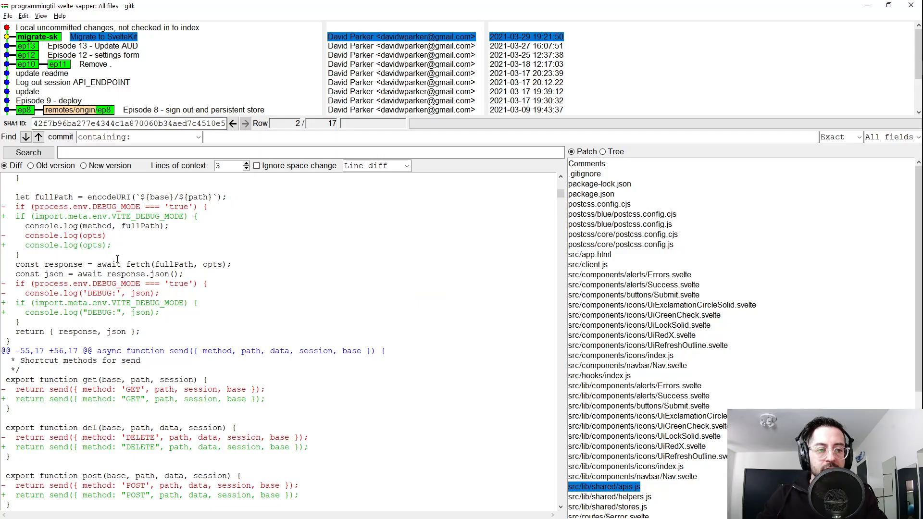
double_click(85, 283)
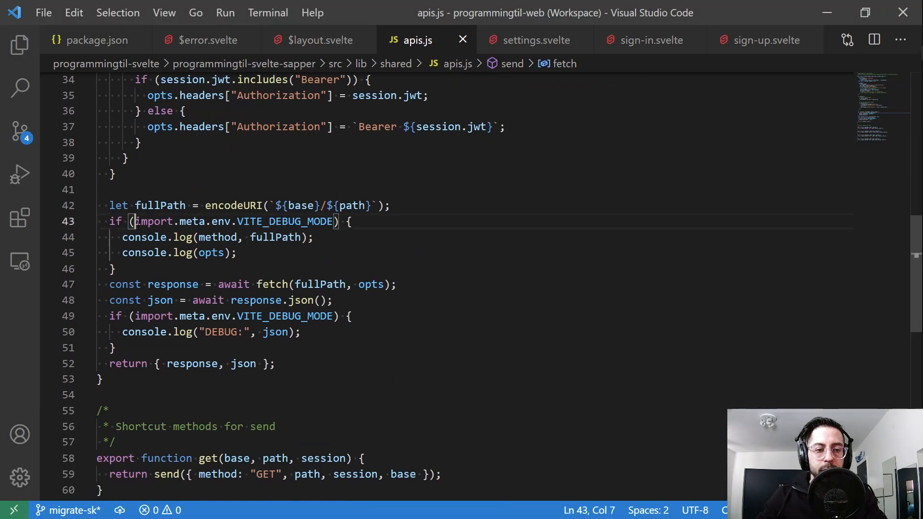
- Select VITE_DEBUG_MODE in apis.js, compare with the migration docs, and reopen $error.svelte
double_click(153, 222)
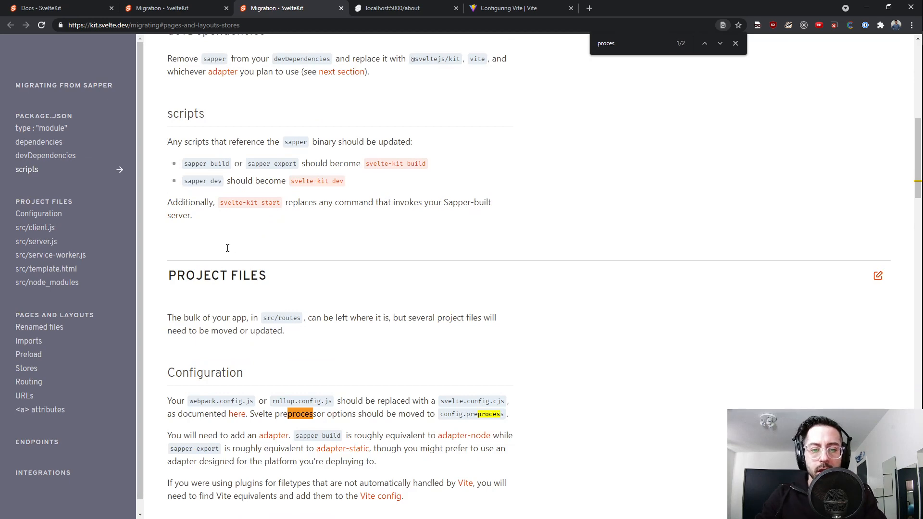
scroll(down, 3)
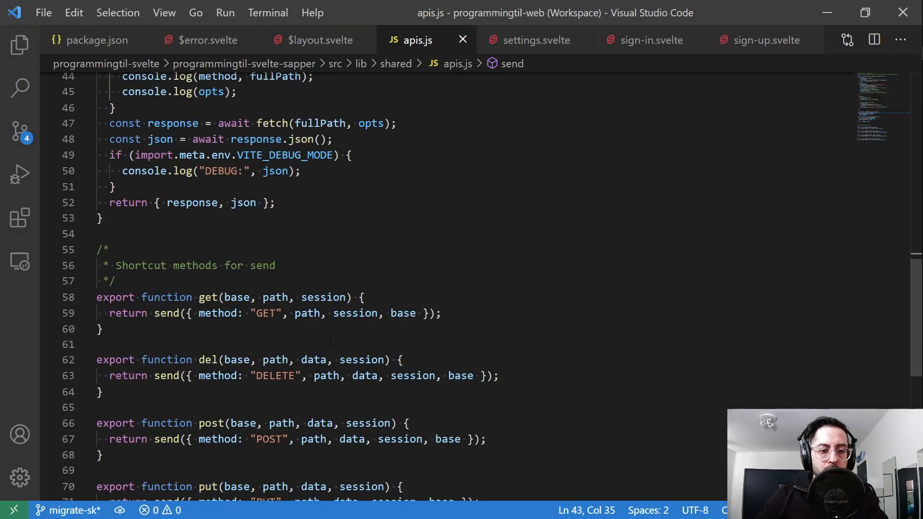
key(alt+tab)
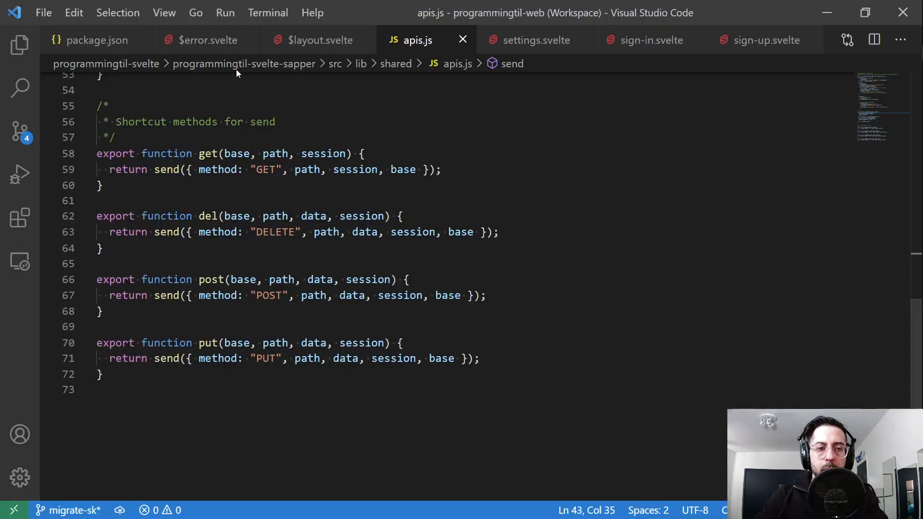
click(205, 39)
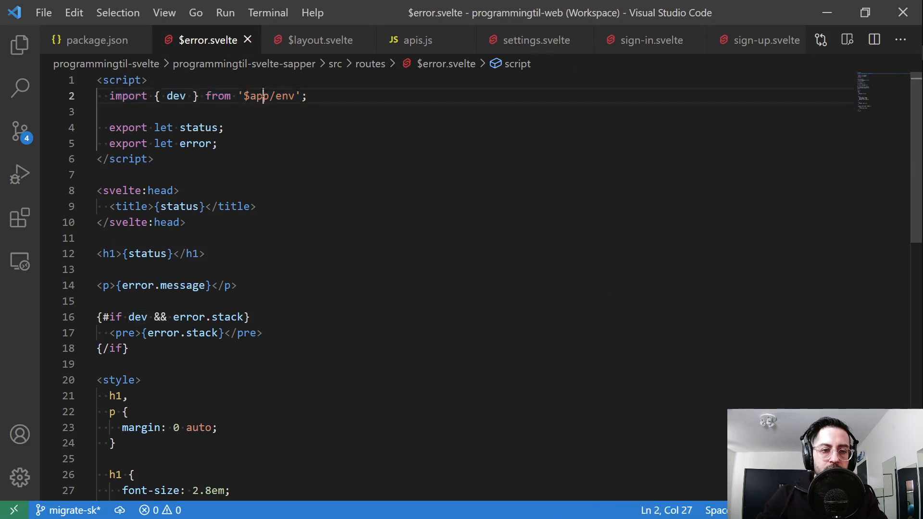
- Select the $app/env module name in $error.svelte's dev import
drag(243, 96, 283, 96)
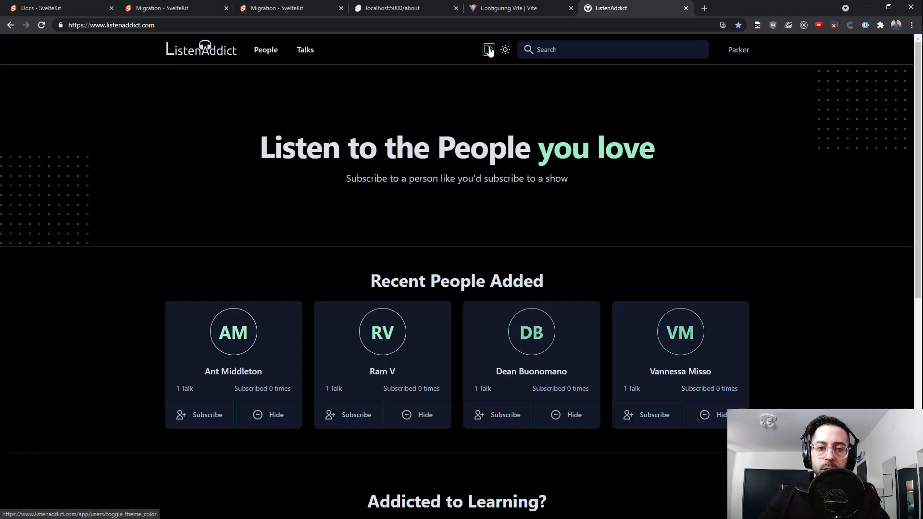
- Cycle ListenAddict's accent colour and toggle light/dark mode, ending on purple in dark mode
click(488, 49)
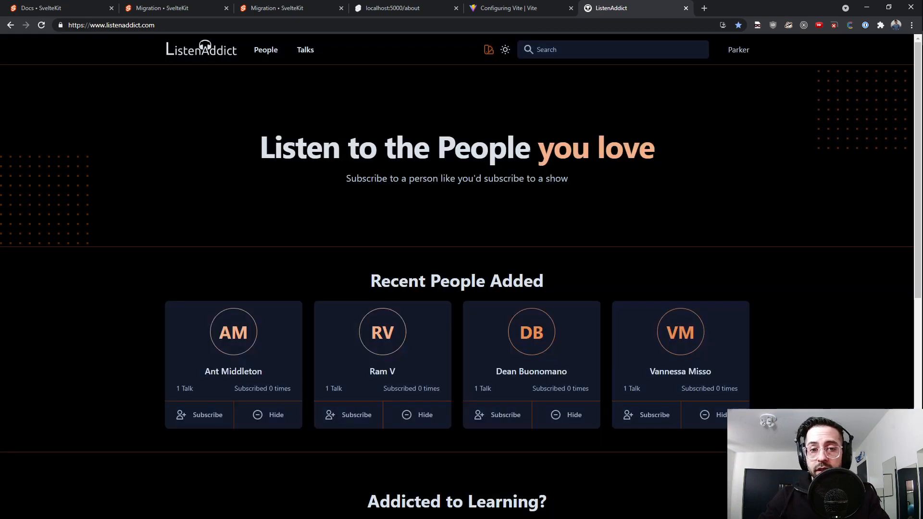
click(488, 49)
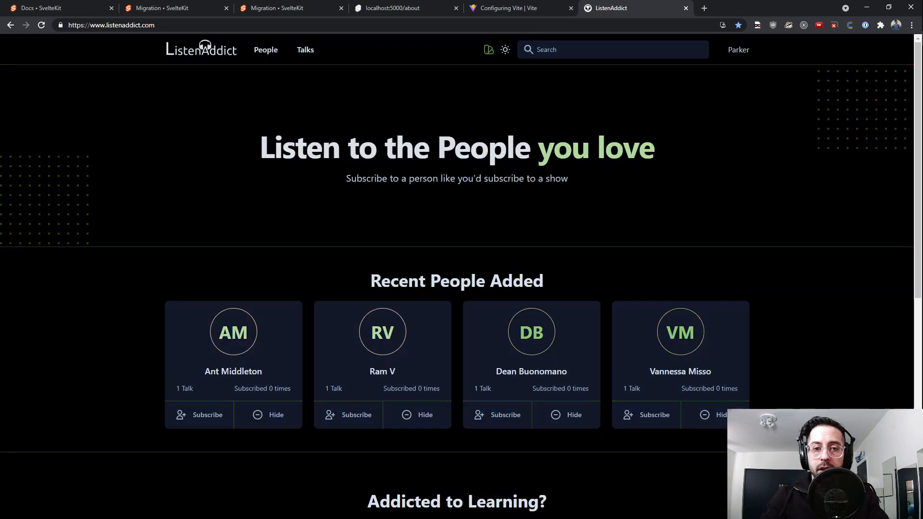
click(505, 49)
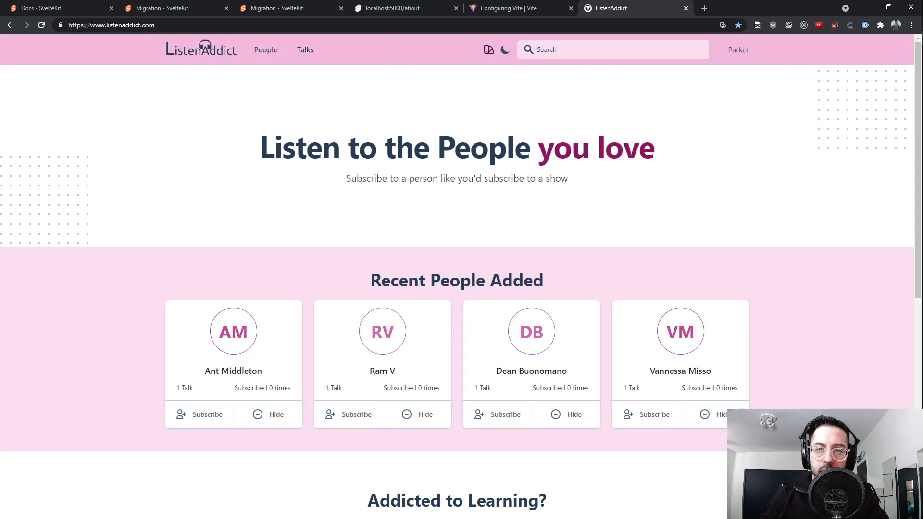
click(488, 49)
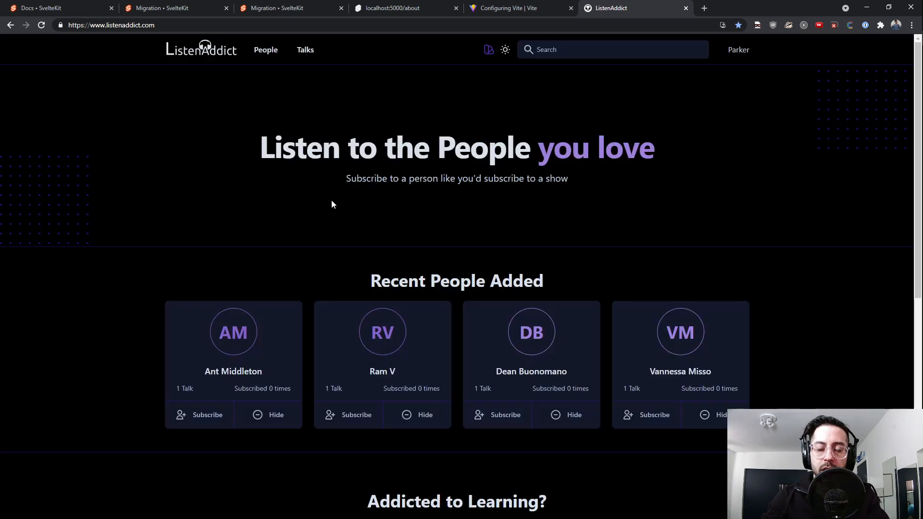
mouse_move(493, 244)
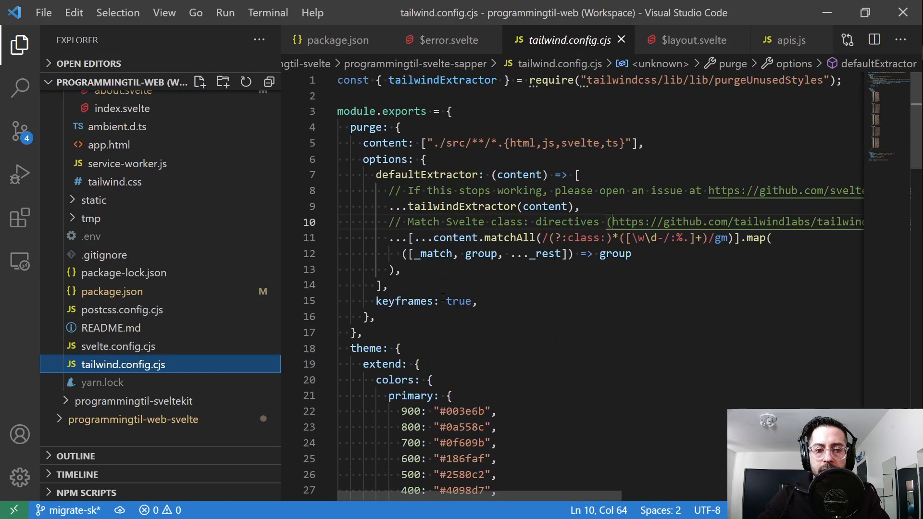
- Review the Tailwind config's defaultExtractor option and the PostCSS config file
double_click(394, 380)
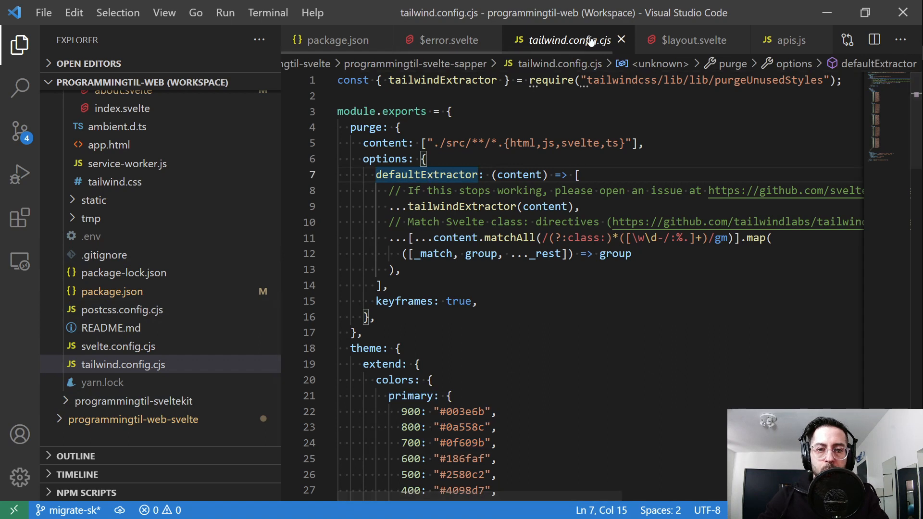
click(121, 310)
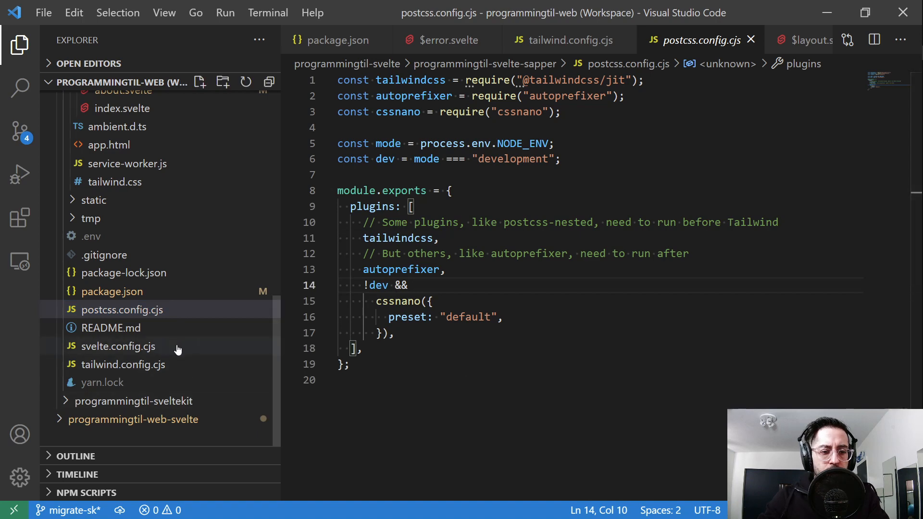
click(124, 364)
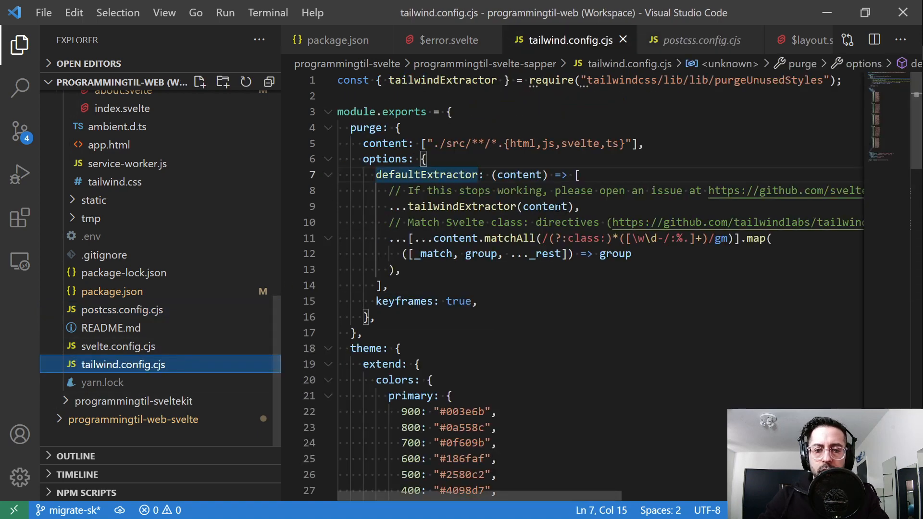
- Open package.json to view its tw:core and tw:b build scripts
click(700, 39)
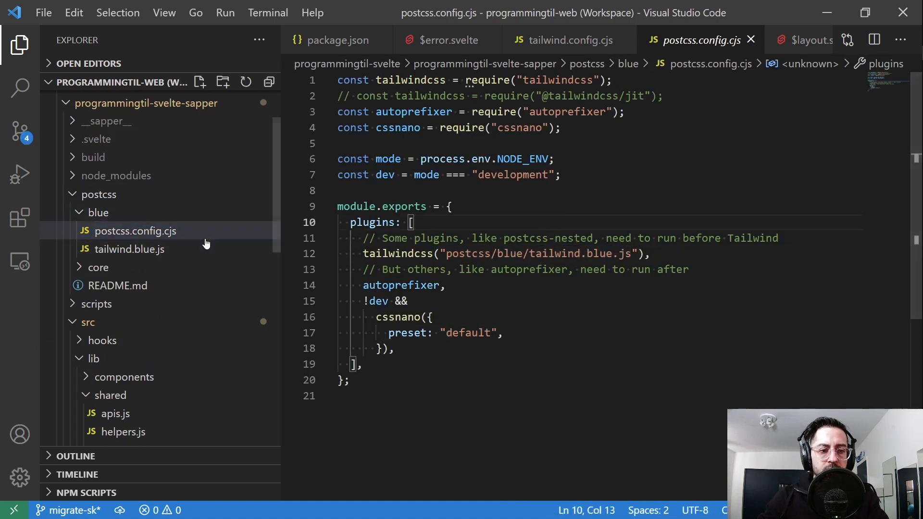
scroll(down, 3)
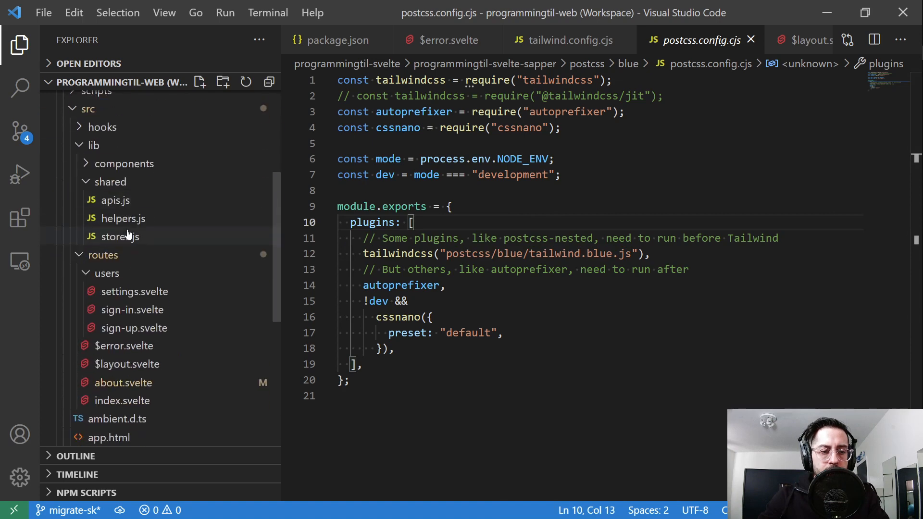
scroll(down, 3)
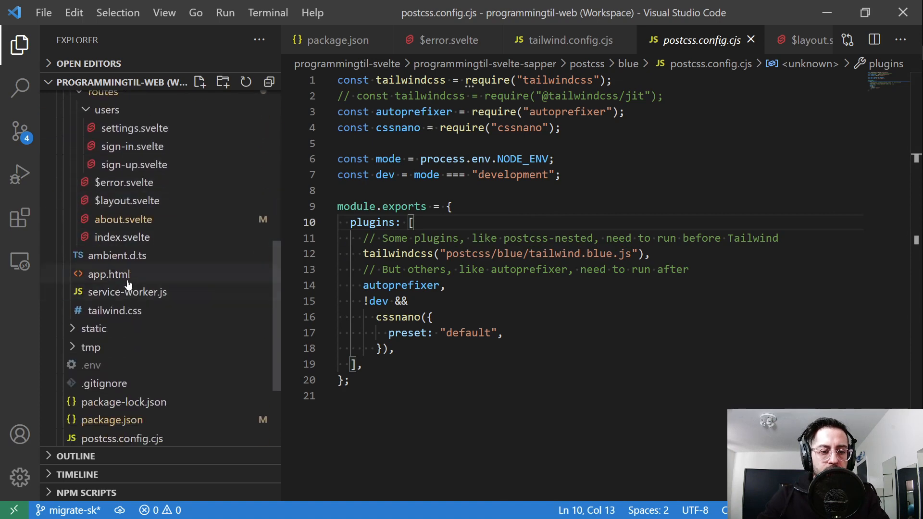
click(112, 378)
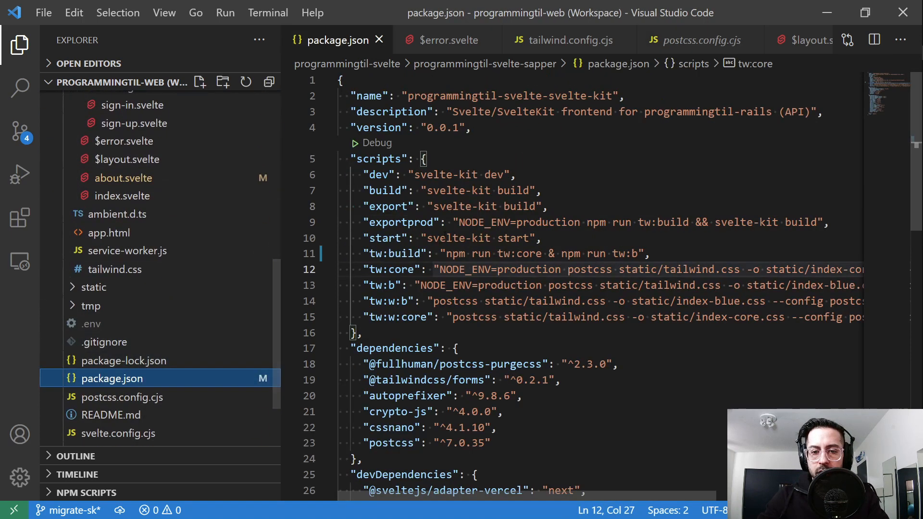
- Inspect the tw:b build script in package.json, then move to a new Chrome tab
click(622, 222)
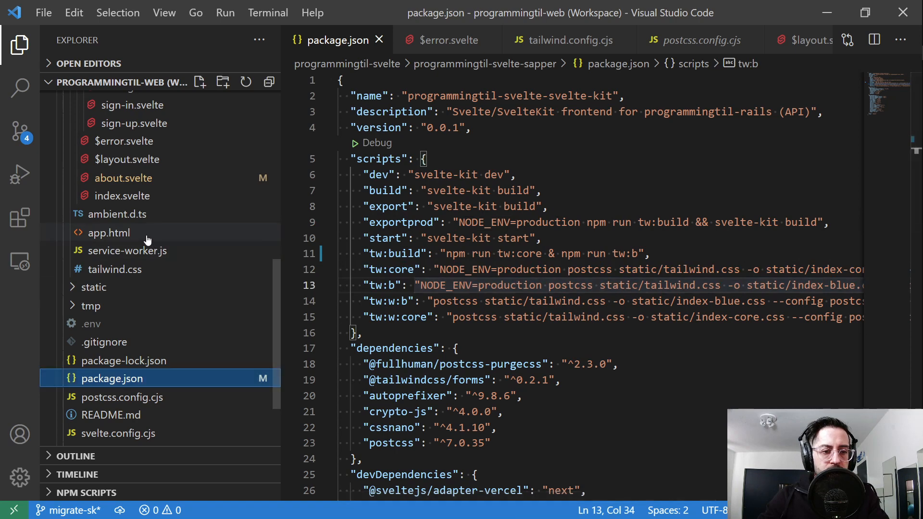
click(108, 231)
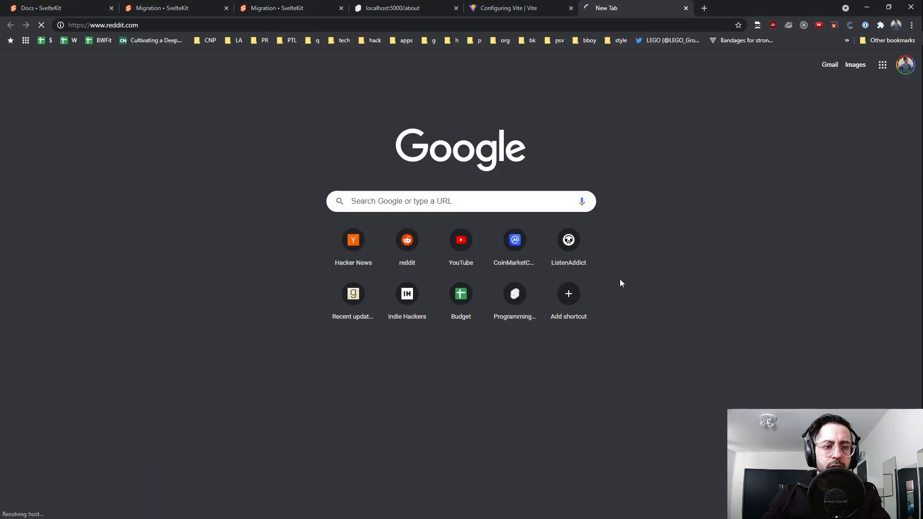
- Load reddit.com to read the Sapper-to-SvelteKit post, then skim the SvelteKit migration guide
text(reddit.com)
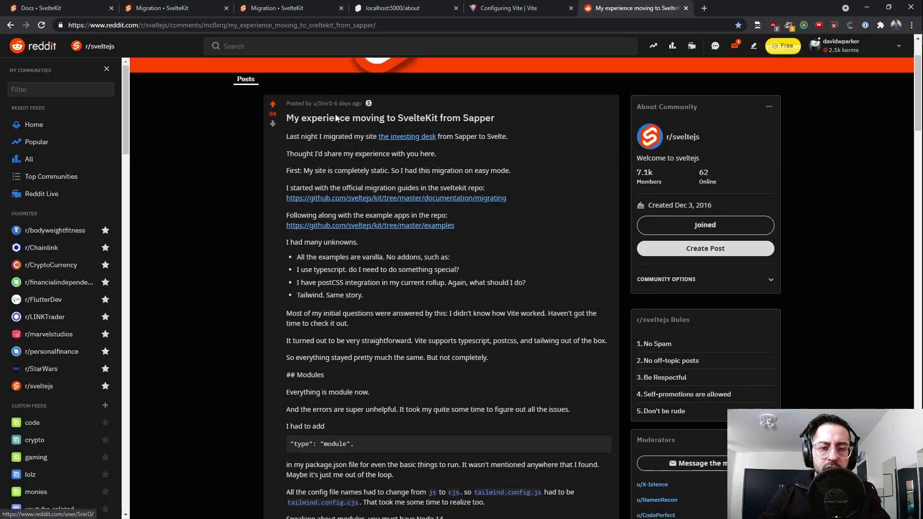
scroll(down, 3)
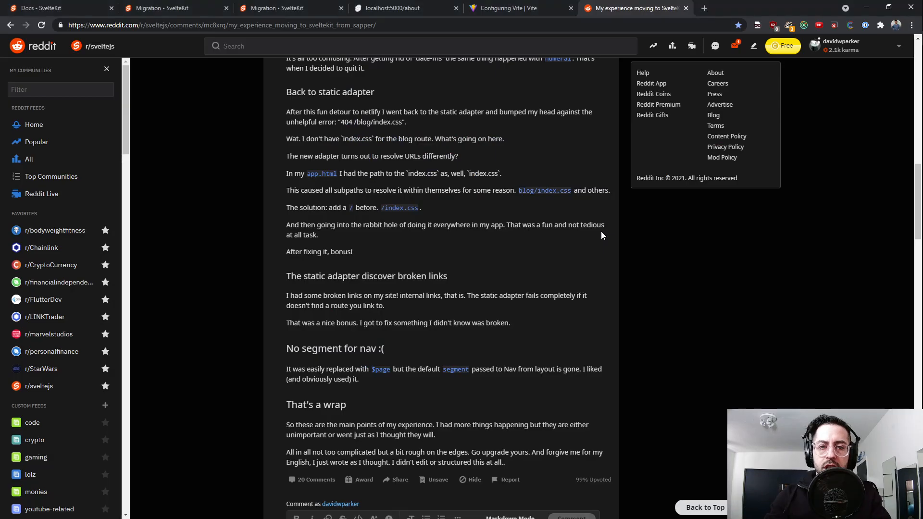
click(289, 8)
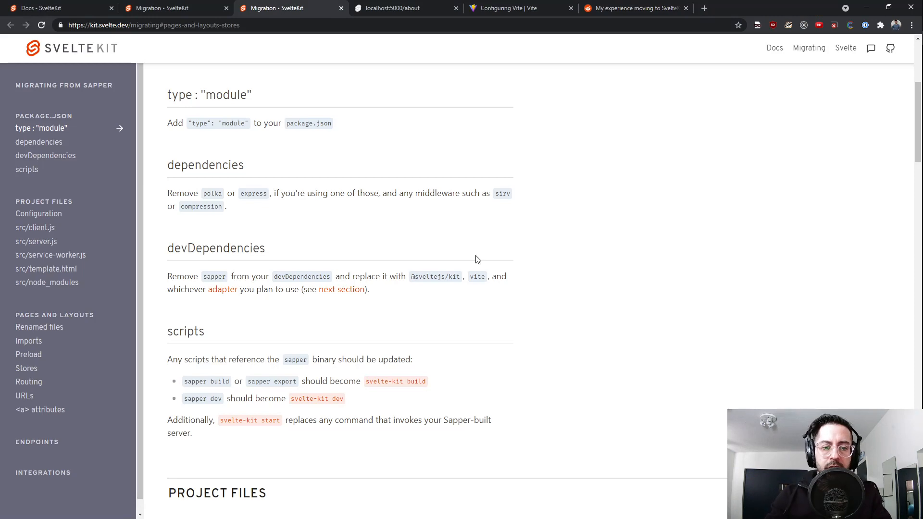
scroll(down, 3)
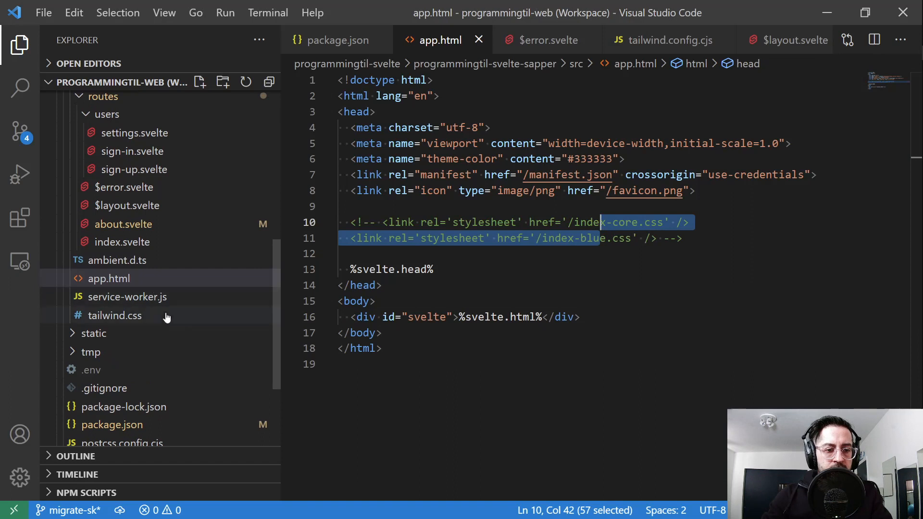
- View tailwind.css's base, components and utilities directives, then open the root $layout.svelte importing it
click(115, 315)
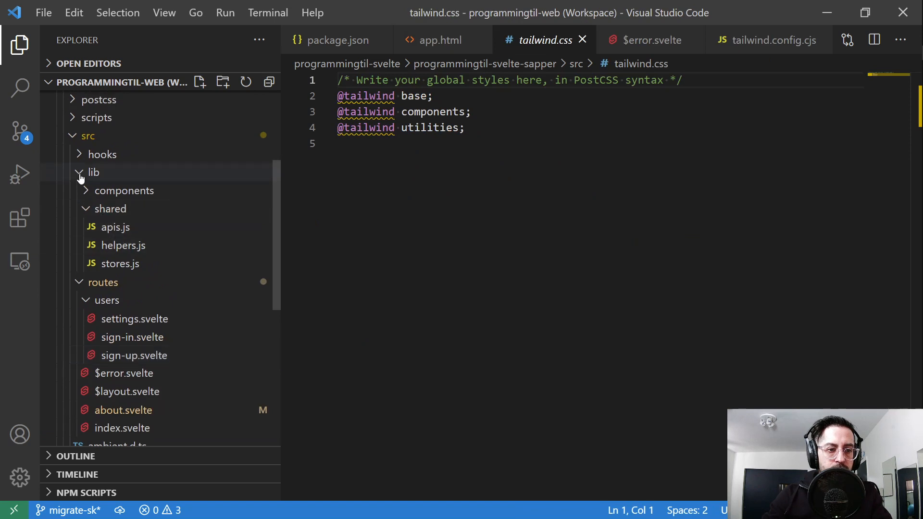
click(94, 172)
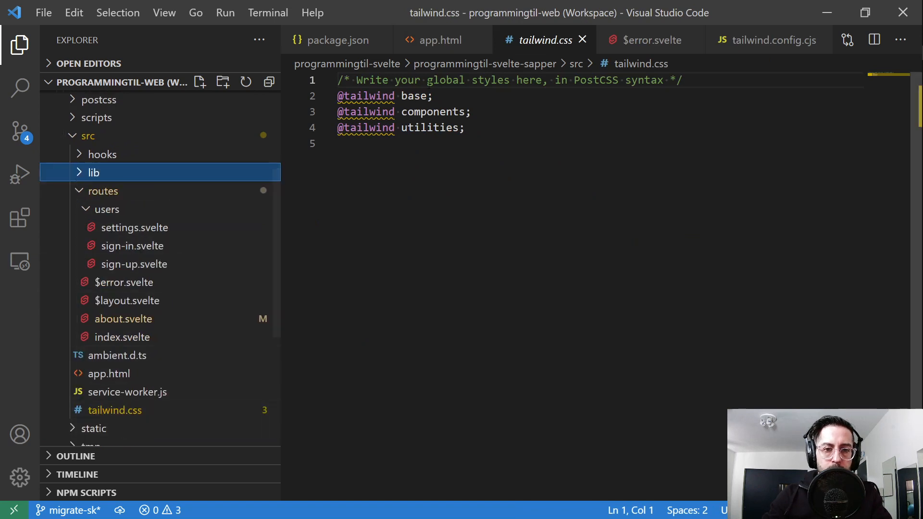
click(102, 191)
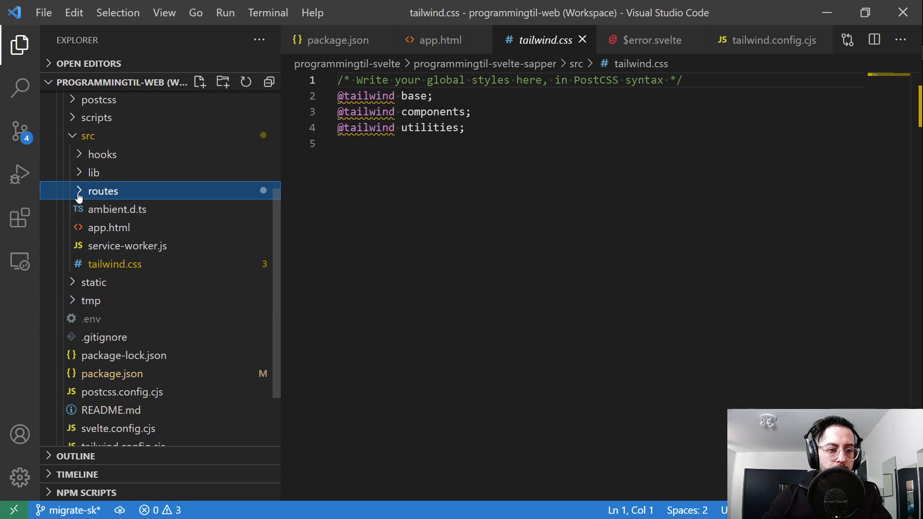
click(103, 191)
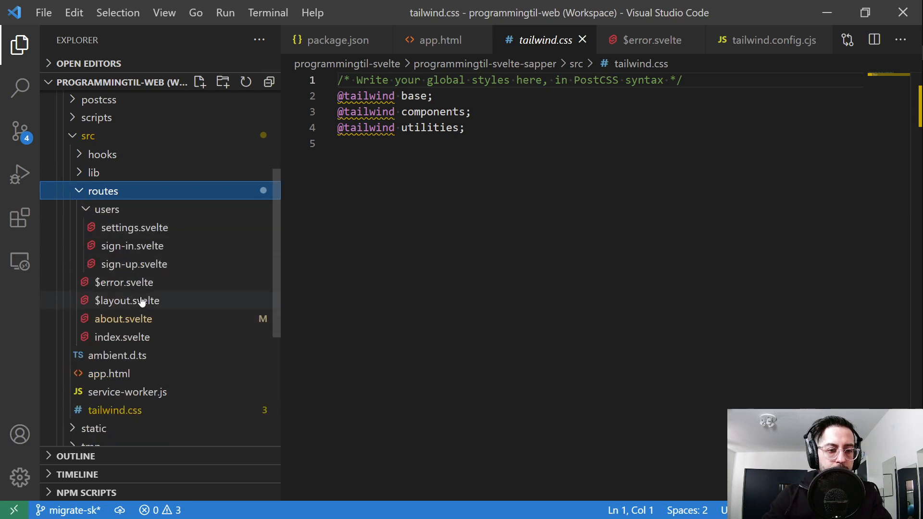
click(126, 300)
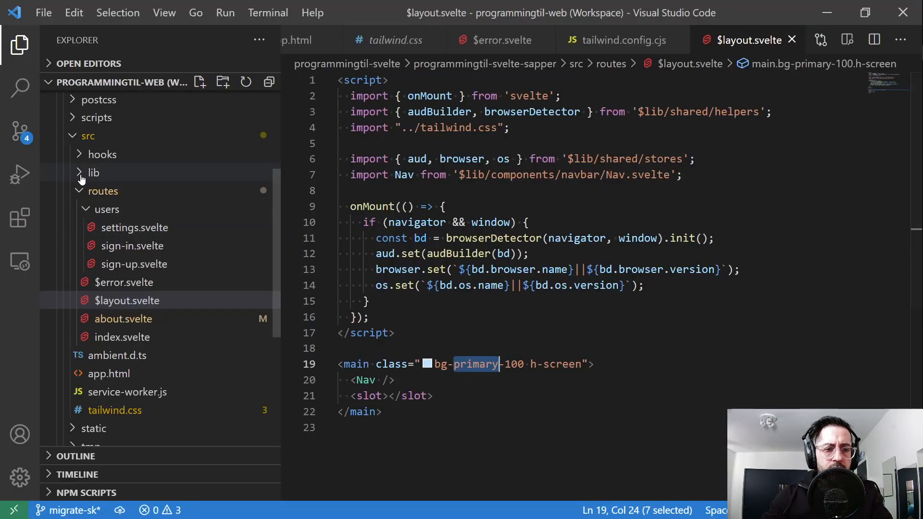
- Read the stores.js, helpers.js and apis.js modules in lib/shared
click(92, 172)
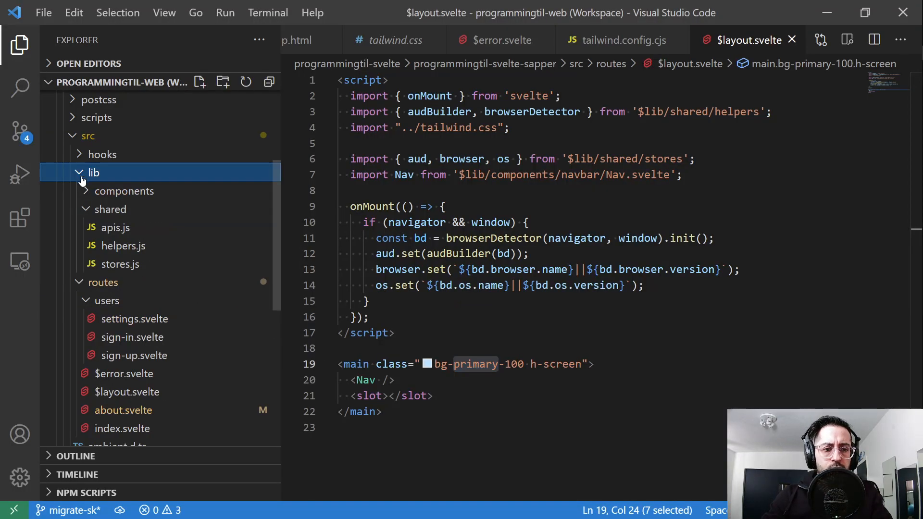
click(111, 209)
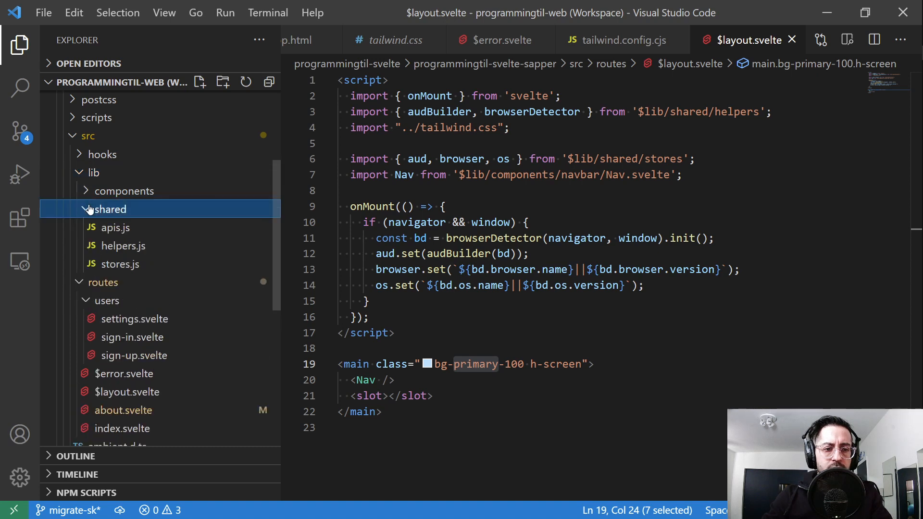
click(120, 264)
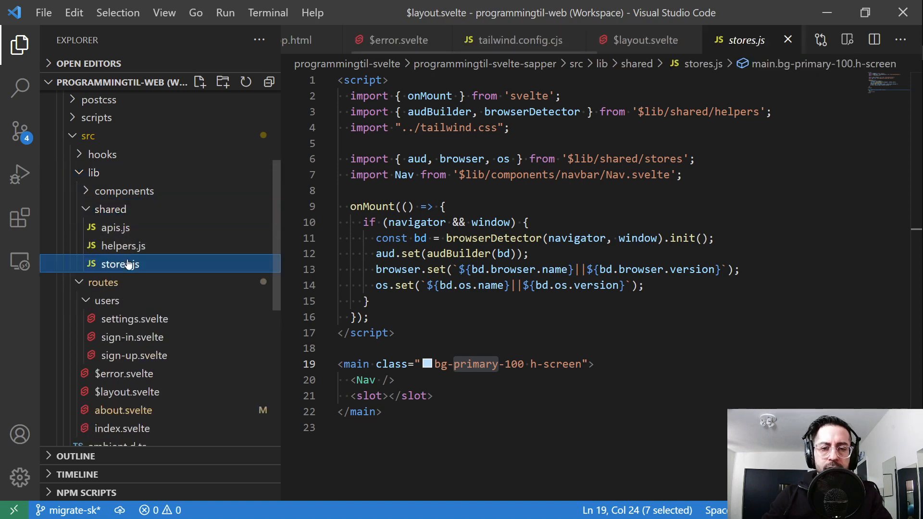
click(123, 245)
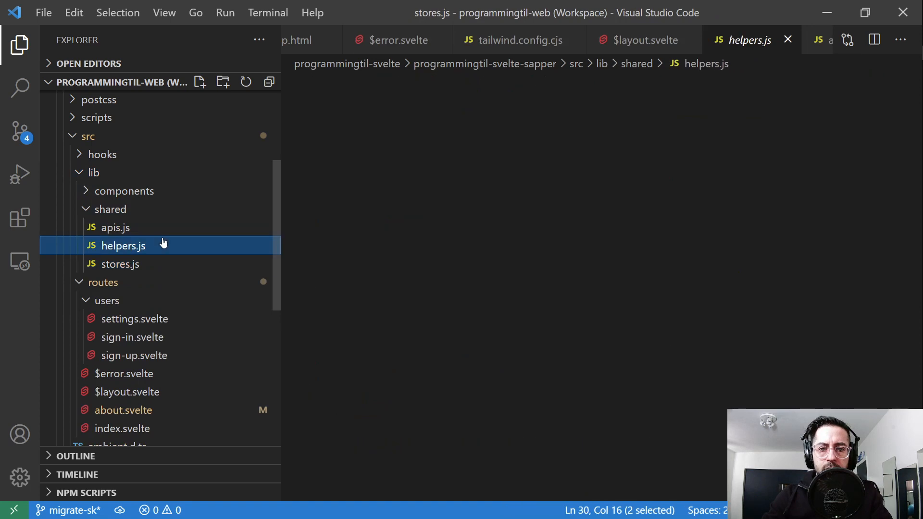
click(123, 245)
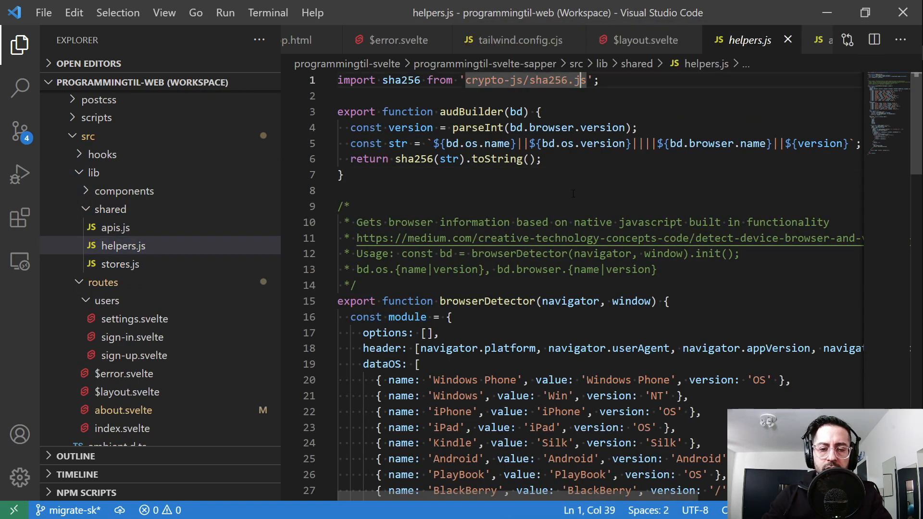
click(640, 40)
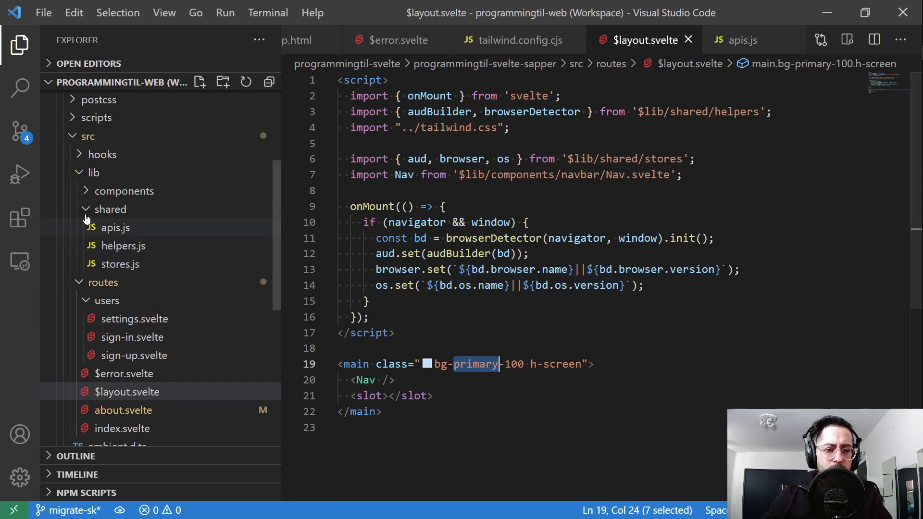
- Tidy the Explorer folders, then check the light-blue About page and Vite's resolve.alias docs
click(94, 173)
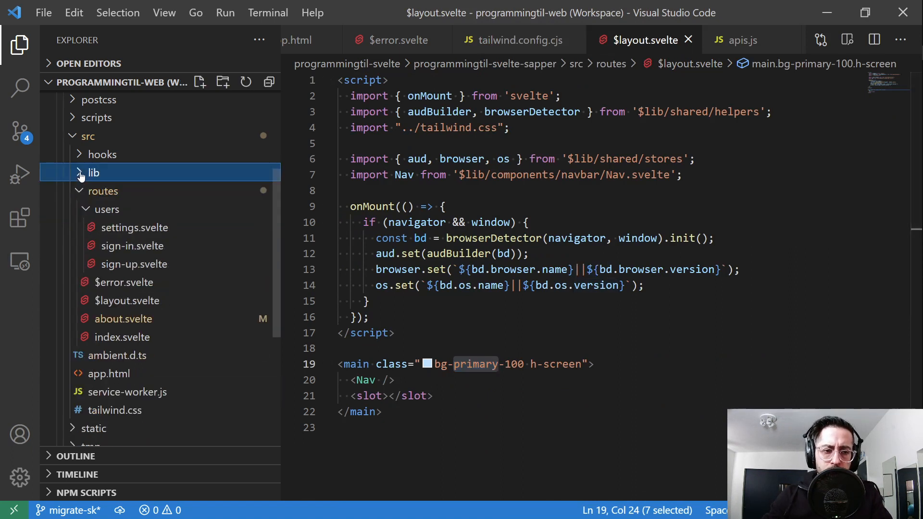
click(93, 172)
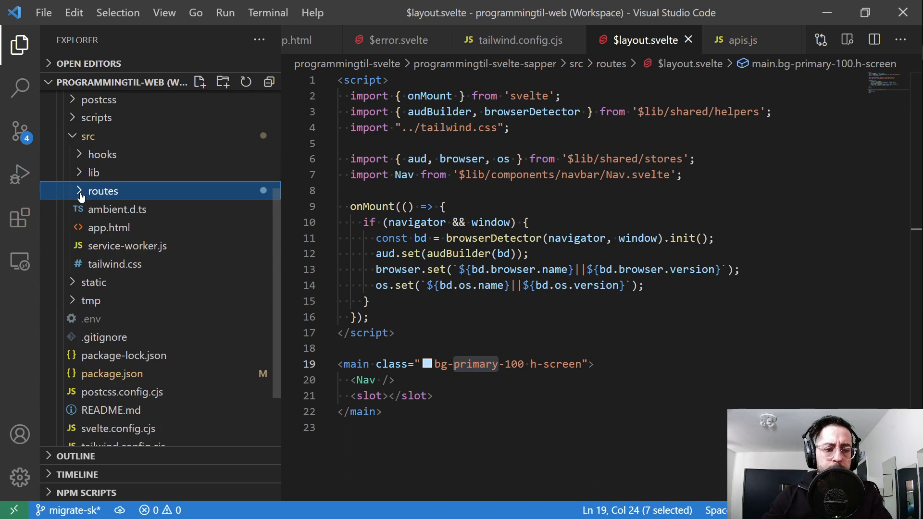
mouse_move(94, 173)
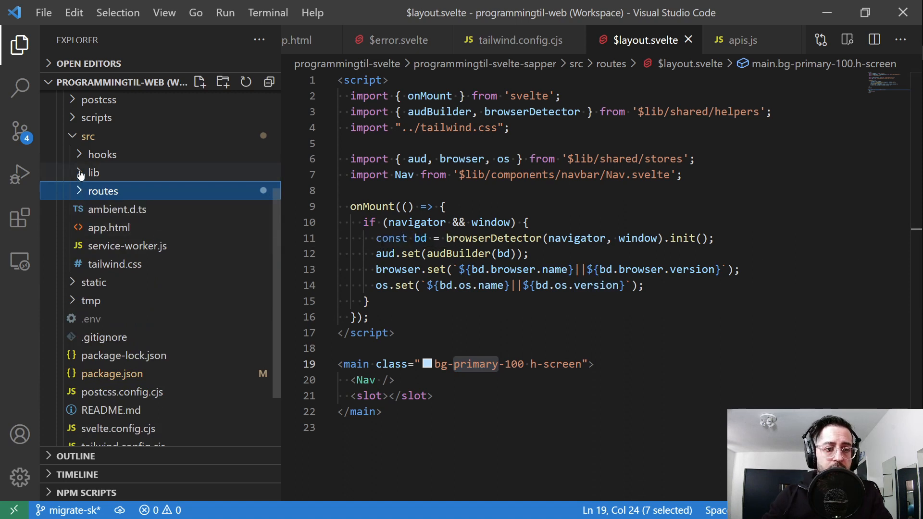
click(95, 173)
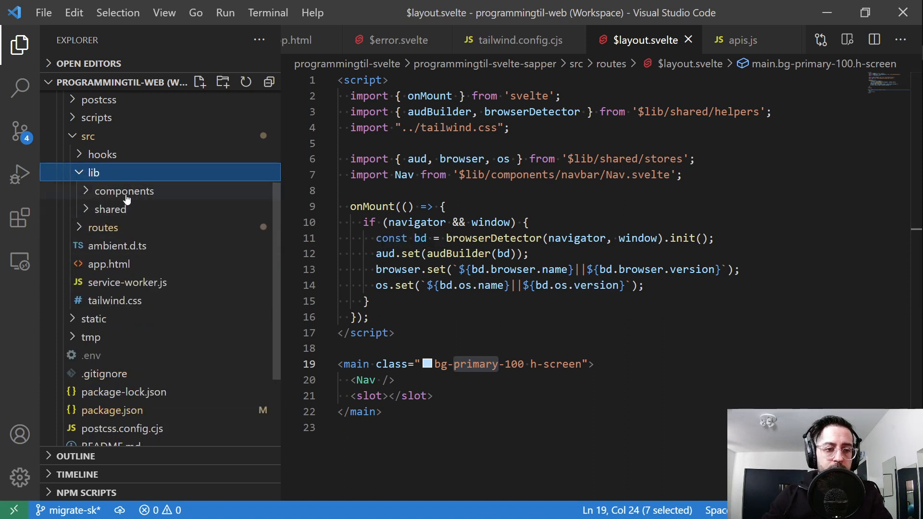
click(124, 191)
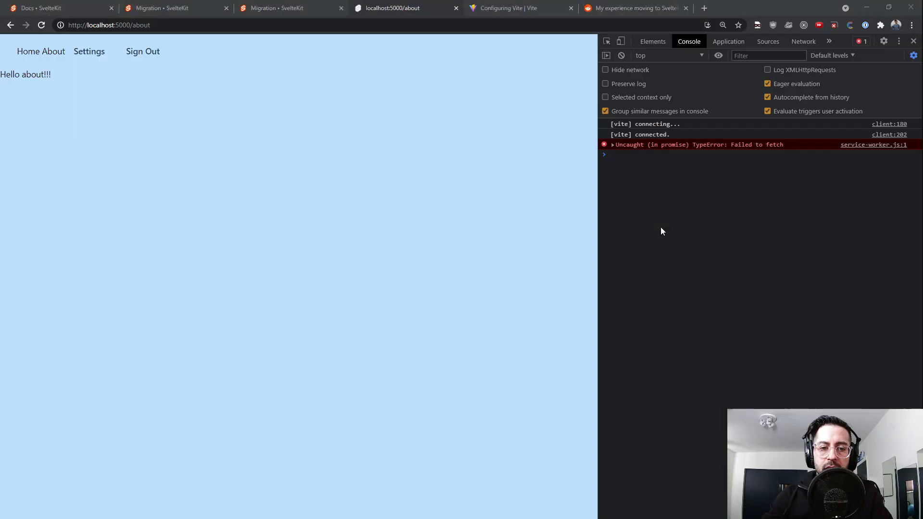
click(519, 8)
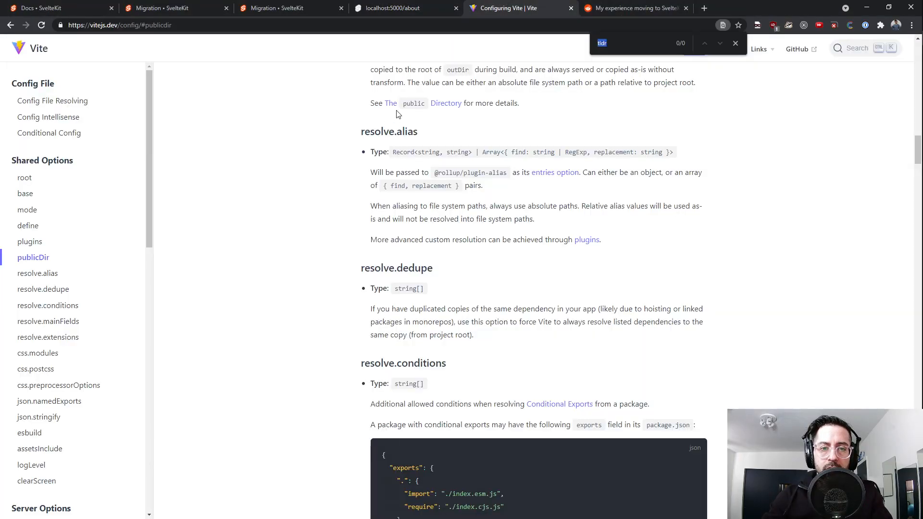